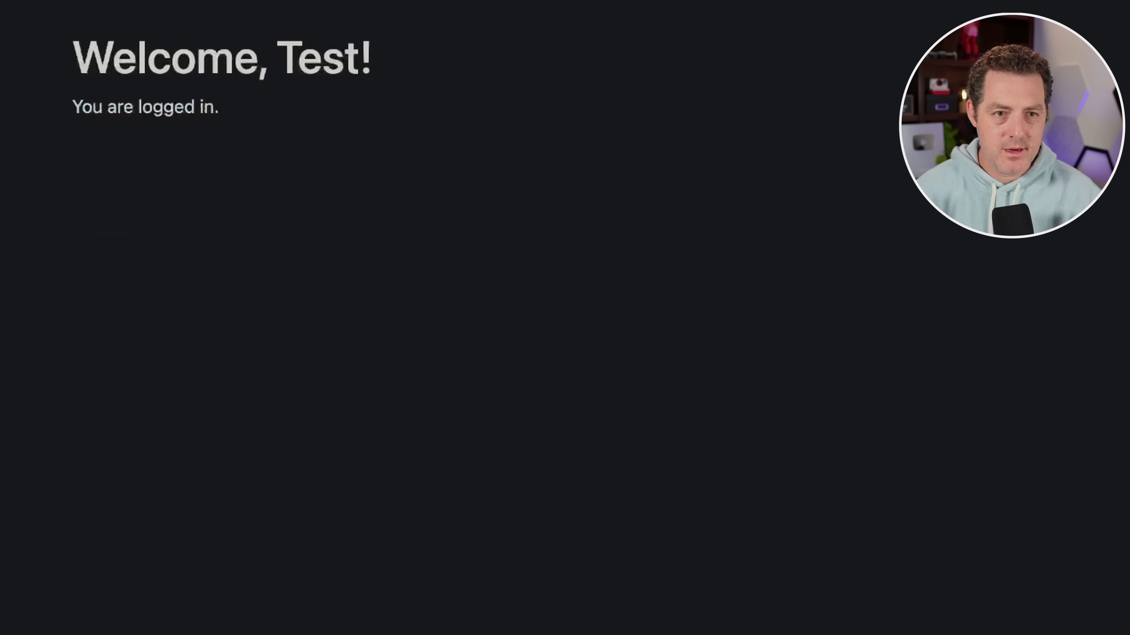
Find the GPT-Pilot extension in Extensions by searching 'gpt-pilot' and view its details
{"action": "left_click", "coordinate": [959, 550]}
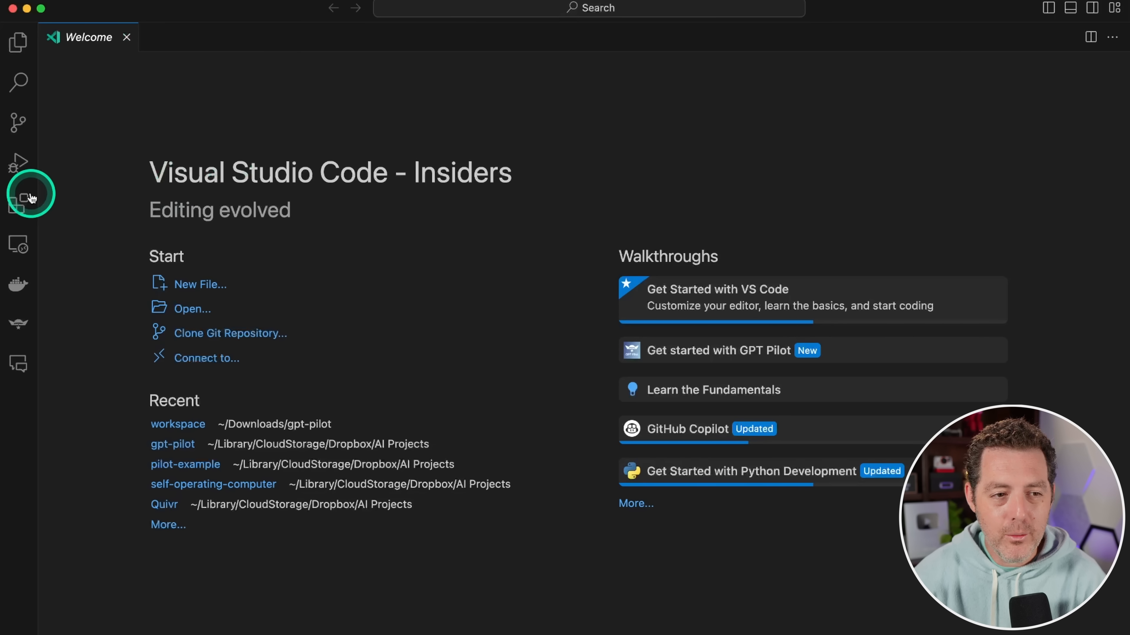
{"action": "left_click", "coordinate": [18, 205]}
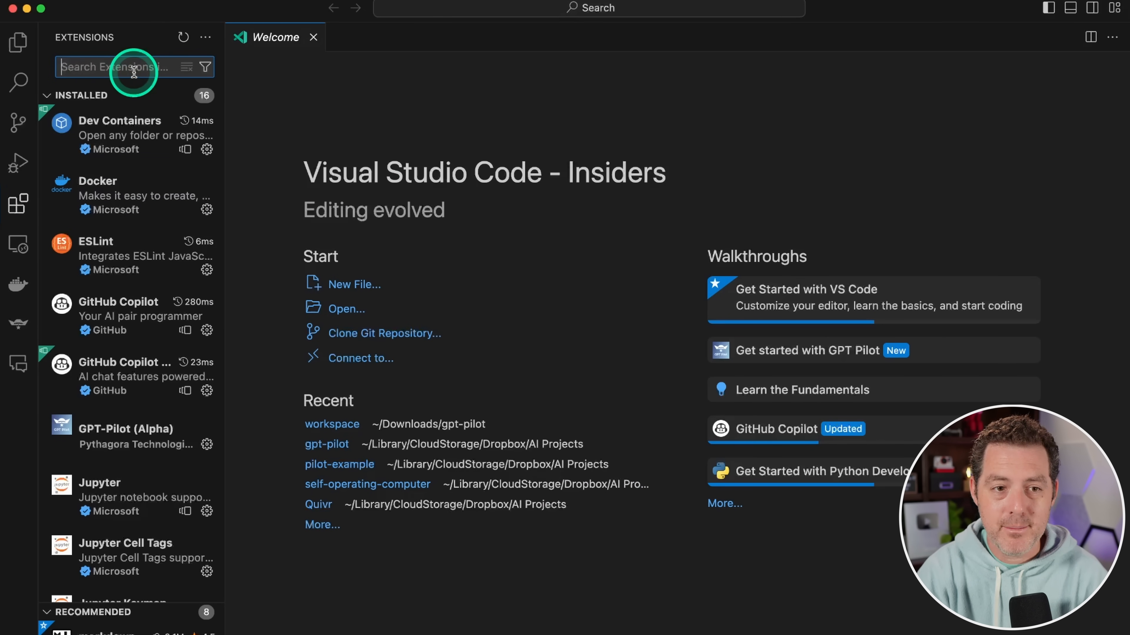
{"action": "type", "text": "gpt-pilot"}
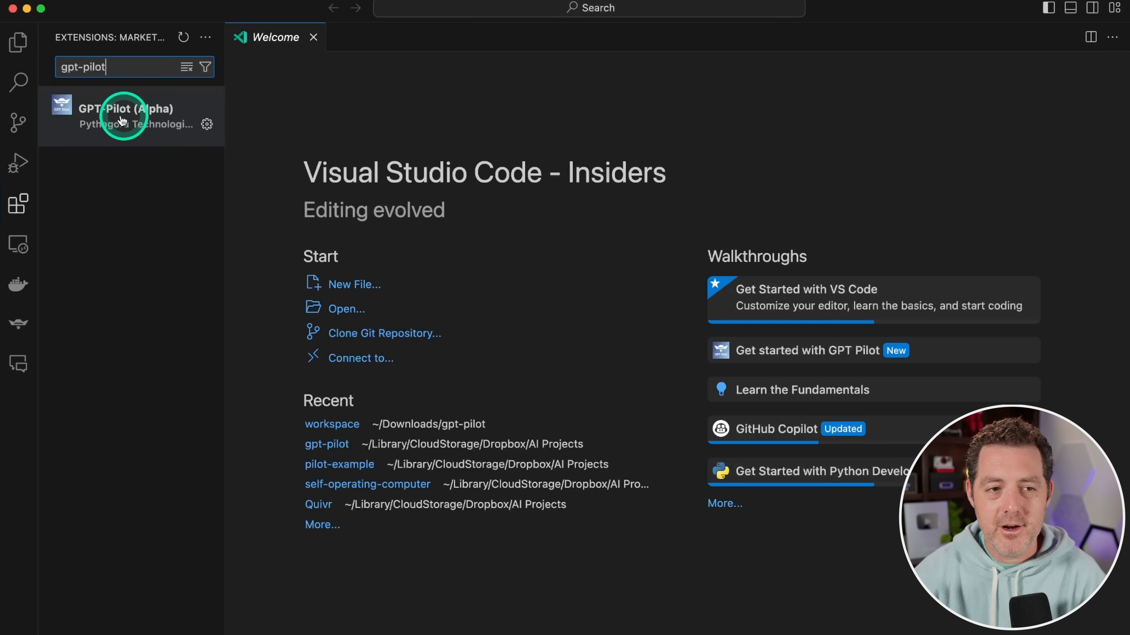
{"action": "left_click", "coordinate": [126, 116]}
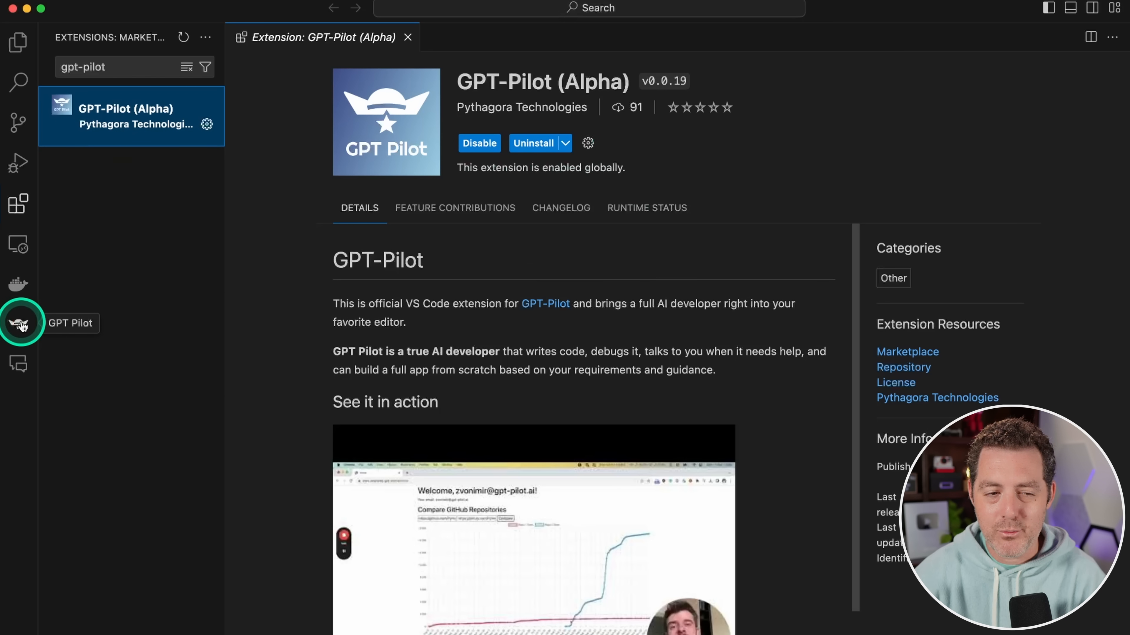
Launch GPT Pilot from its sidebar icon so its panel opens beside the workspace
{"action": "left_click", "coordinate": [19, 323]}
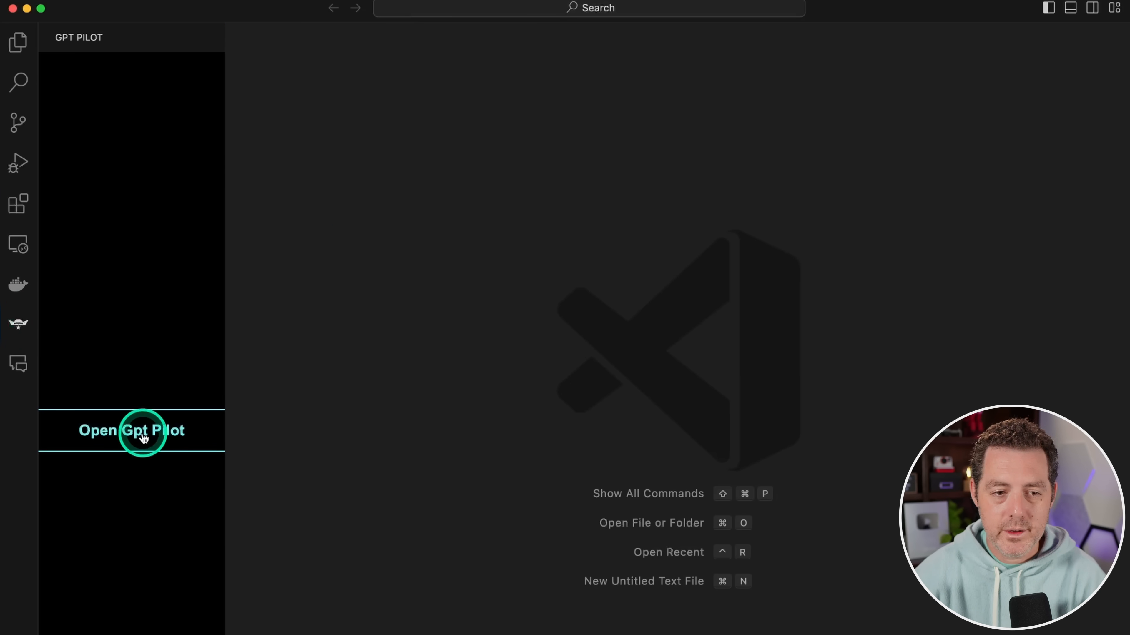
{"action": "left_click", "coordinate": [131, 430]}
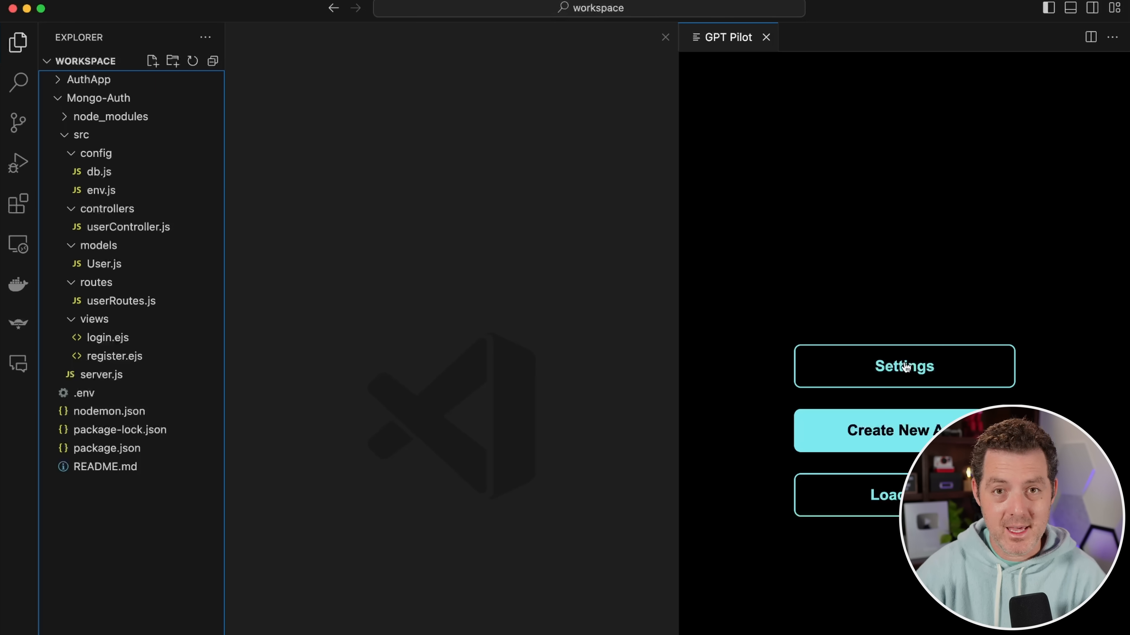
Start a new GPT Pilot app and submit 'Auth-Me' as the project name
{"action": "left_click", "coordinate": [893, 430]}
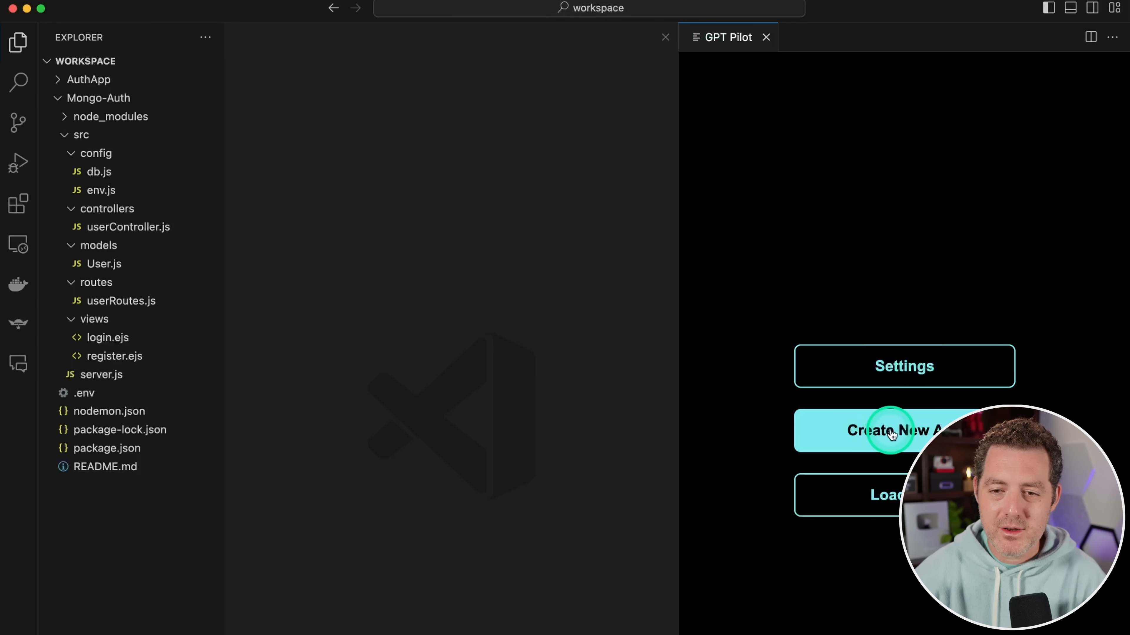
{"action": "left_click", "coordinate": [894, 430]}
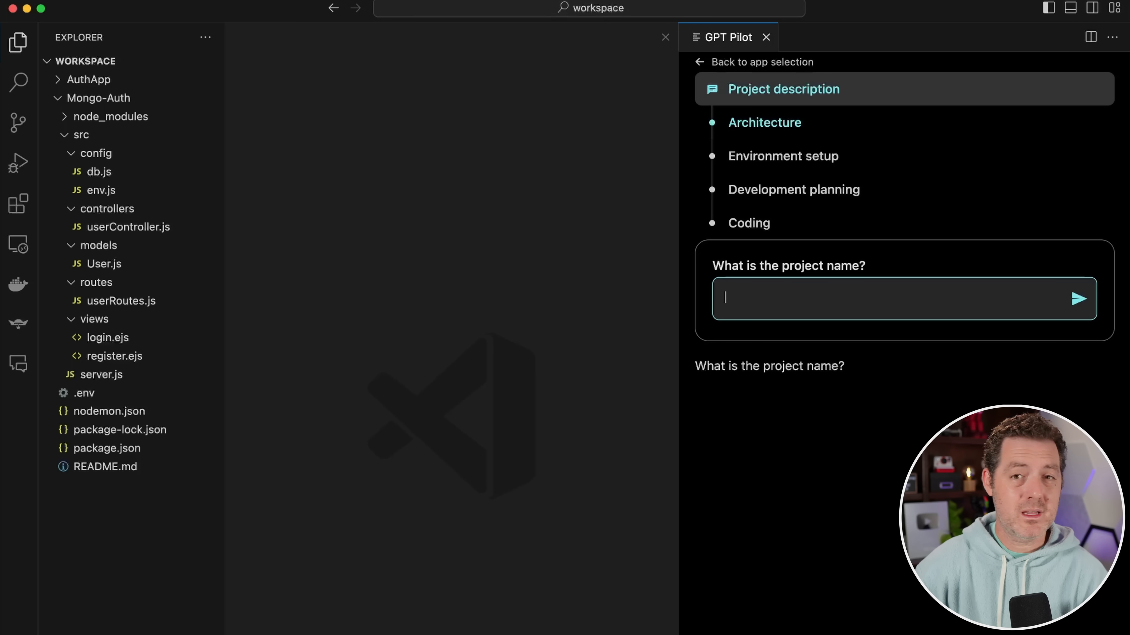
{"action": "type", "text": "Auth-Me"}
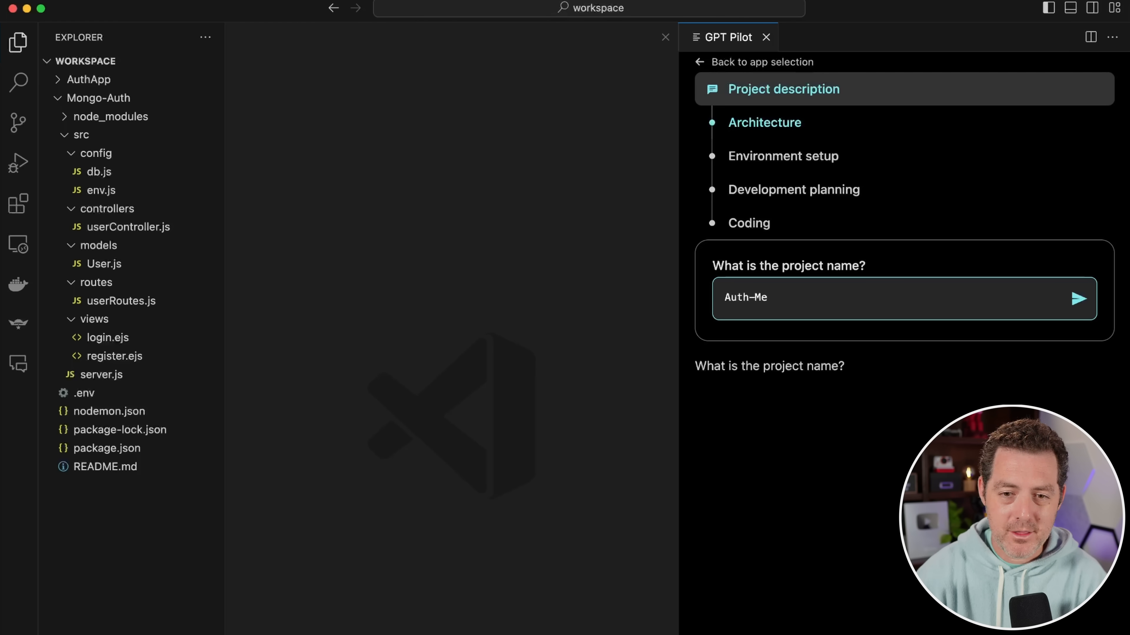
{"action": "left_click", "coordinate": [1079, 298]}
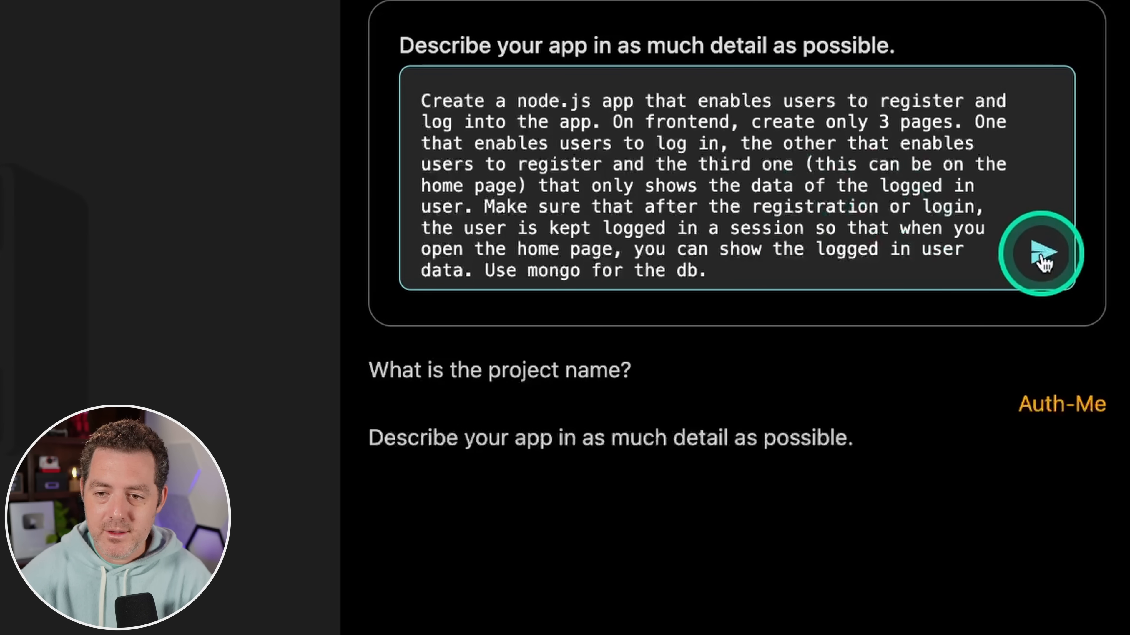
Send the app description and answer 'yes, but you can decide what that is' on password strength
{"action": "left_click", "coordinate": [1042, 251]}
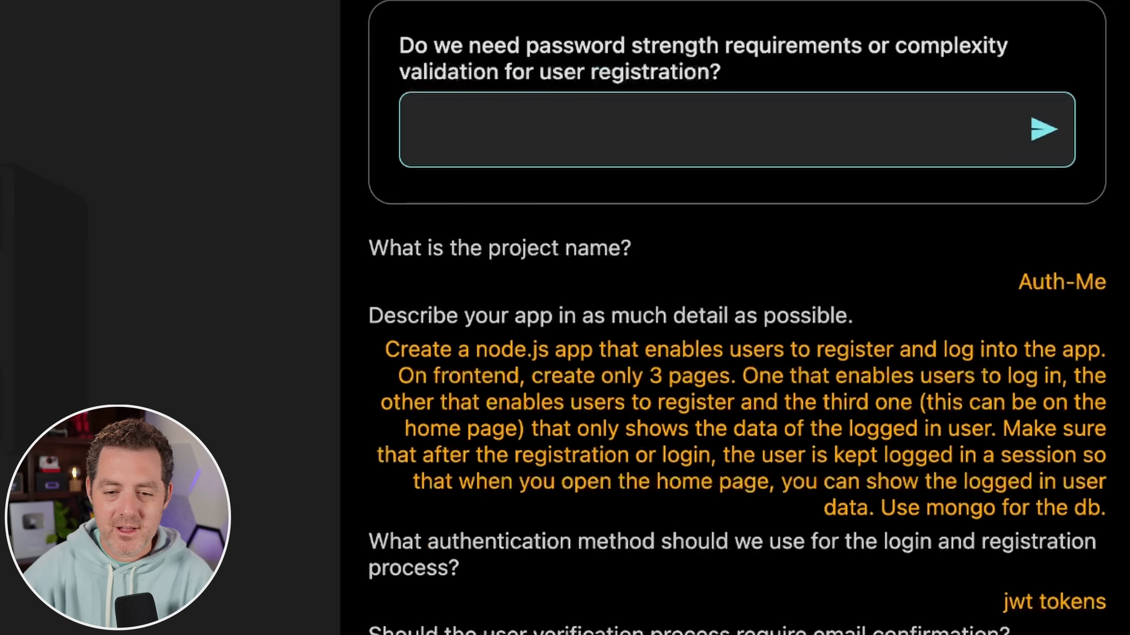
{"action": "type", "text": "yes, but you can decide what that is"}
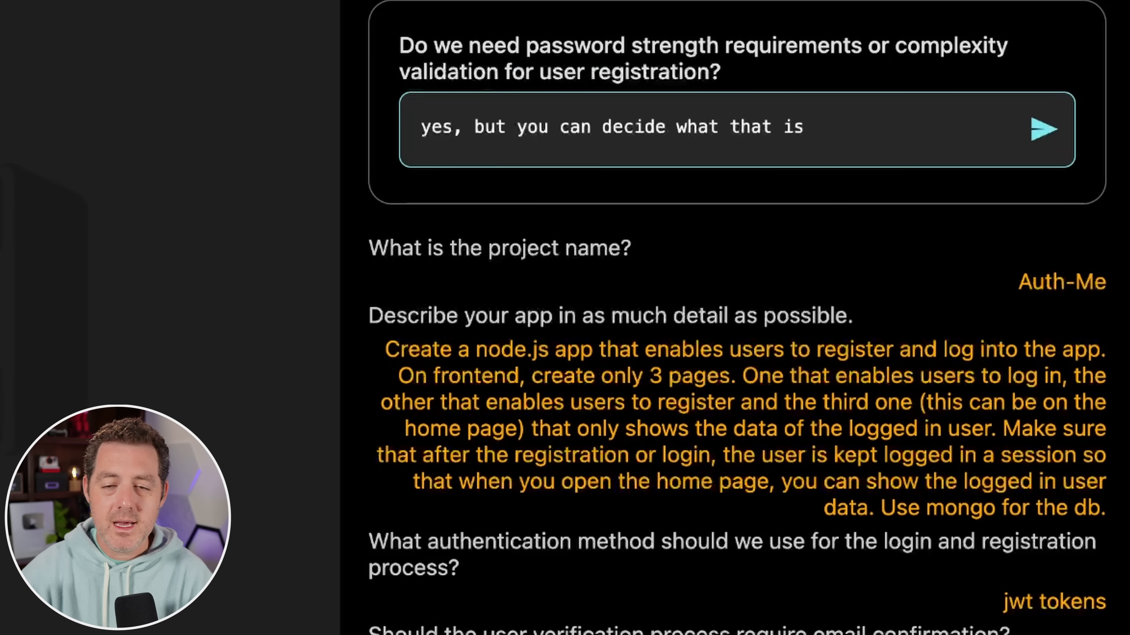
{"action": "left_click", "coordinate": [1044, 129]}
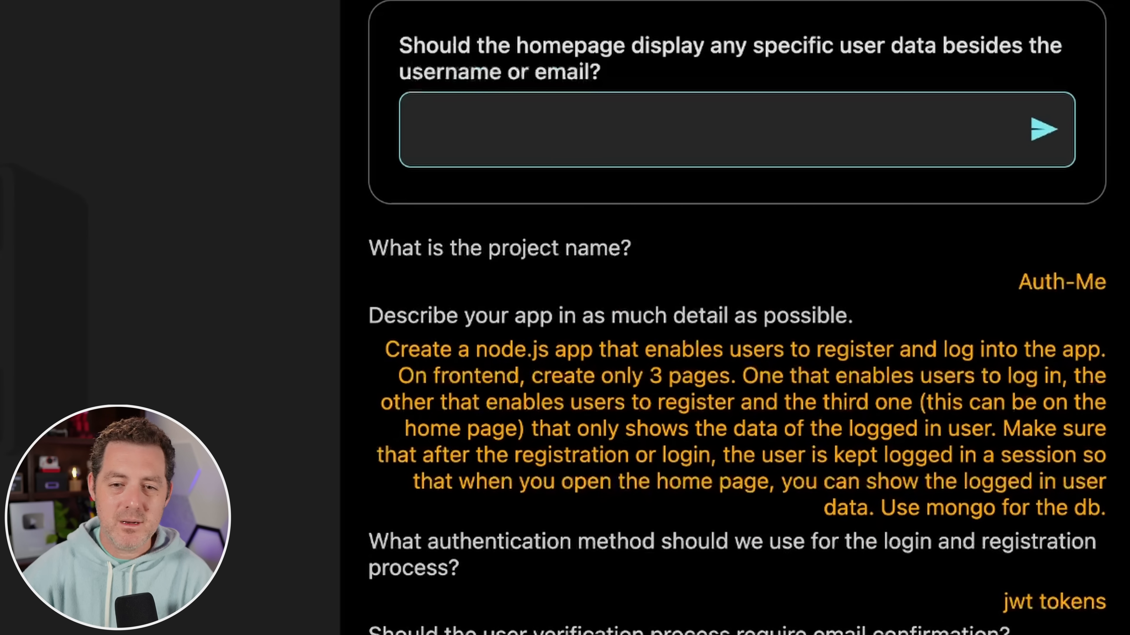
Answer 'just the first name' for the user data shown on the homepage
{"action": "type", "text": "just the first name"}
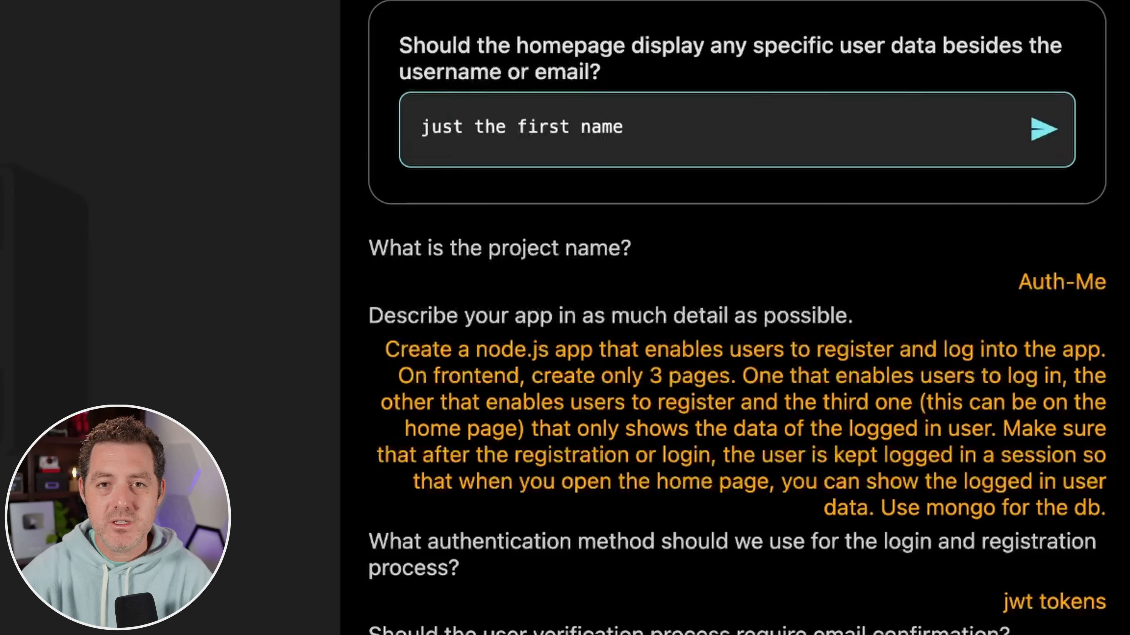
{"action": "left_click", "coordinate": [1044, 129]}
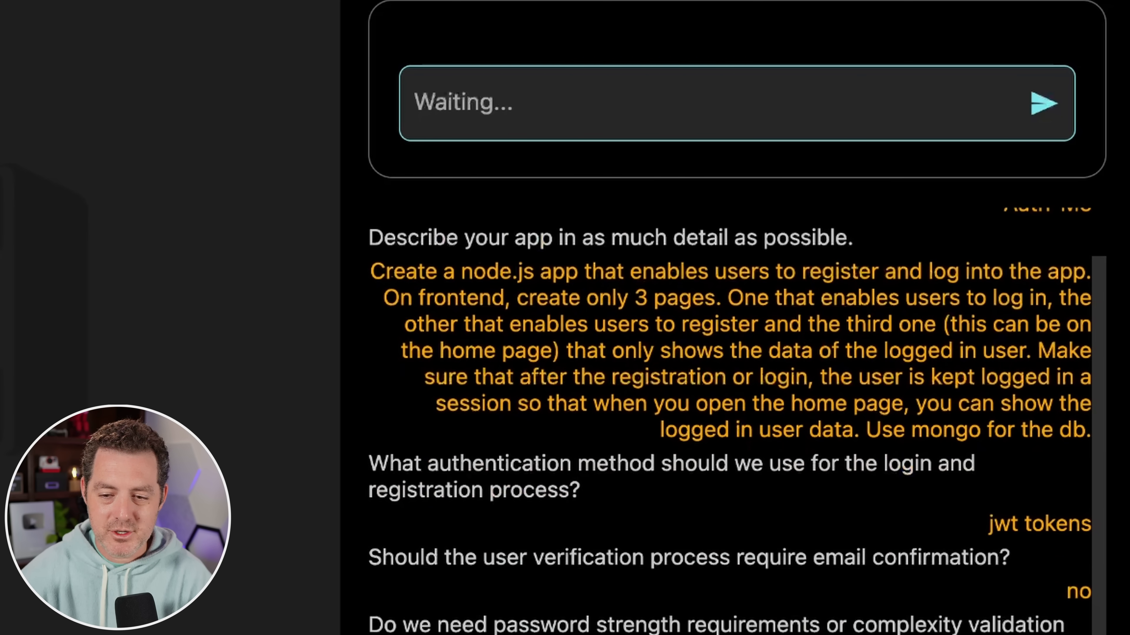
Review the project summary and architecture, then reply 'done' to confirm environment setup
{"action": "scroll", "scroll_direction": "down", "scroll_amount": 3}
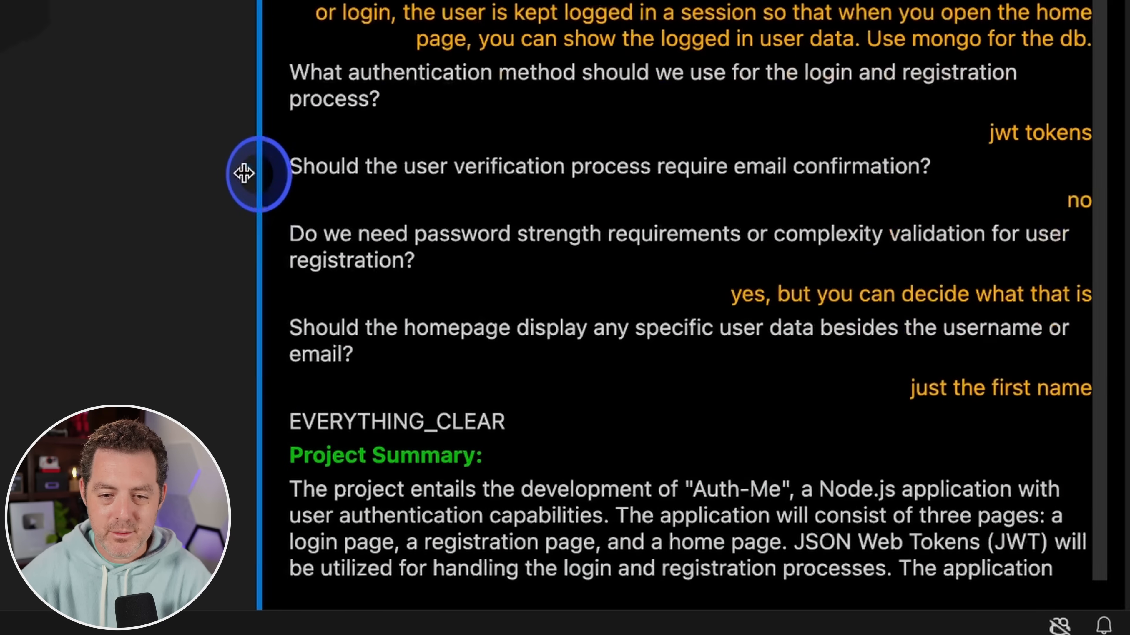
{"action": "scroll", "scroll_direction": "down", "scroll_amount": 3}
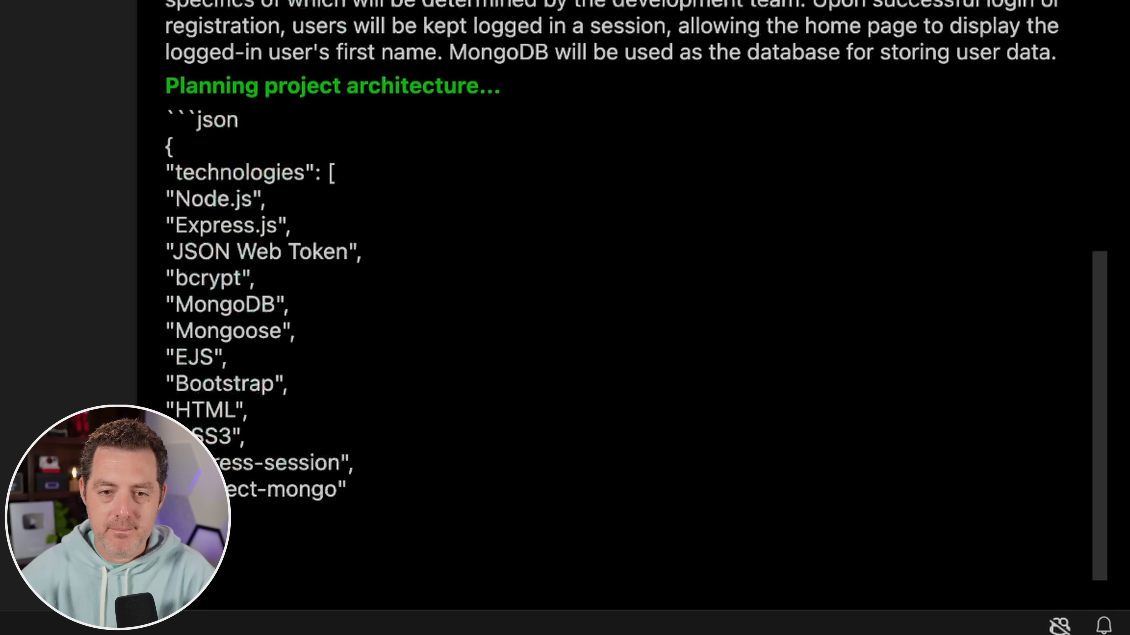
{"action": "left_click", "coordinate": [708, 97]}
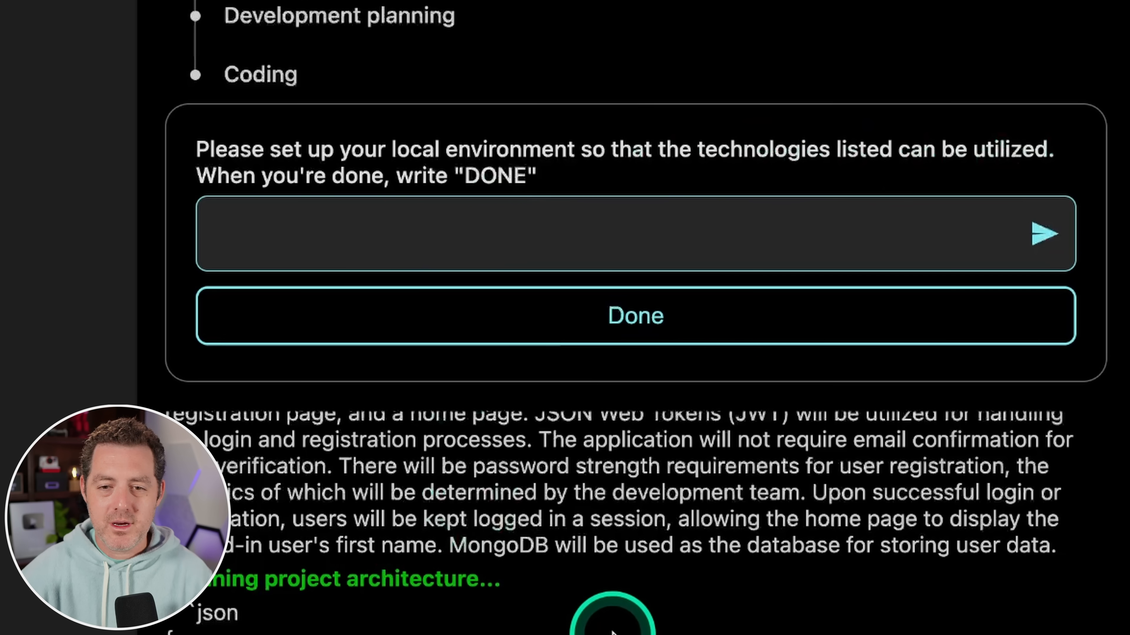
{"action": "type", "text": "done"}
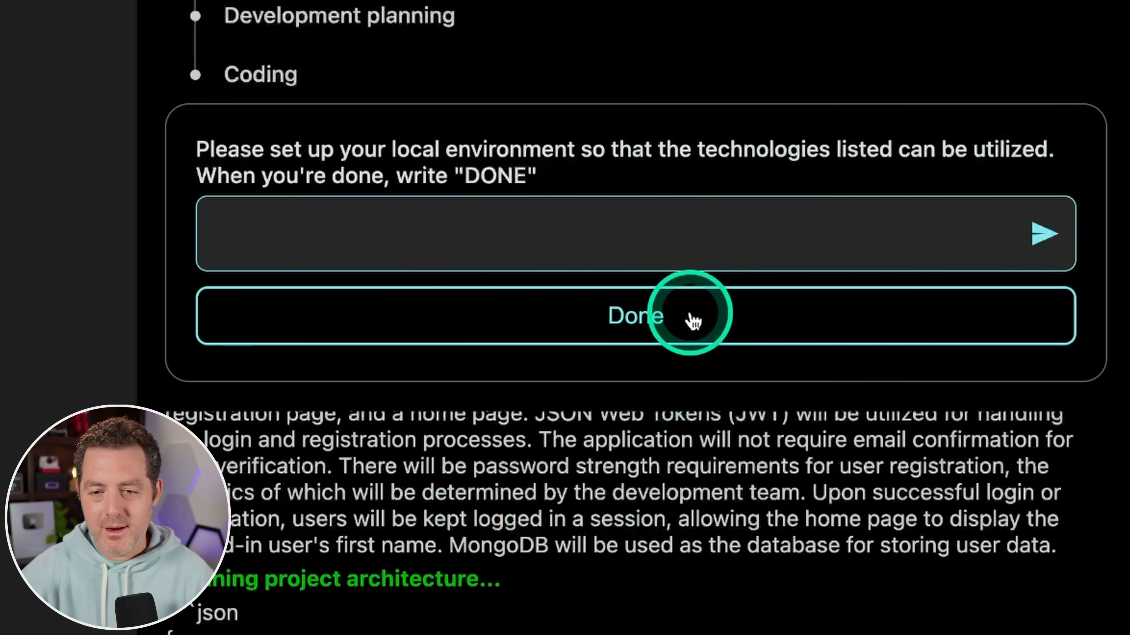
{"action": "left_click", "coordinate": [634, 233]}
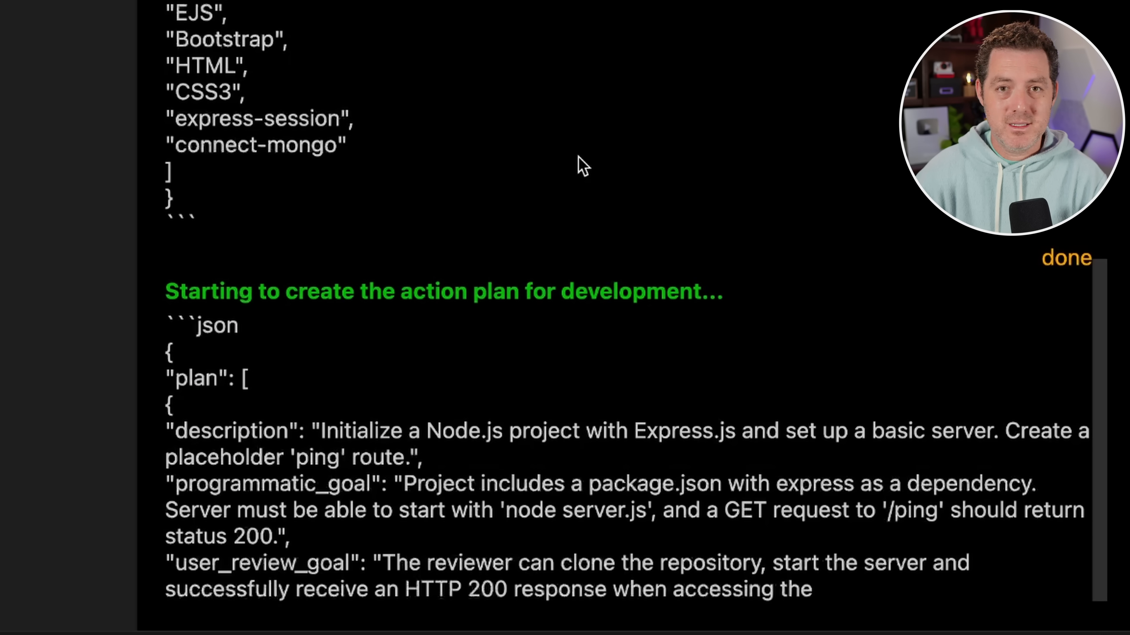
Scroll through the action plan and task #1 output down to the npm install express prompt
{"action": "scroll", "scroll_direction": "down", "scroll_amount": 3}
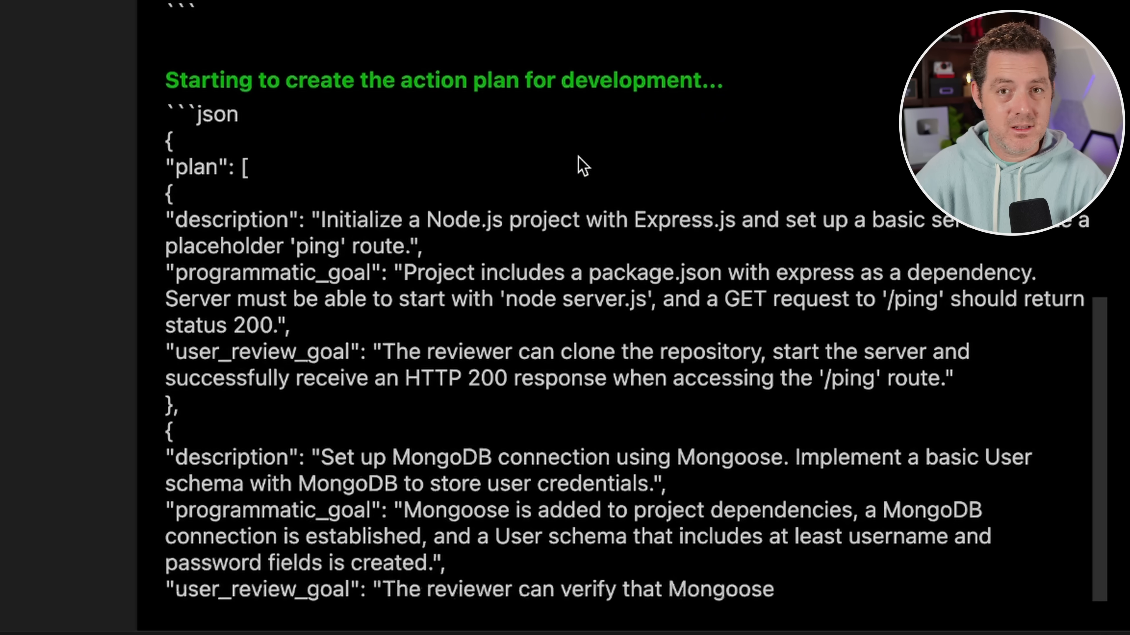
{"action": "scroll", "scroll_direction": "down", "scroll_amount": 3}
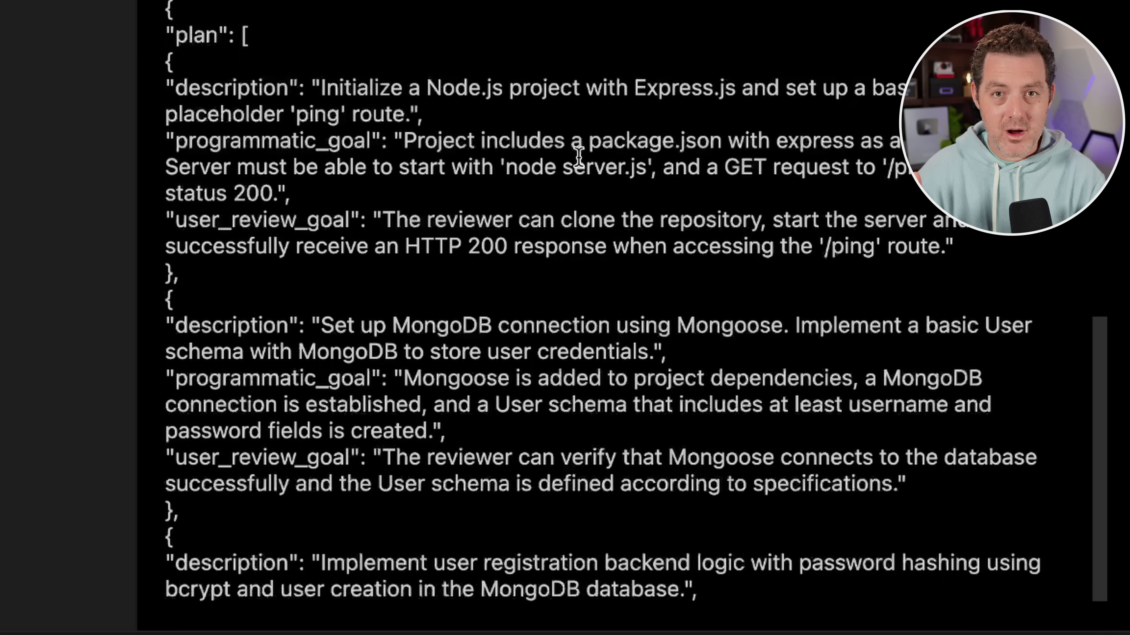
{"action": "scroll", "scroll_direction": "down", "scroll_amount": 3}
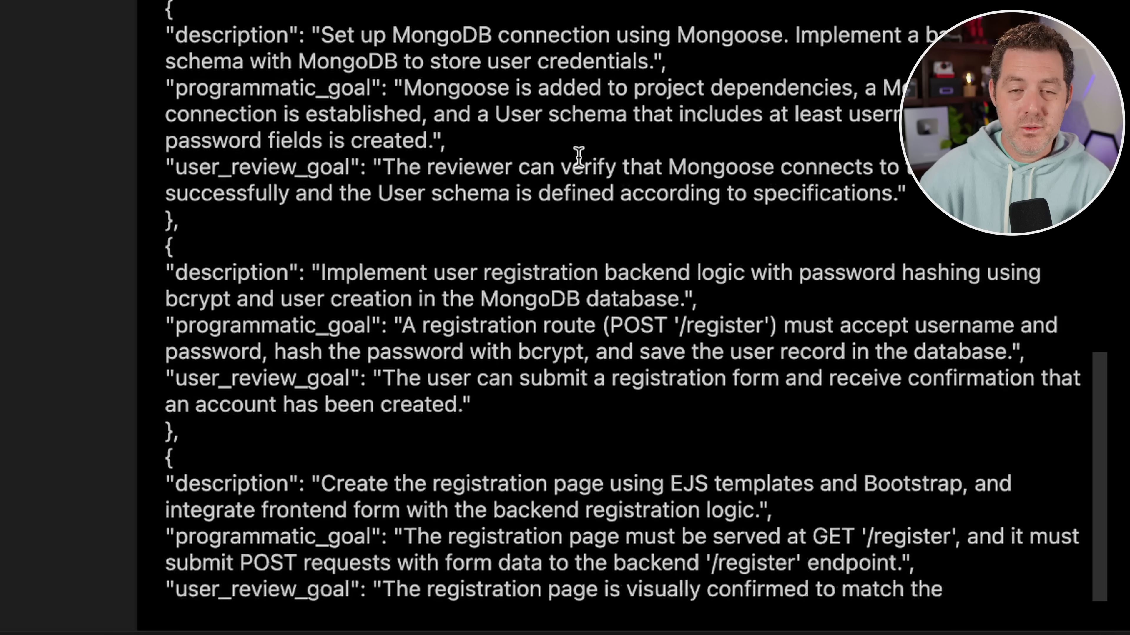
{"action": "scroll", "scroll_direction": "down", "scroll_amount": 3}
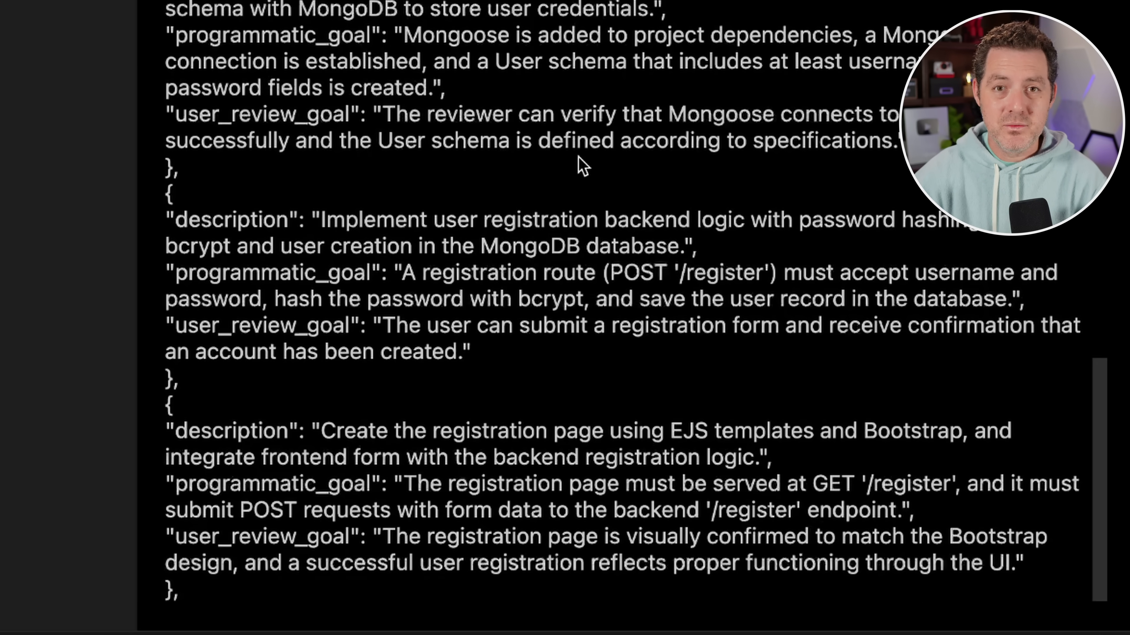
{"action": "scroll", "scroll_direction": "down", "scroll_amount": 3}
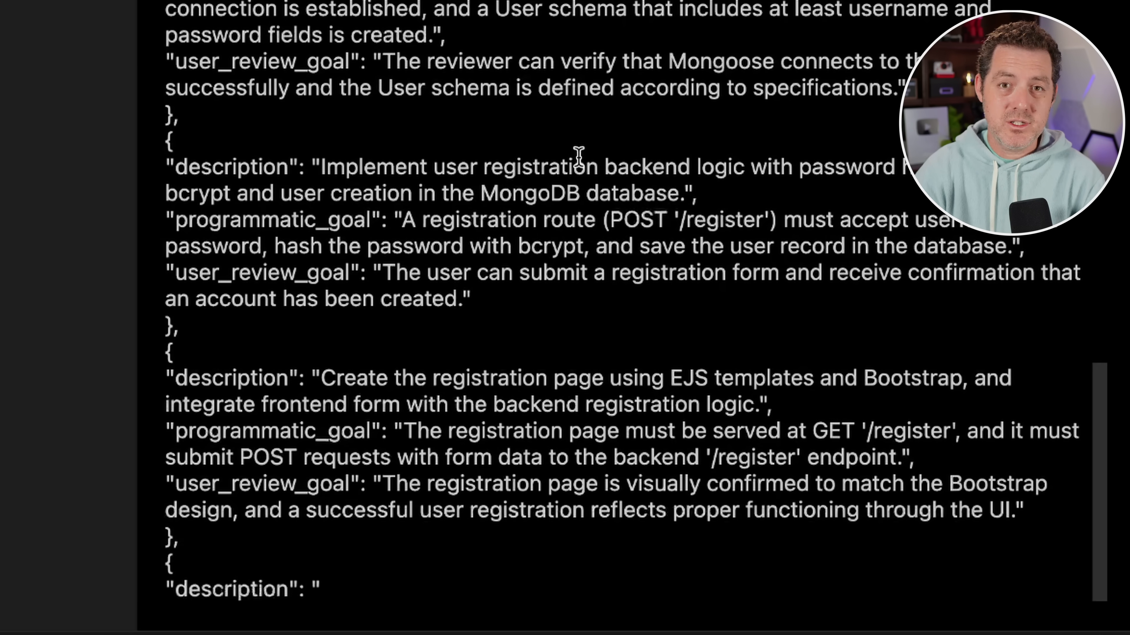
{"action": "scroll", "scroll_direction": "down", "scroll_amount": 3}
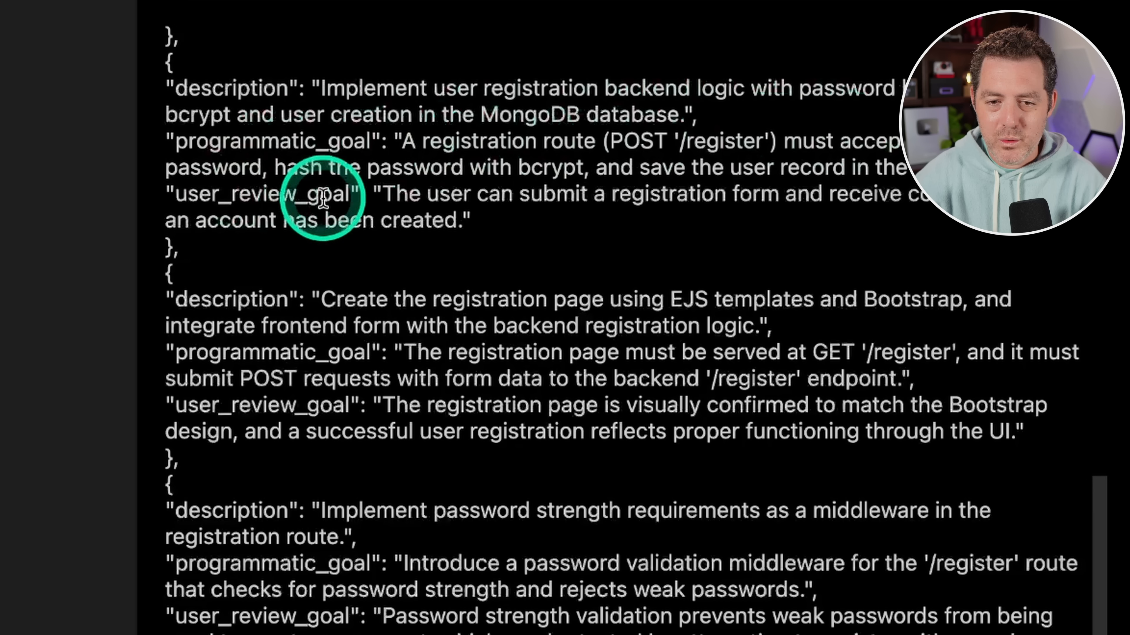
{"action": "left_click_drag", "start_coordinate": [324, 195], "coordinate": [565, 314]}
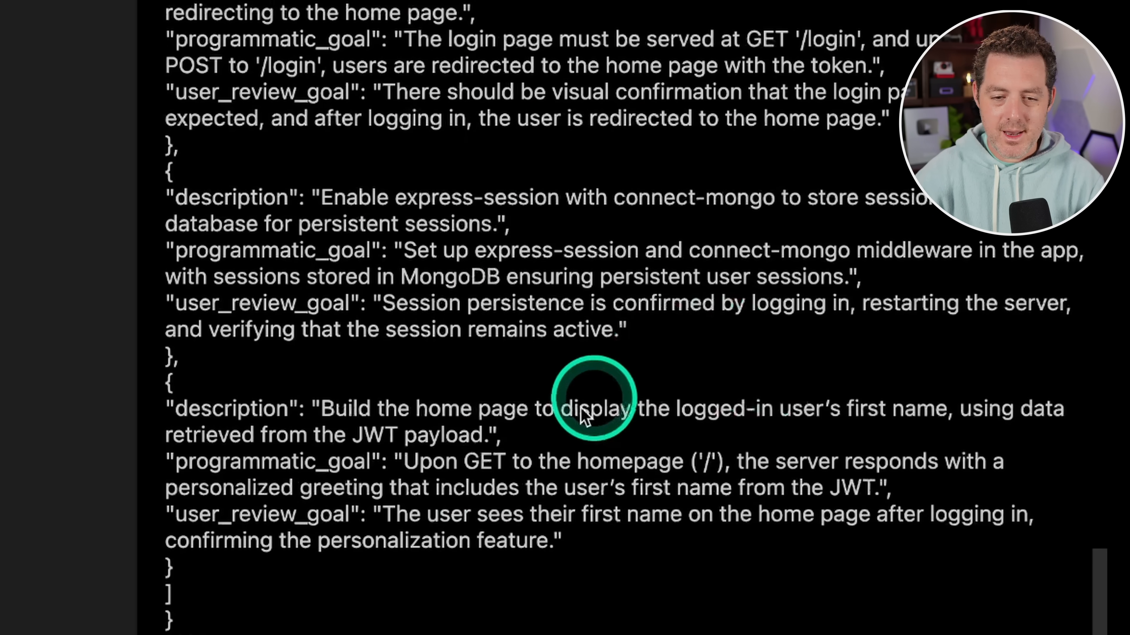
{"action": "scroll", "scroll_direction": "down", "scroll_amount": 3}
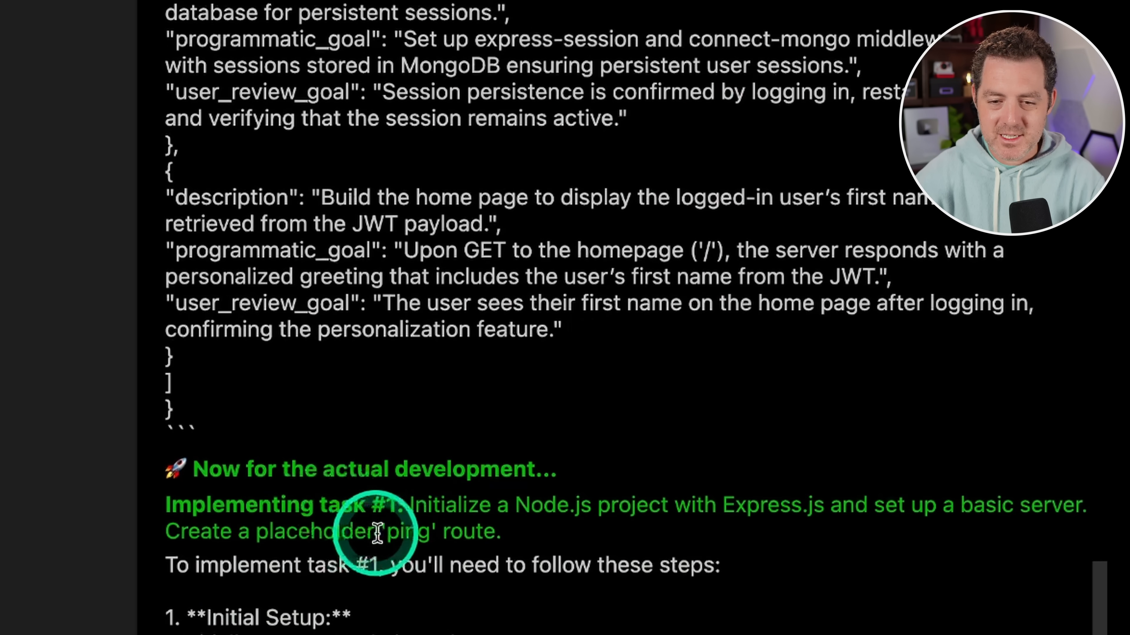
{"action": "scroll", "scroll_direction": "down", "scroll_amount": 3}
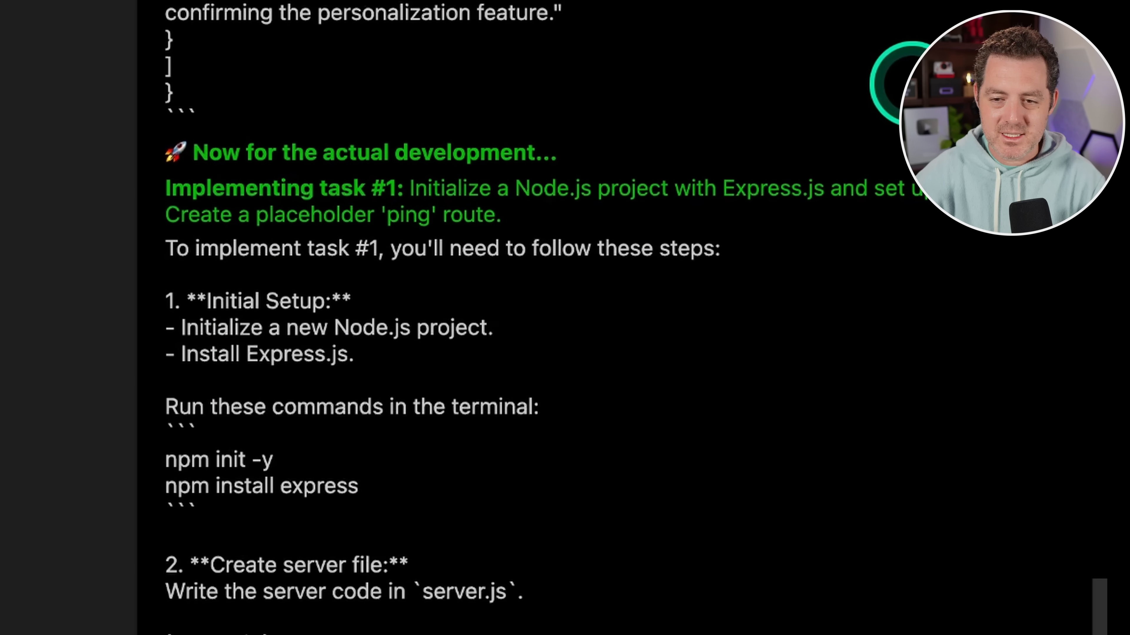
{"action": "scroll", "scroll_direction": "down", "scroll_amount": 3}
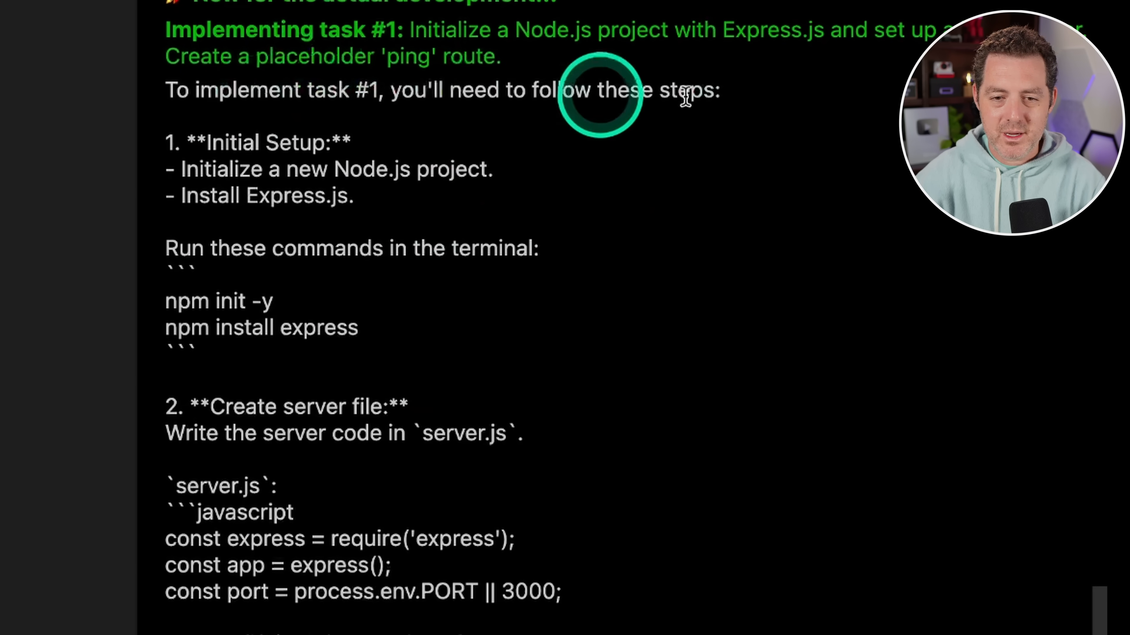
{"action": "scroll", "scroll_direction": "down", "scroll_amount": 3}
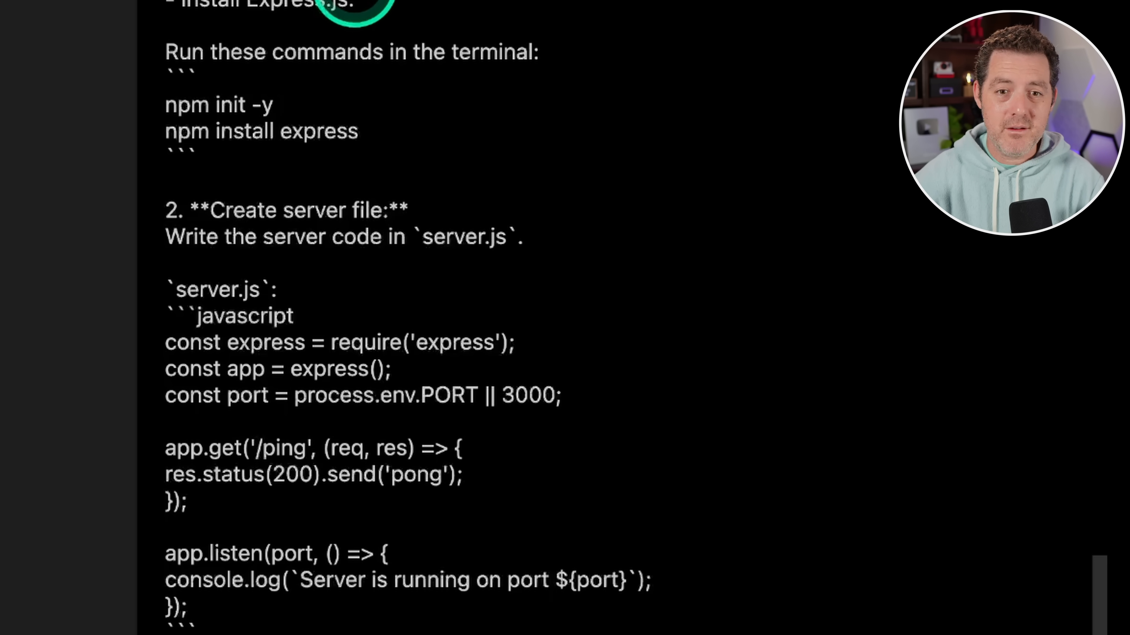
{"action": "scroll", "scroll_direction": "down", "scroll_amount": 3}
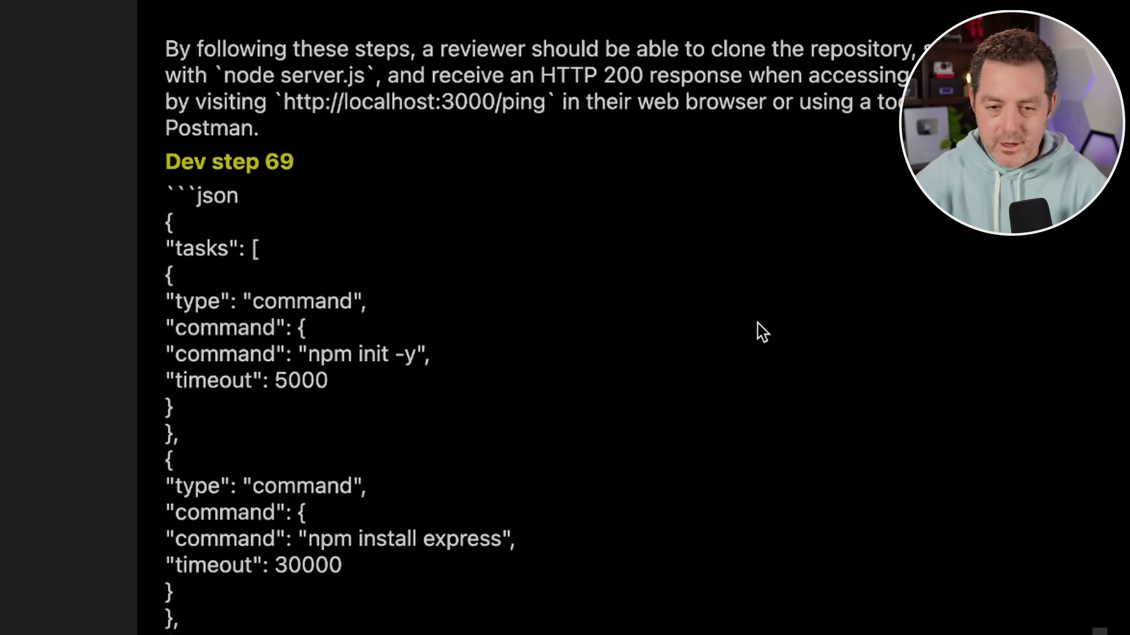
{"action": "scroll", "scroll_direction": "down", "scroll_amount": 3}
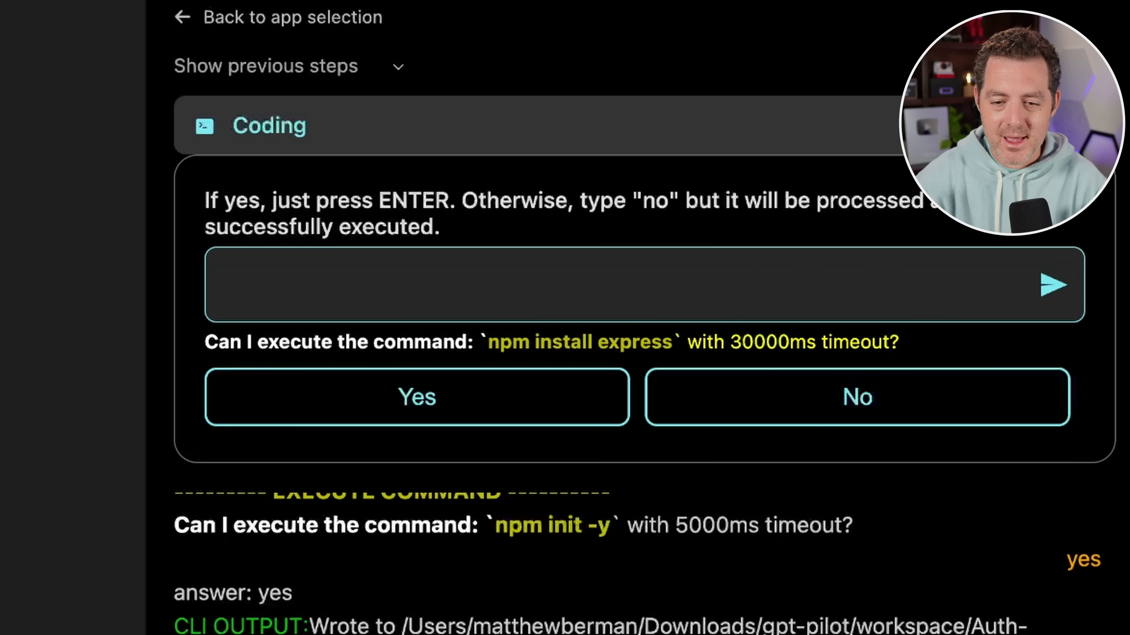
Approve running npm install express and node server.js for task #1
{"action": "left_click", "coordinate": [417, 397]}
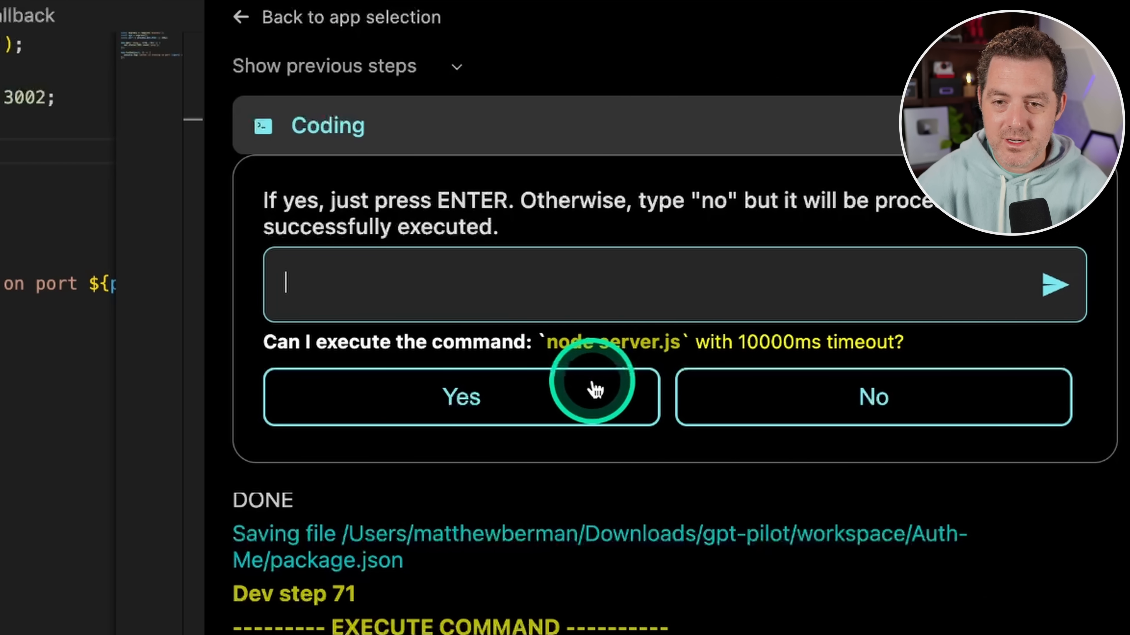
{"action": "left_click", "coordinate": [460, 397]}
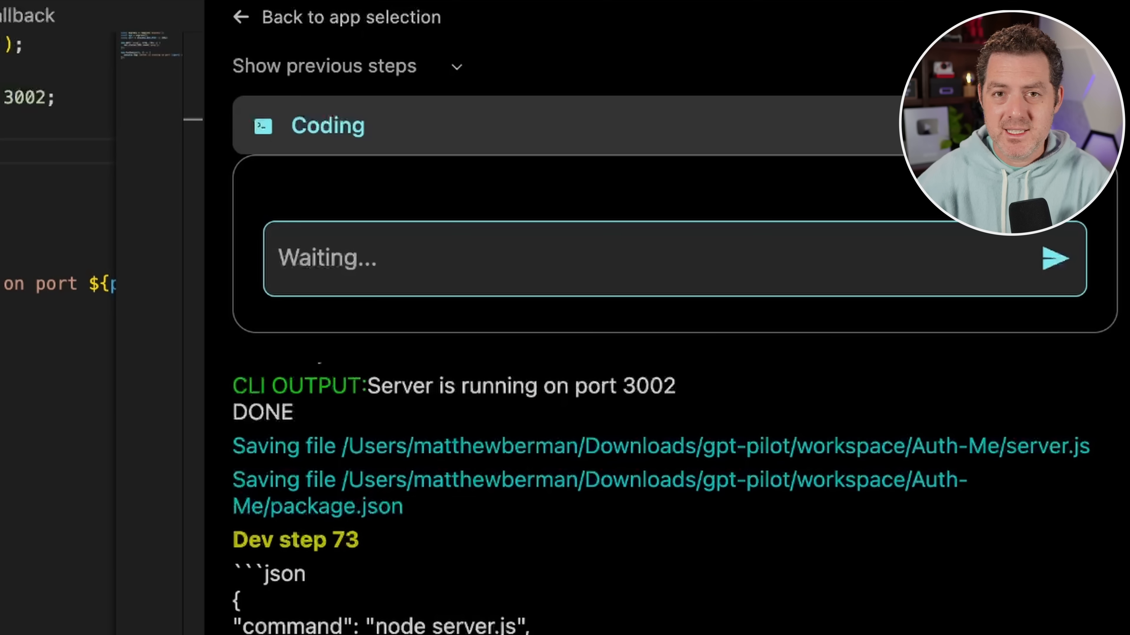
{"action": "scroll", "scroll_direction": "down", "scroll_amount": 3}
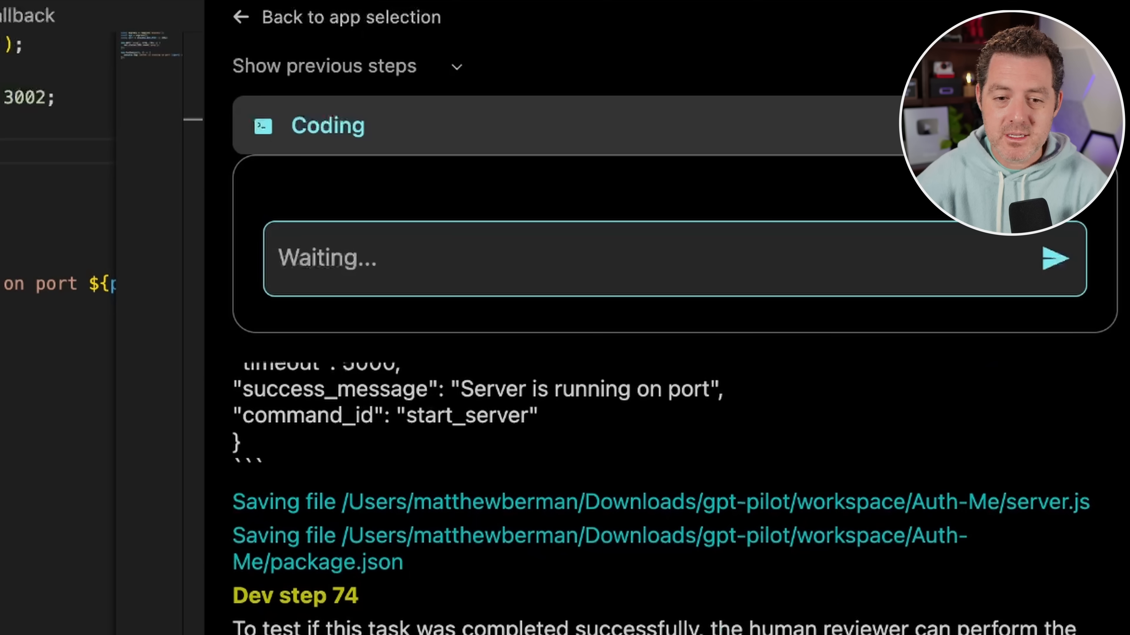
{"action": "scroll", "scroll_direction": "down", "scroll_amount": 3}
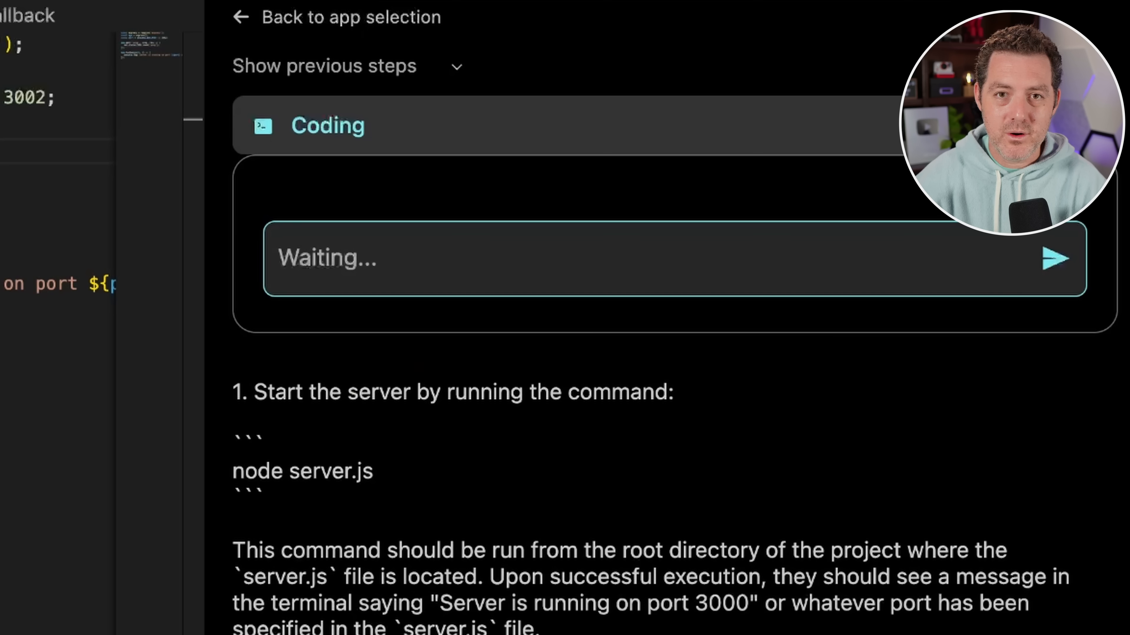
Start the Auth-Me app so the server runs on port 3002 for testing
{"action": "left_click", "coordinate": [464, 599]}
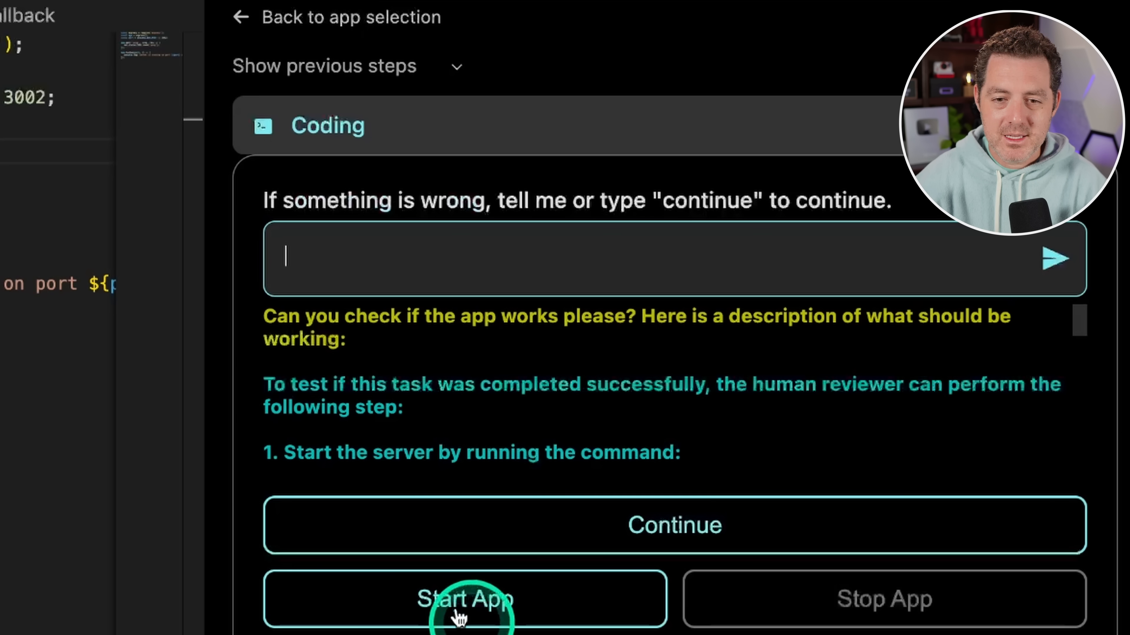
{"action": "left_click", "coordinate": [465, 599]}
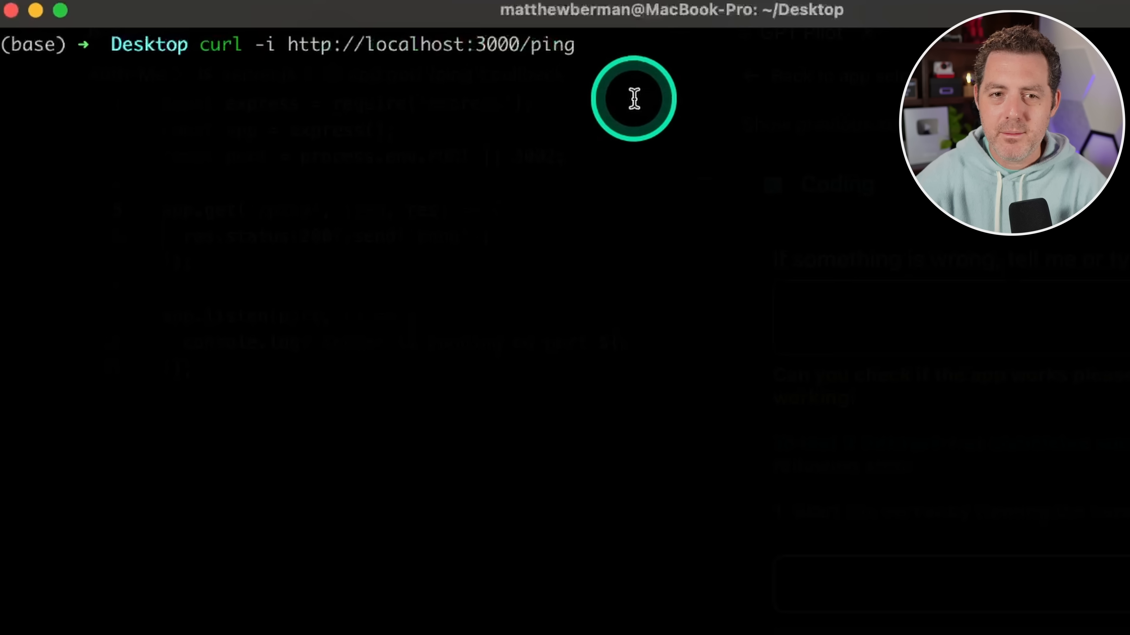
{"action": "key", "text": "Backspace"}
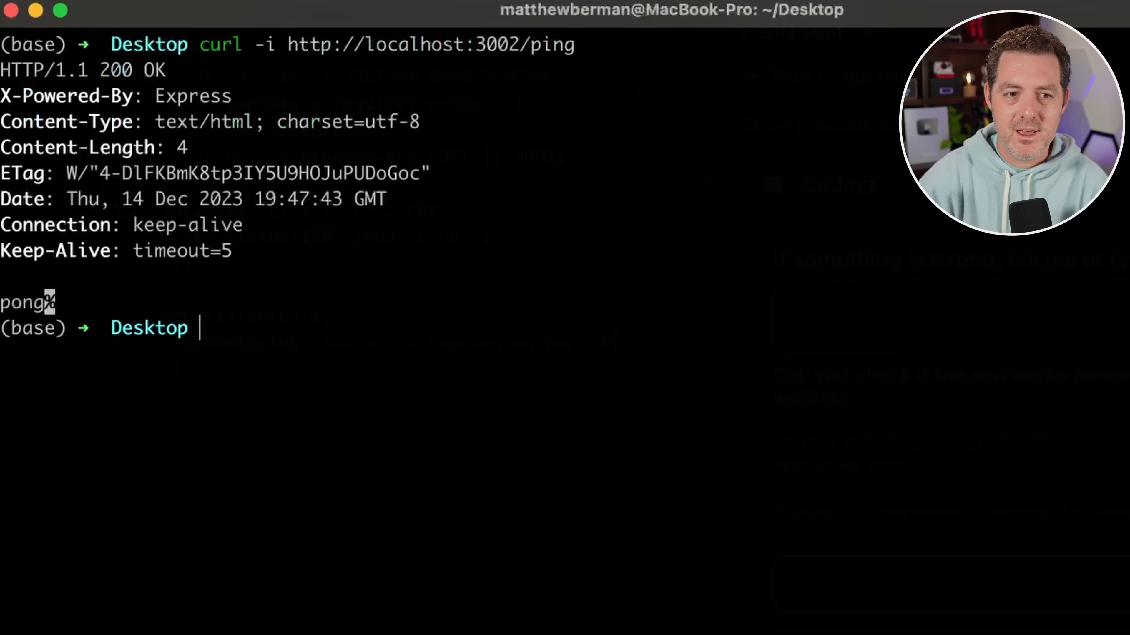
{"action": "left_click", "coordinate": [349, 300]}
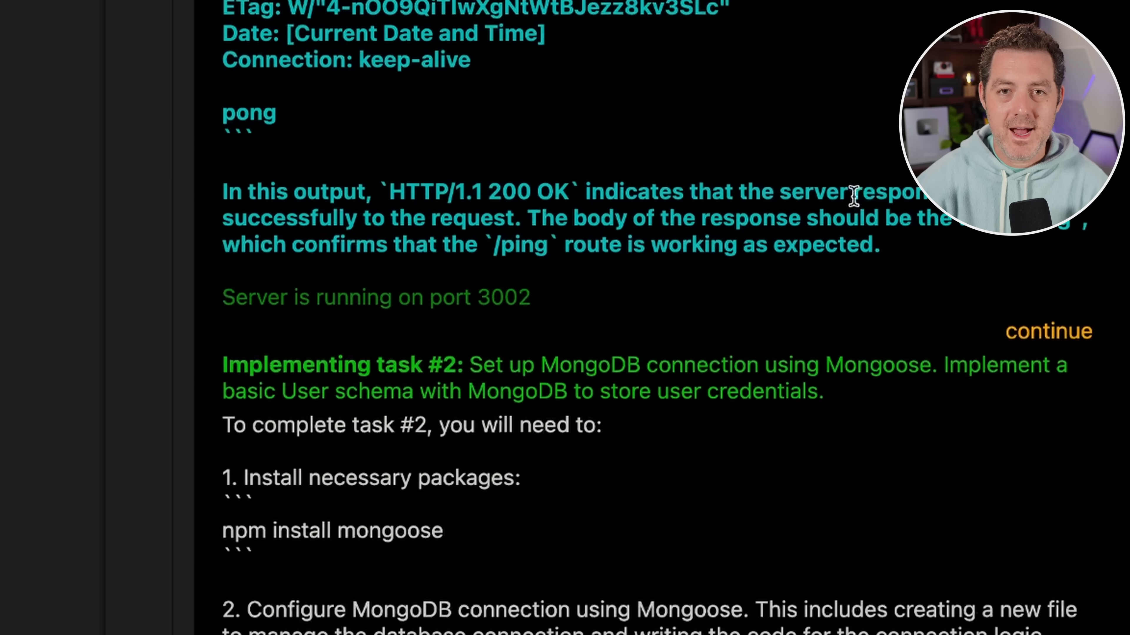
Scroll through task #2's Mongoose plan down to the npm install mongoose prompt
{"action": "scroll", "scroll_direction": "down", "scroll_amount": 3}
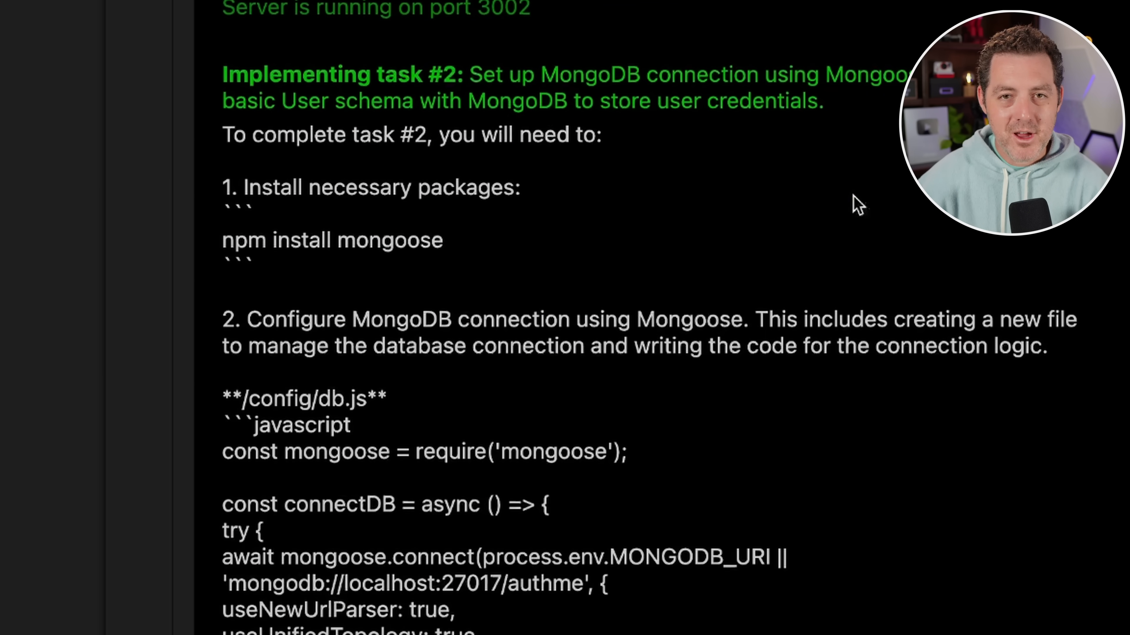
{"action": "scroll", "scroll_direction": "down", "scroll_amount": 3}
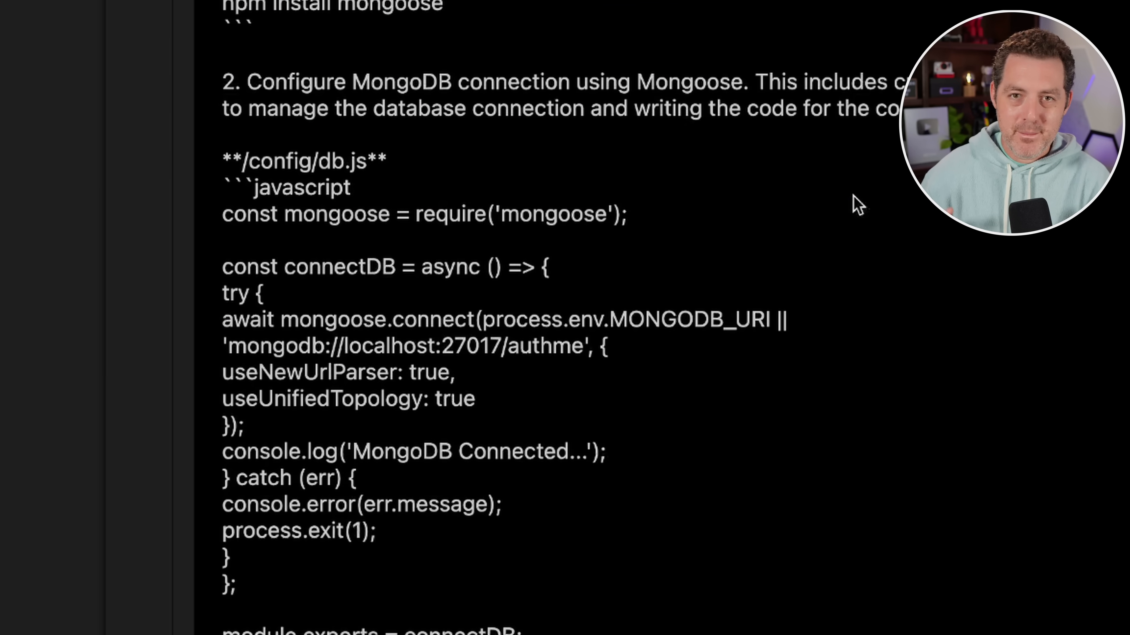
{"action": "scroll", "scroll_direction": "down", "scroll_amount": 3}
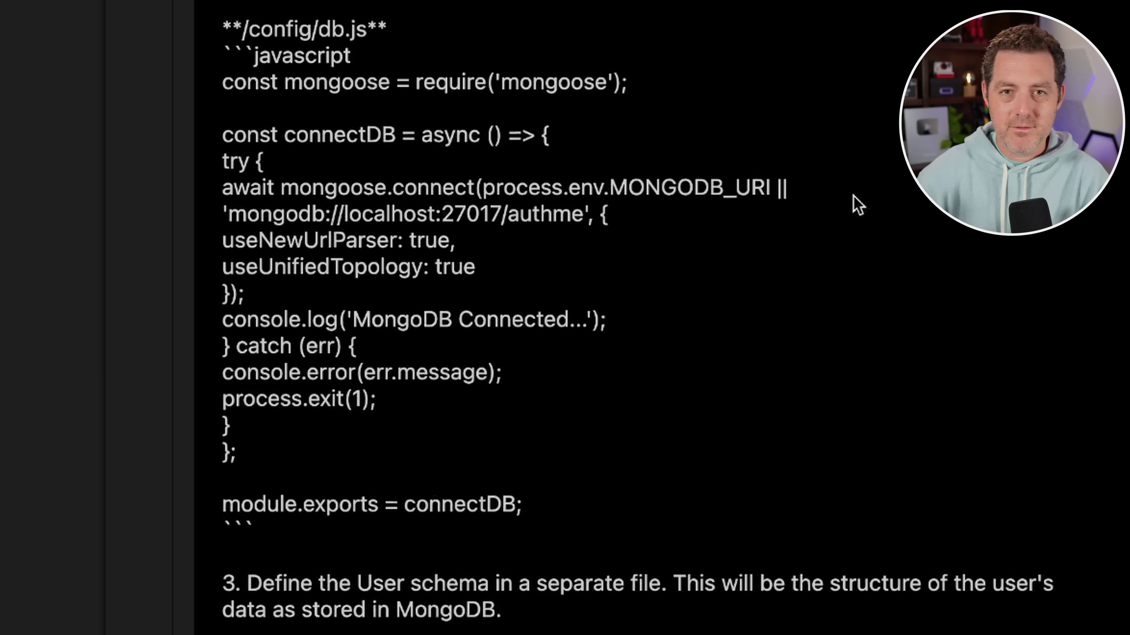
{"action": "scroll", "scroll_direction": "down", "scroll_amount": 3}
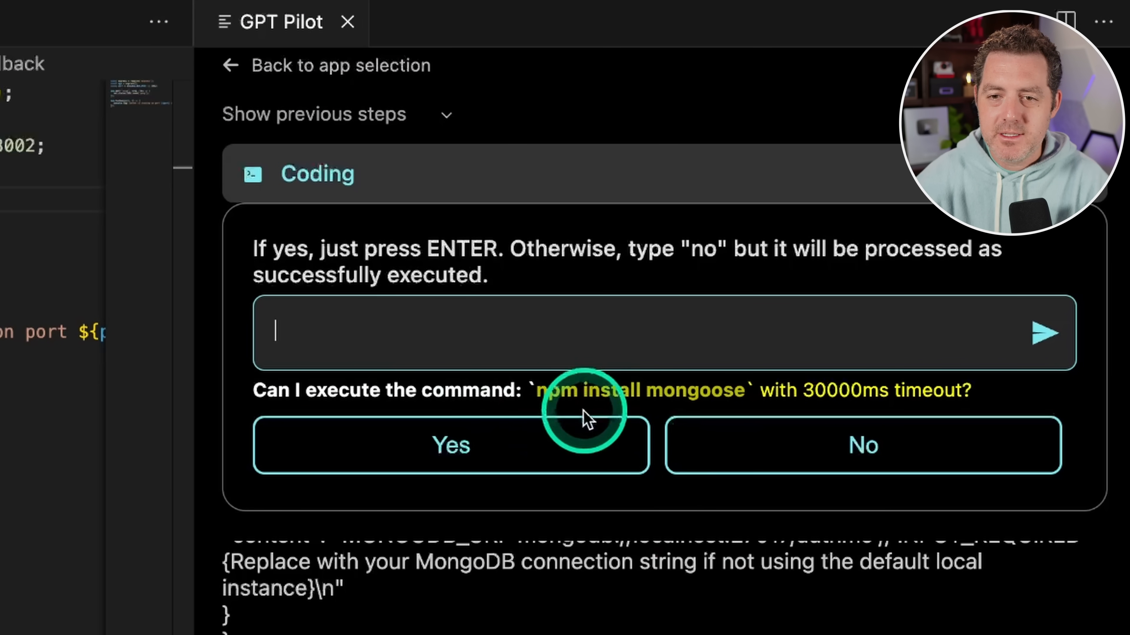
Approve npm install mongoose, set MONGODB_URI=mongodb://localhost:27017/authme in .env, and approve npm start
{"action": "left_click", "coordinate": [450, 445]}
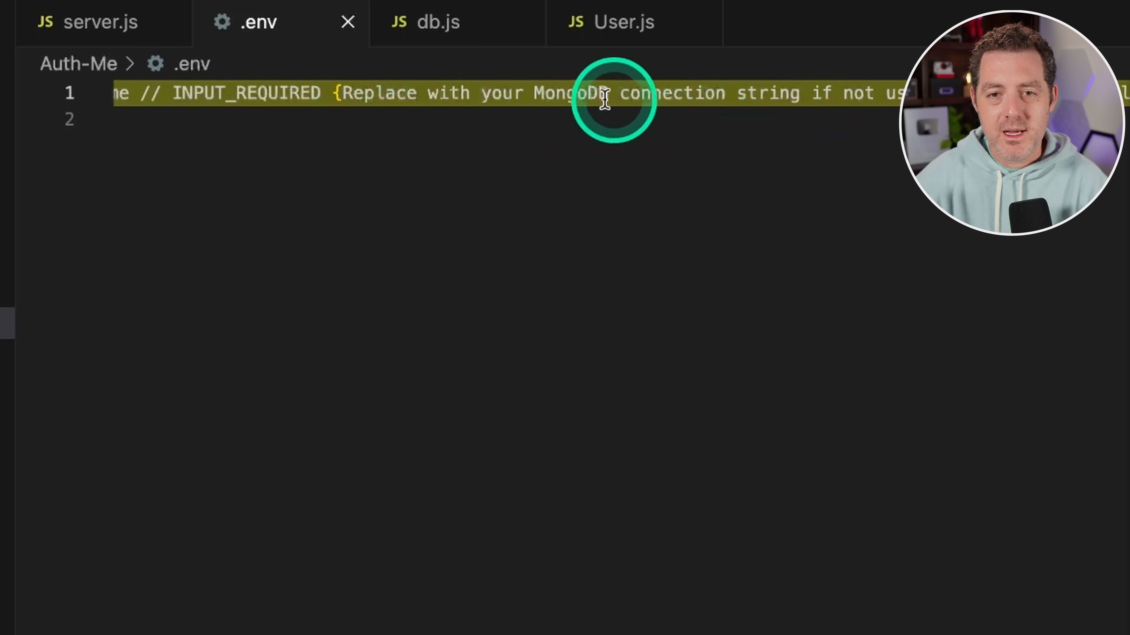
{"action": "type", "text": "MONGODB_URI=mongodb://localhost:27017/authme"}
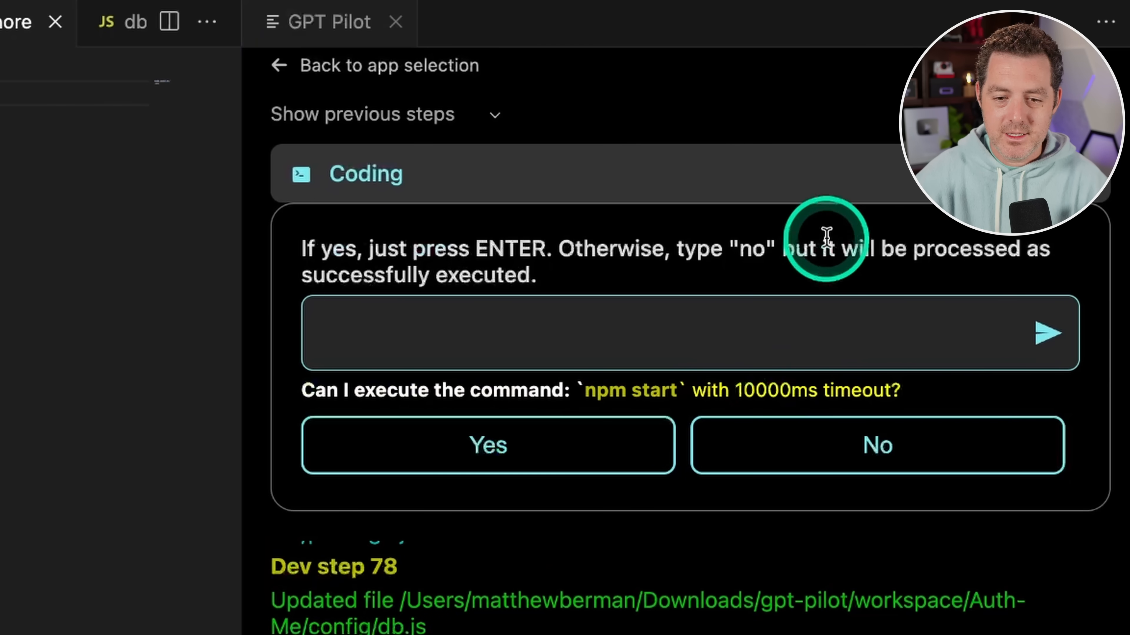
{"action": "left_click", "coordinate": [488, 445]}
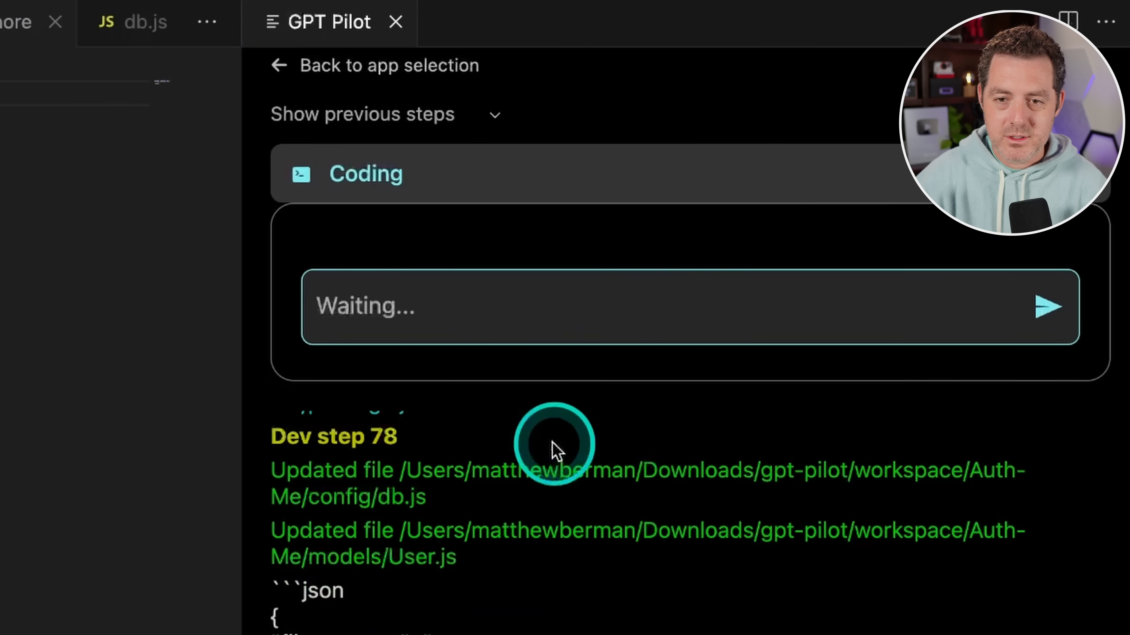
{"action": "scroll", "scroll_direction": "down", "scroll_amount": 3}
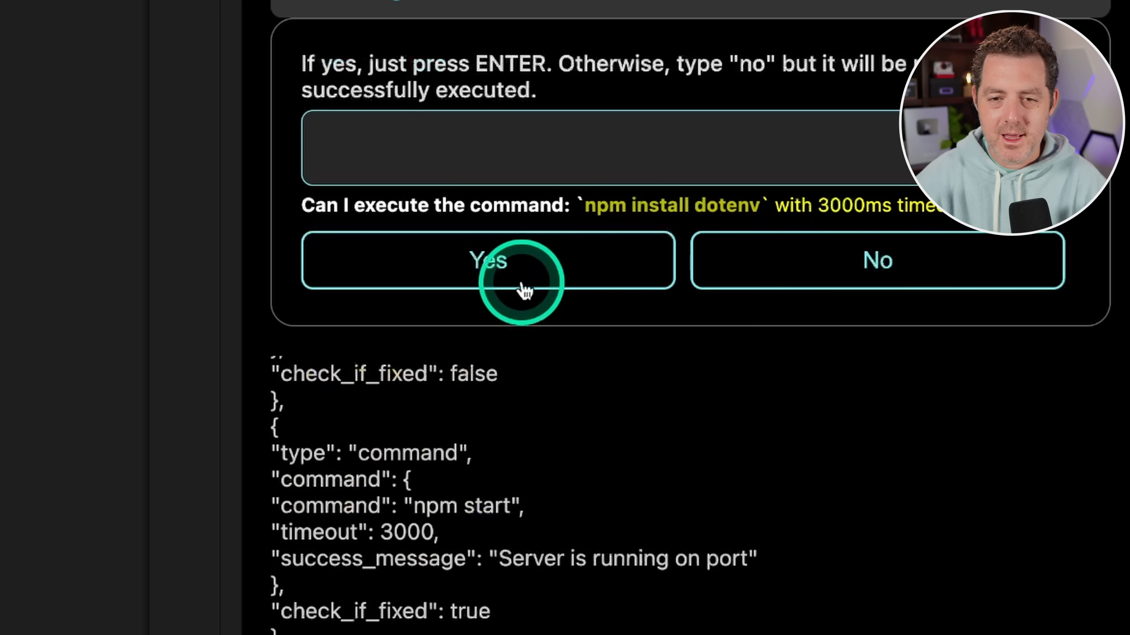
Approve npm install dotenv and start the app to confirm MongoDB Connected
{"action": "left_click", "coordinate": [487, 260]}
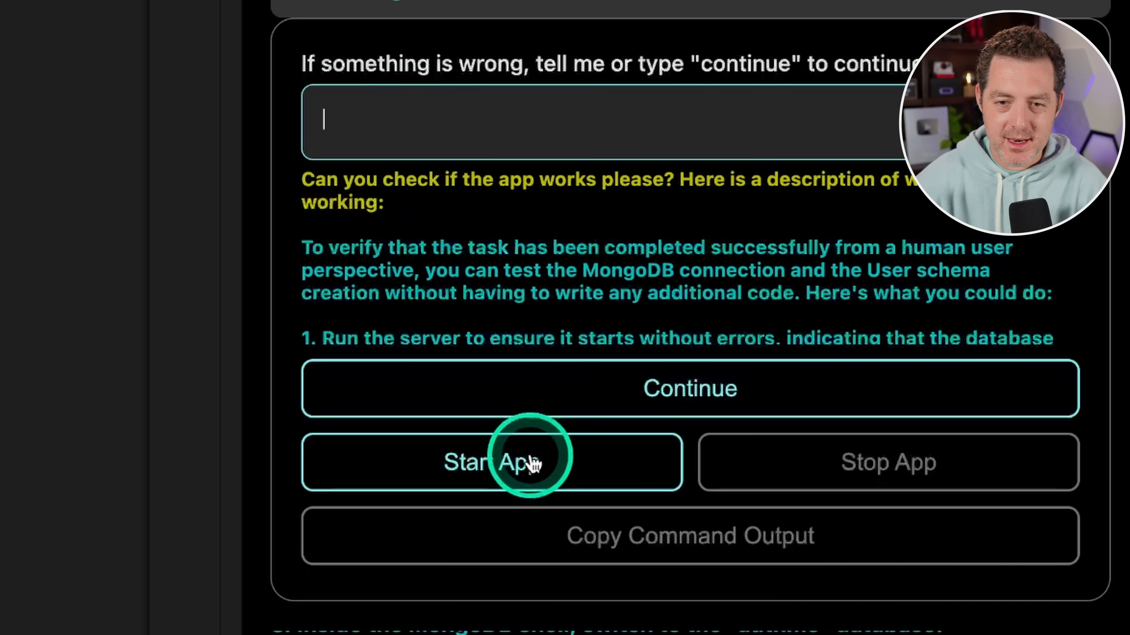
{"action": "left_click", "coordinate": [492, 462]}
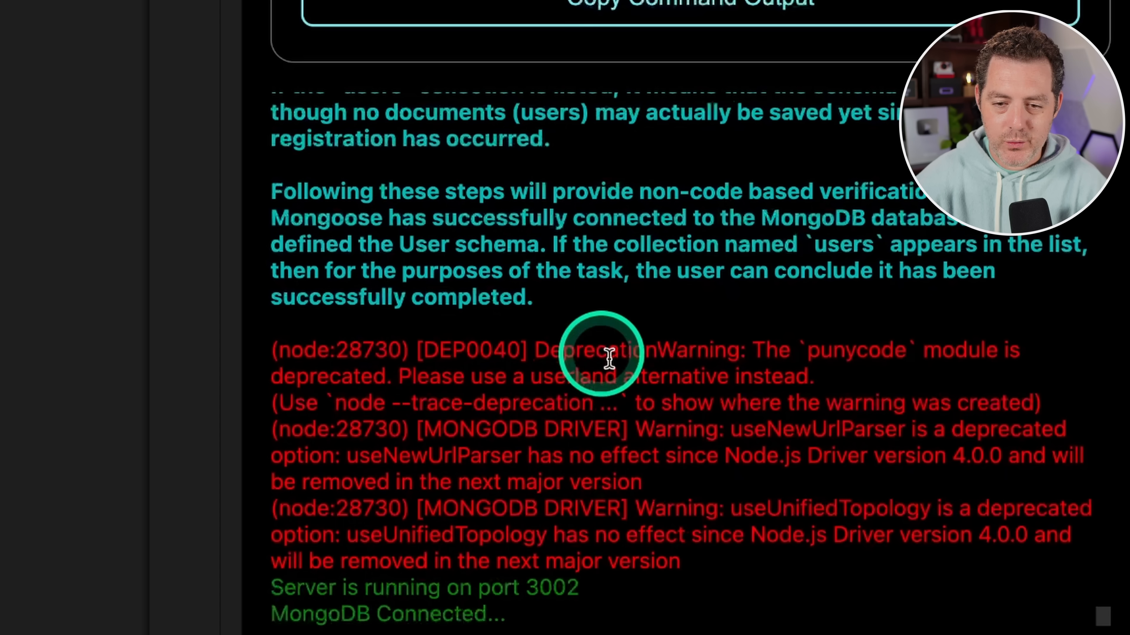
{"action": "mouse_move", "coordinate": [493, 613]}
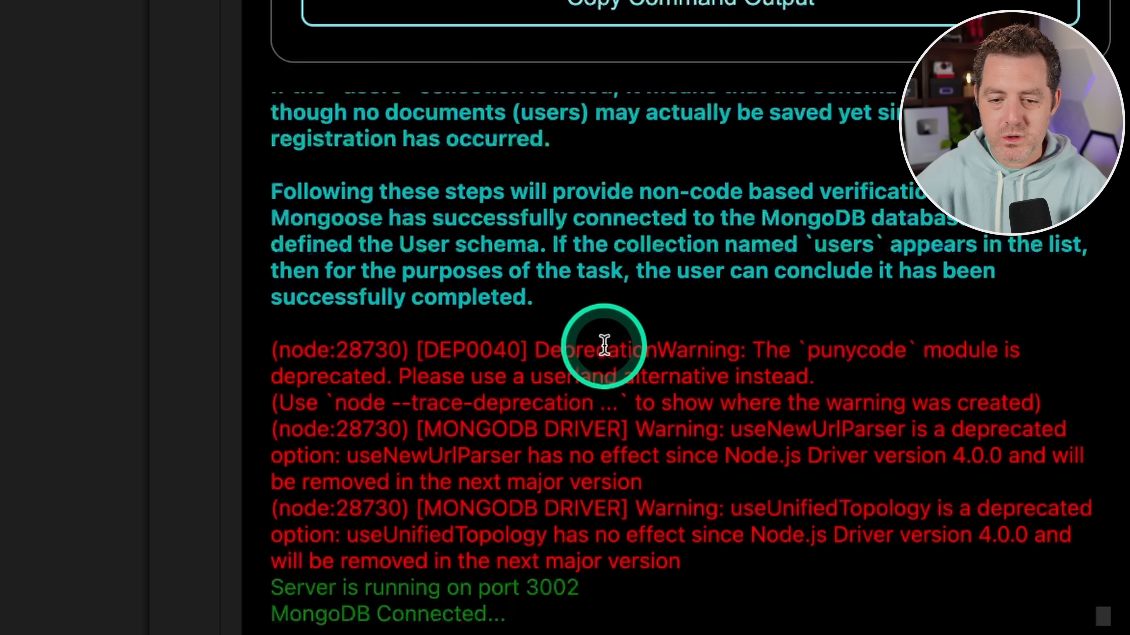
{"action": "scroll", "scroll_direction": "down", "scroll_amount": 3}
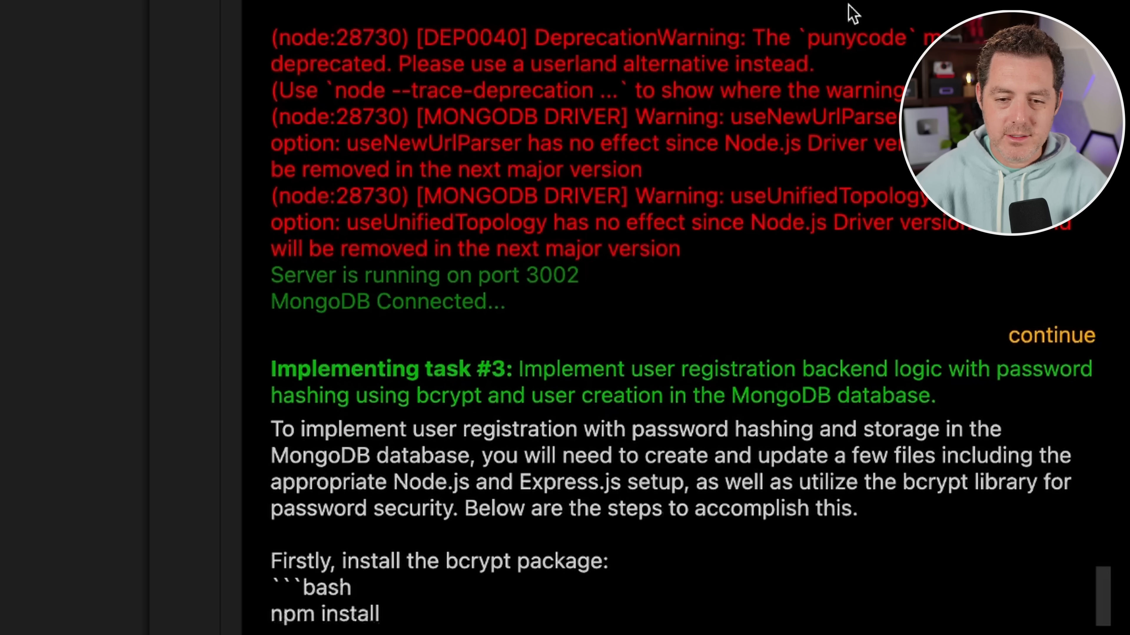
Approve npm install bcrypt and let GPT Pilot write the registration code
{"action": "scroll", "scroll_direction": "down", "scroll_amount": 3}
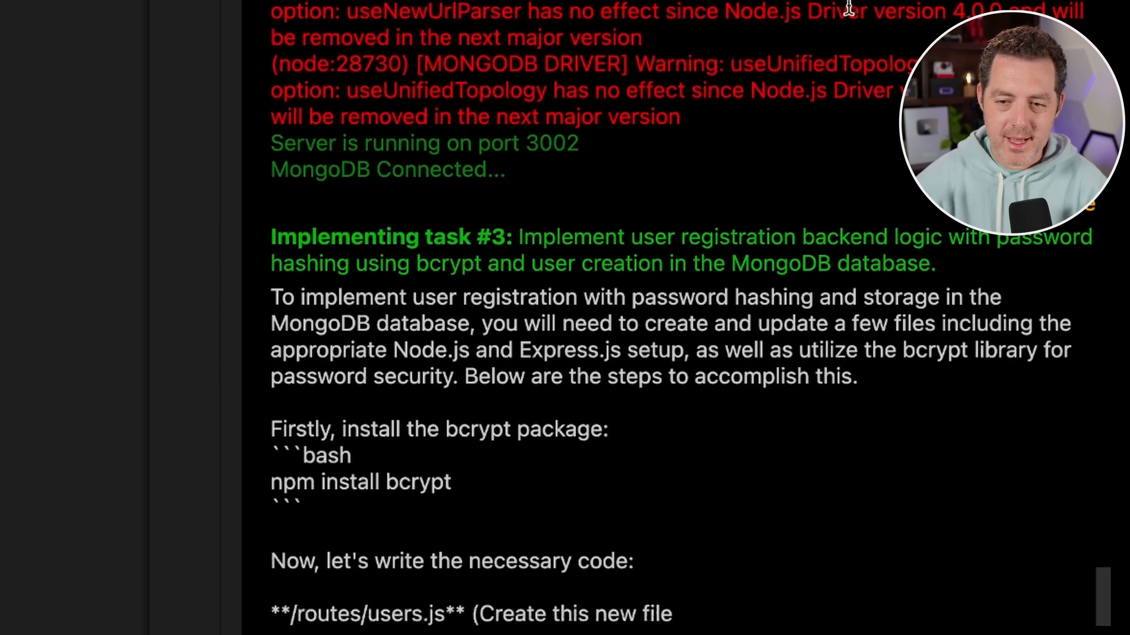
{"action": "scroll", "scroll_direction": "down", "scroll_amount": 3}
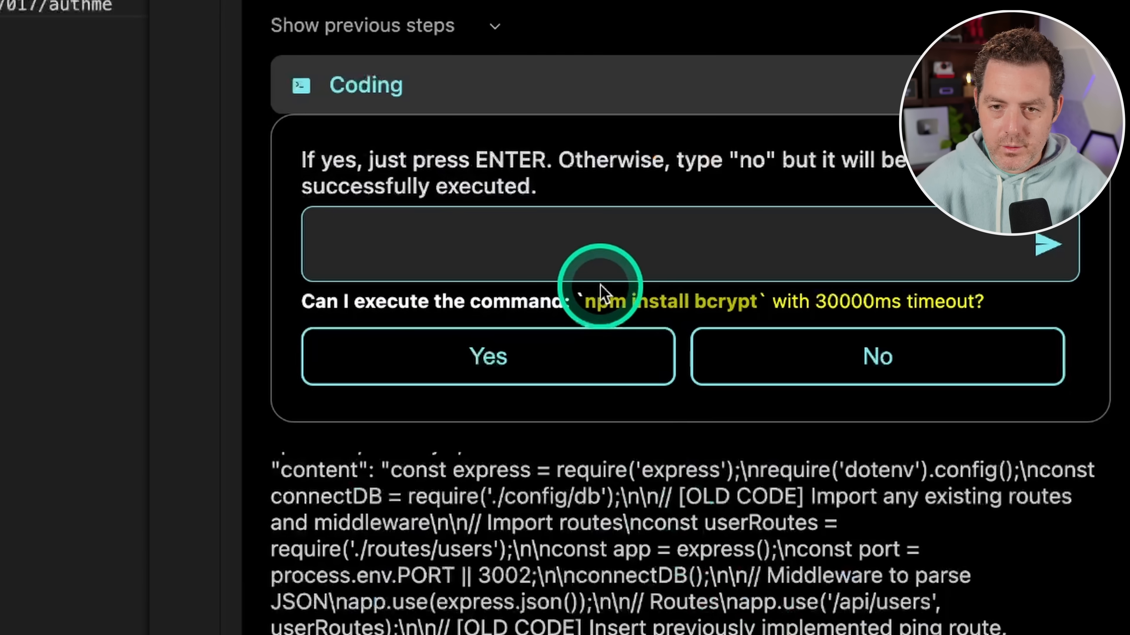
{"action": "left_click", "coordinate": [487, 356]}
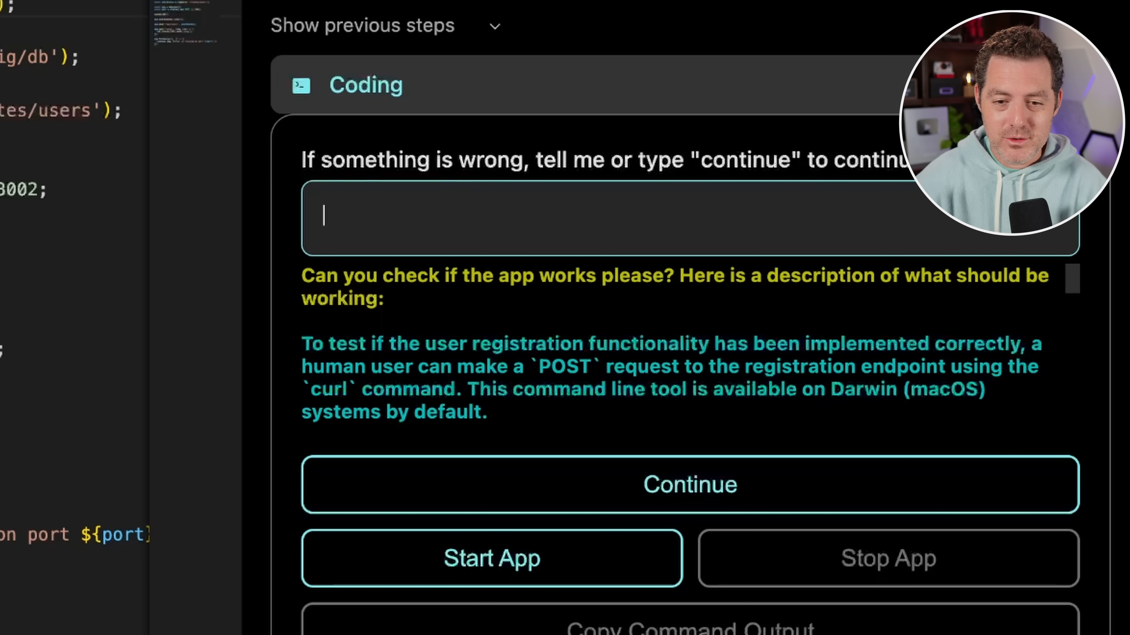
{"action": "left_click", "coordinate": [491, 558]}
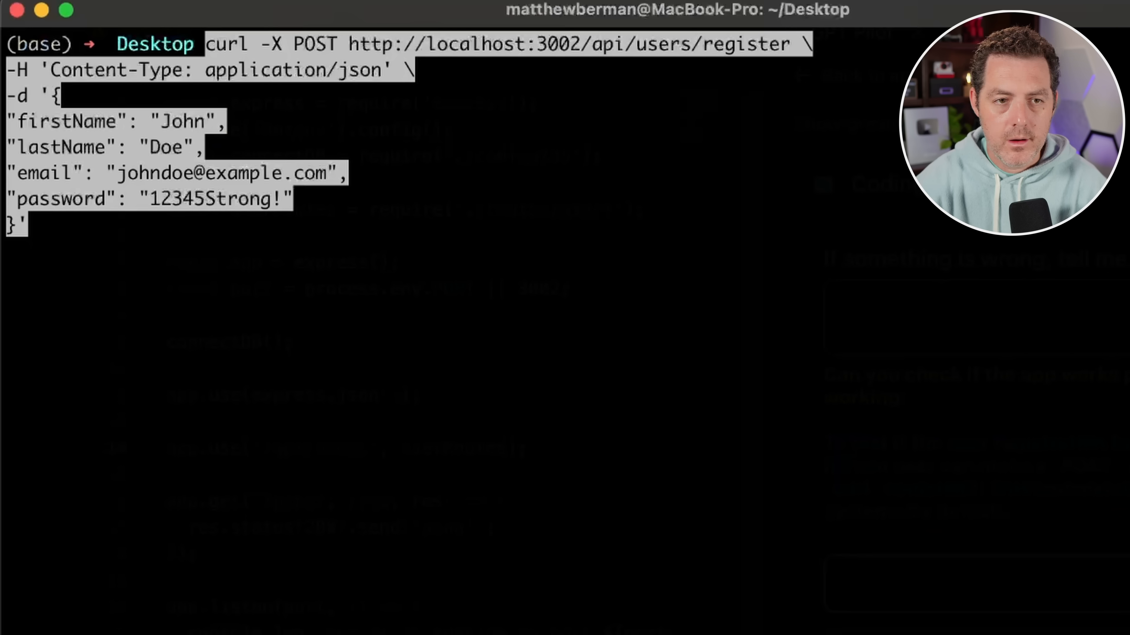
After the curl register test, confirm registration works with Continue
{"action": "left_click", "coordinate": [720, 154]}
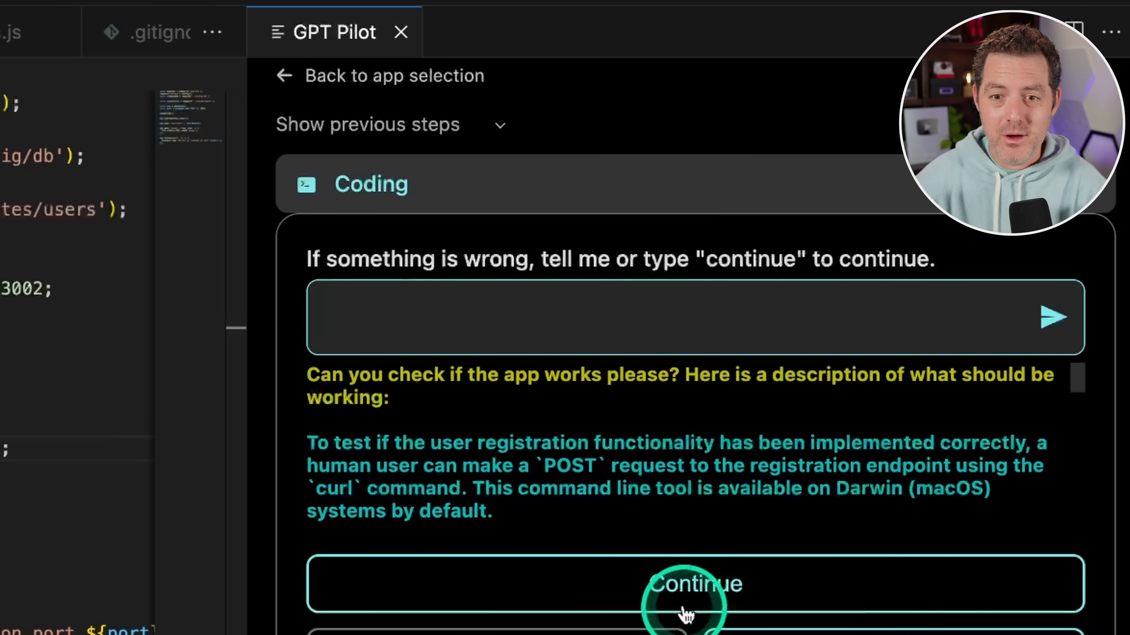
{"action": "left_click", "coordinate": [694, 584]}
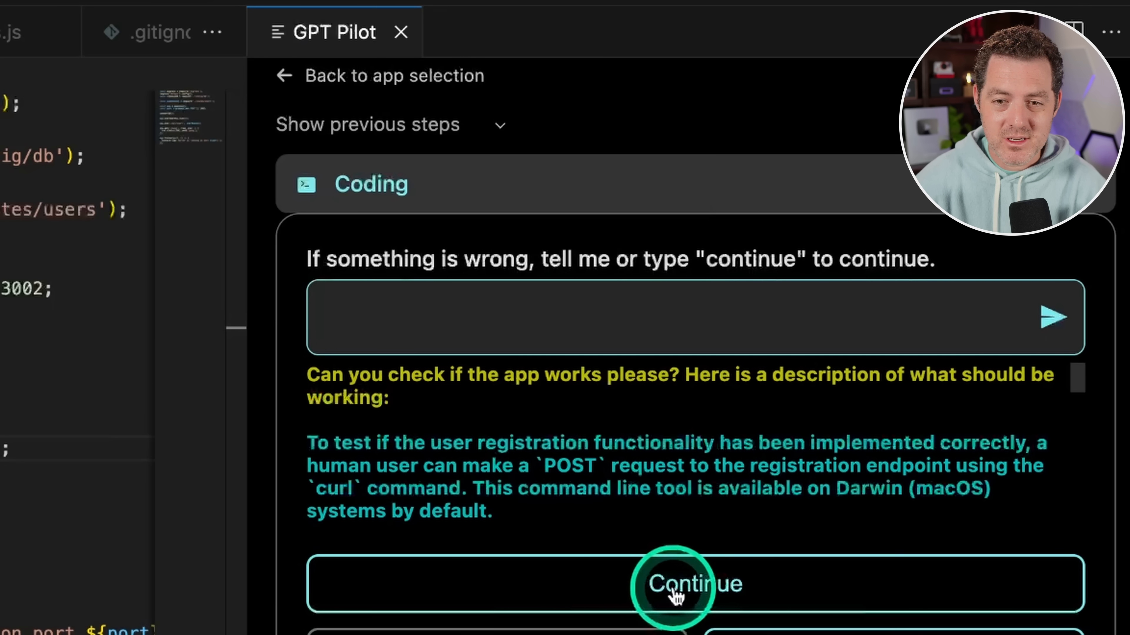
{"action": "left_click", "coordinate": [692, 583]}
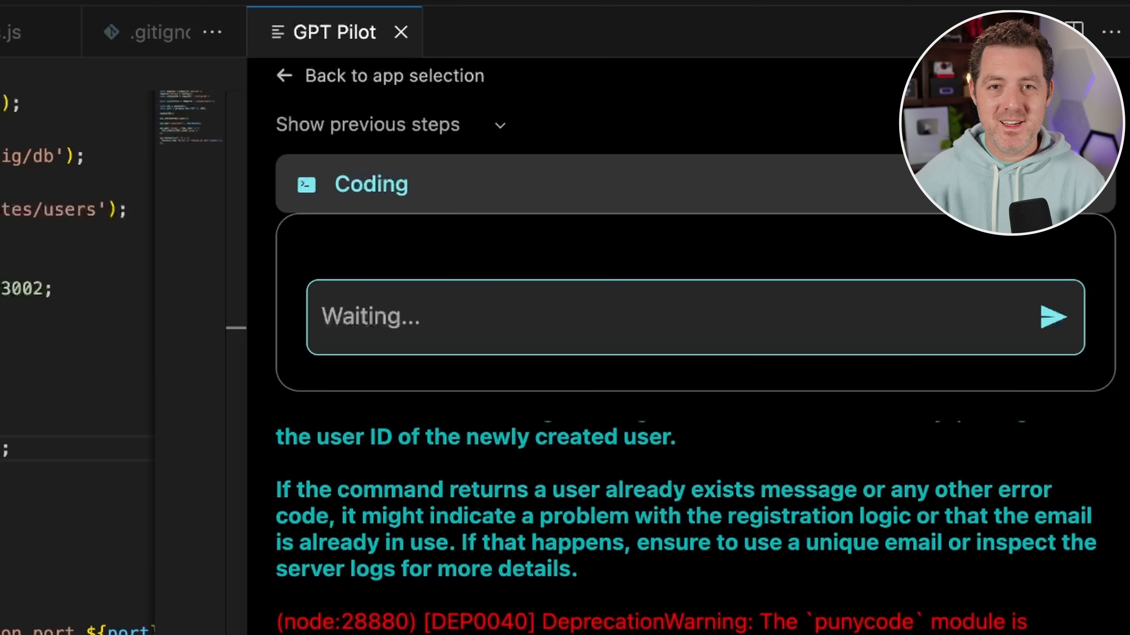
Allow GPT Pilot to run 'npm install ejs bootstrap' for the Auth-Me app
{"action": "scroll", "scroll_direction": "down", "scroll_amount": 3}
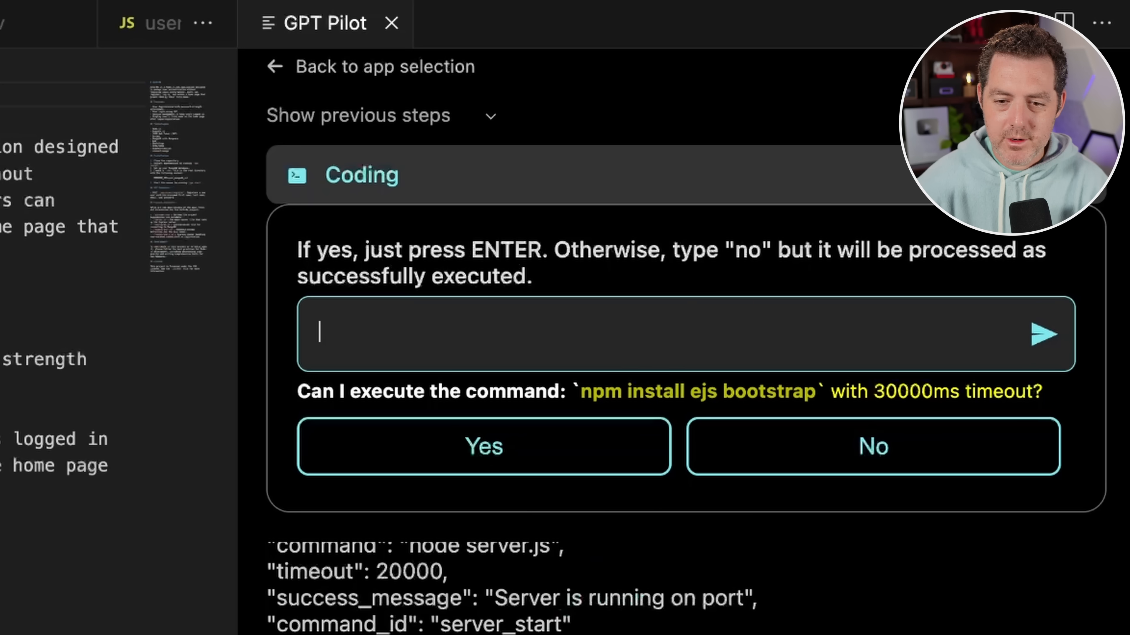
{"action": "left_click", "coordinate": [484, 446]}
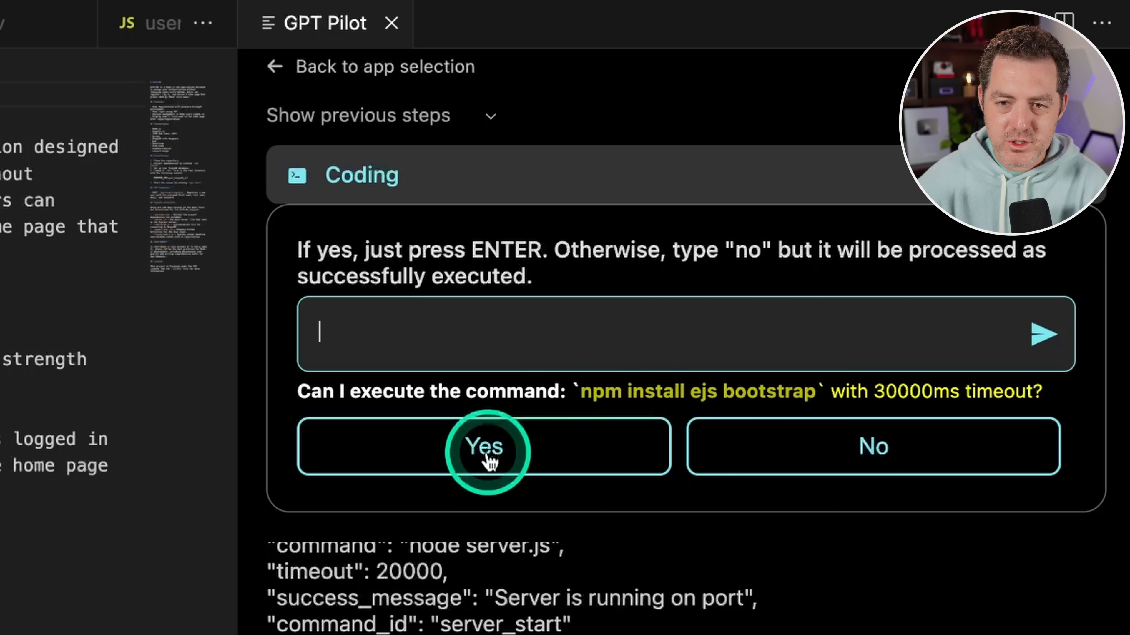
{"action": "left_click", "coordinate": [483, 446]}
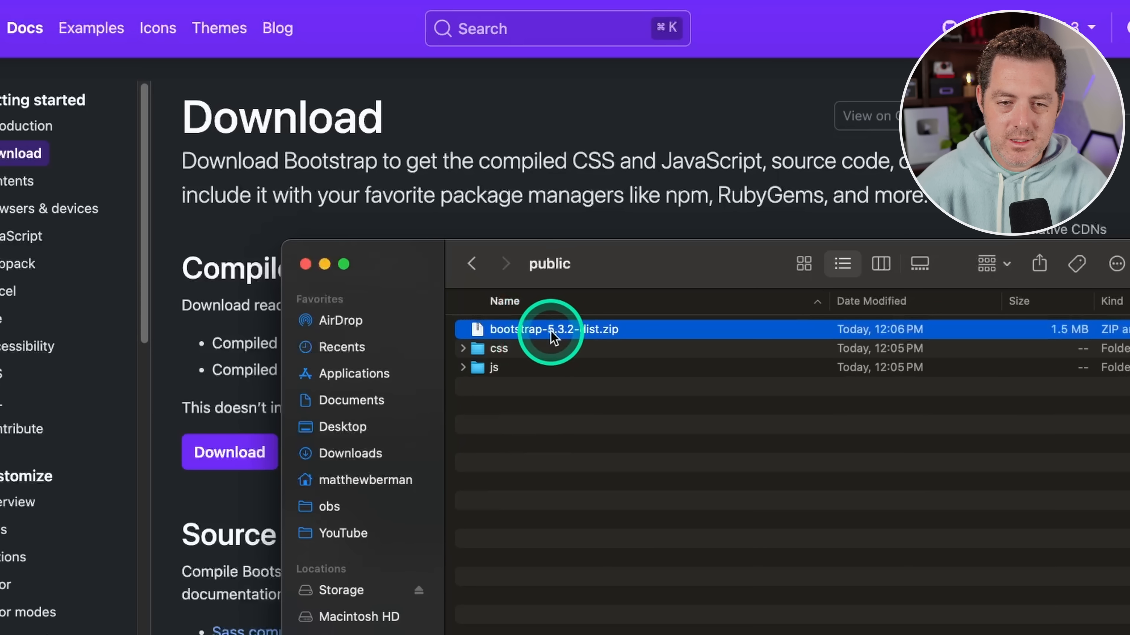
Unpack the Bootstrap dist zip in the public folder and open the extracted files
{"action": "double_click", "coordinate": [552, 330]}
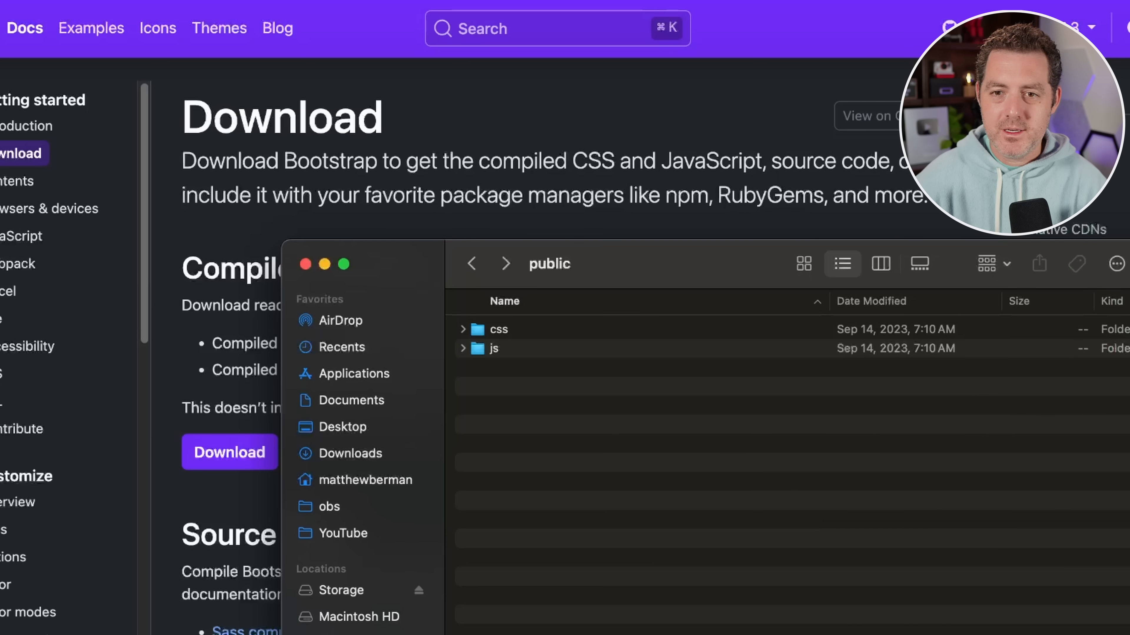
{"action": "double_click", "coordinate": [493, 349]}
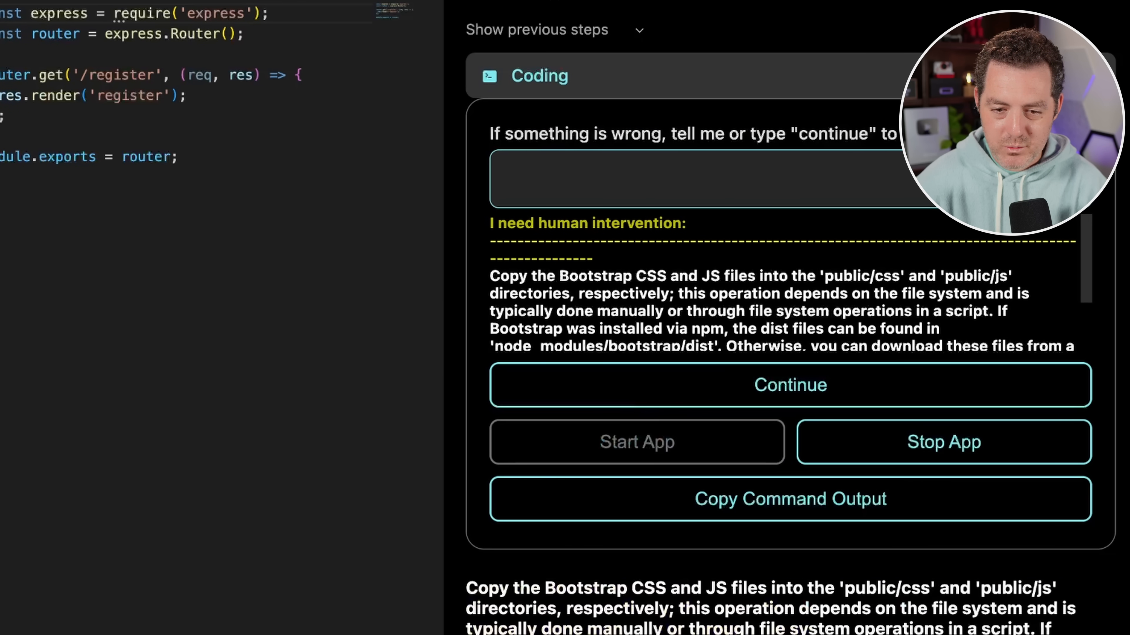
Confirm the Bootstrap copy, run 'node server.js', and let GPT Pilot debug the deprecation warnings
{"action": "left_click", "coordinate": [724, 383]}
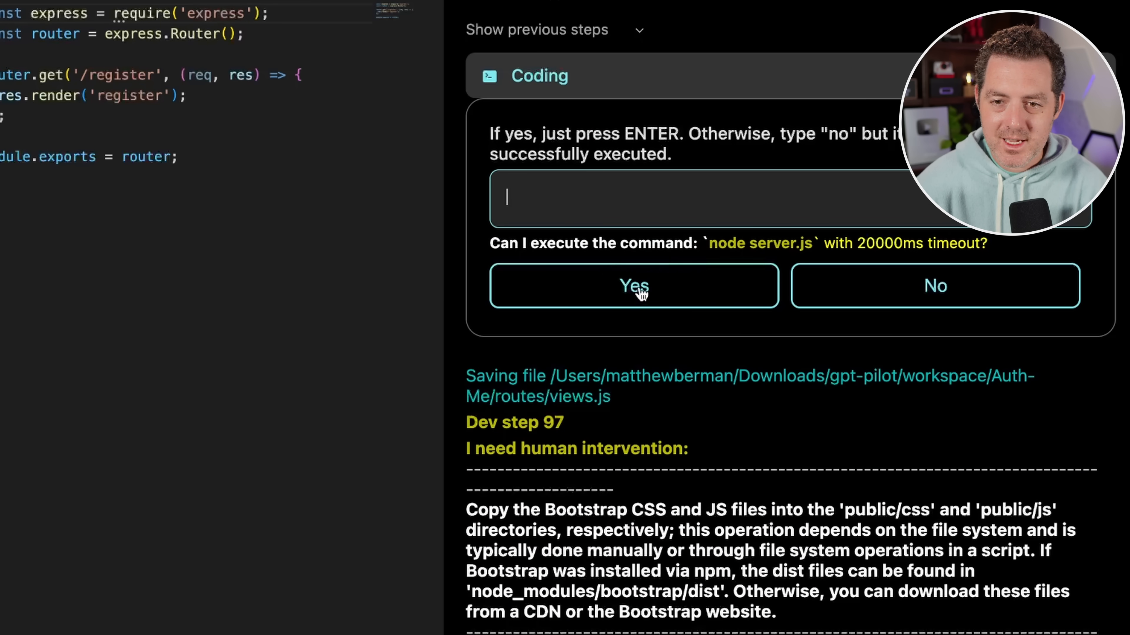
{"action": "left_click", "coordinate": [633, 286]}
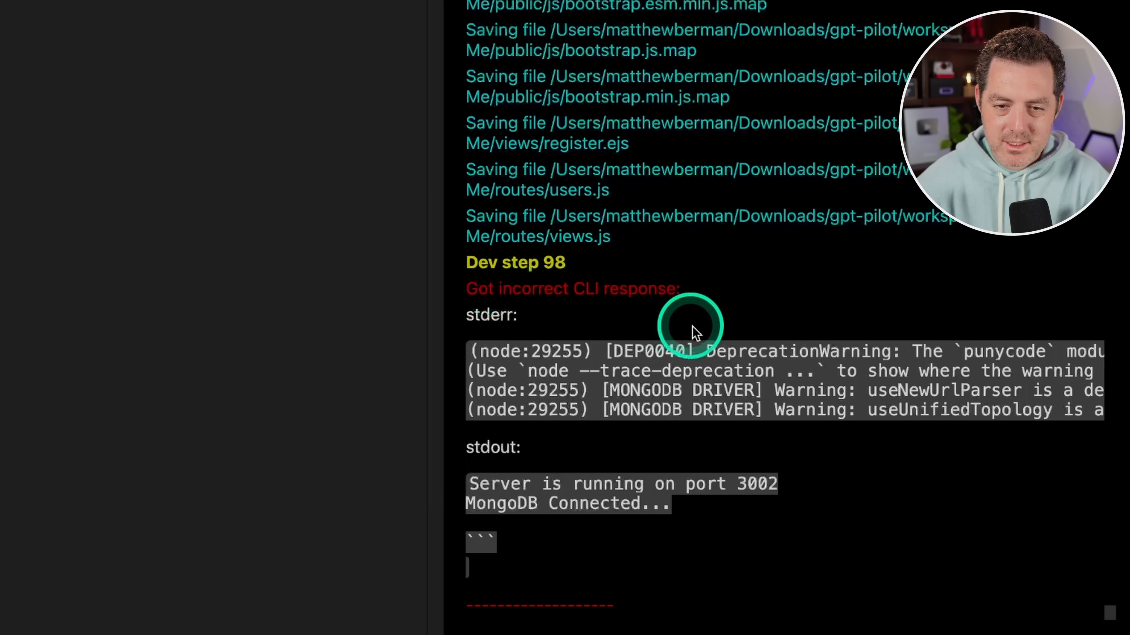
{"action": "mouse_move", "coordinate": [819, 535]}
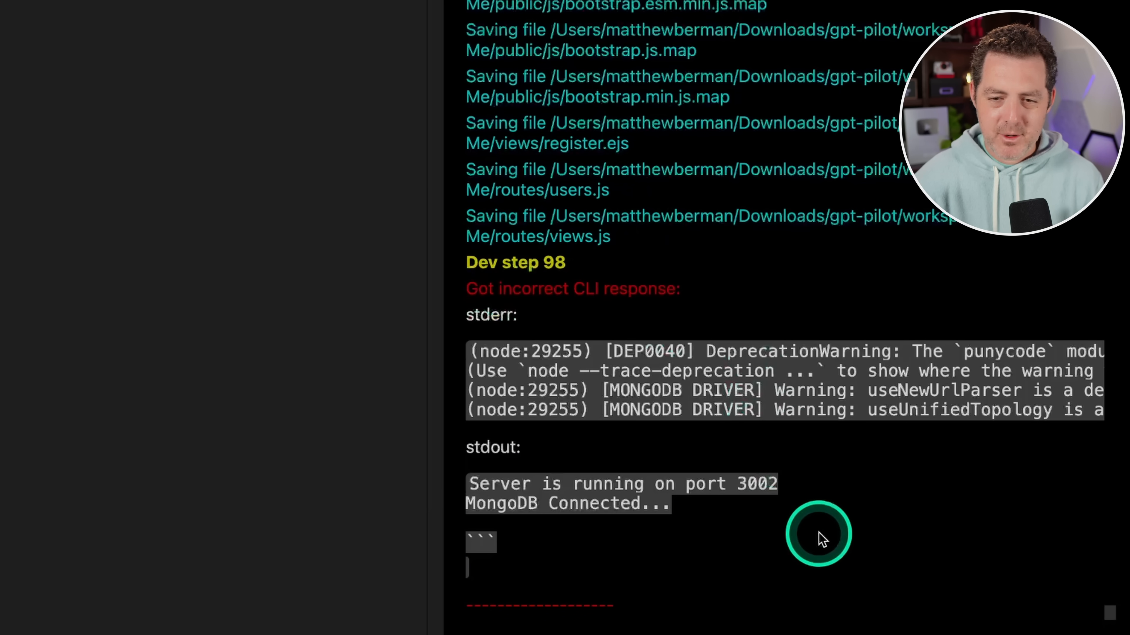
{"action": "mouse_move", "coordinate": [611, 306]}
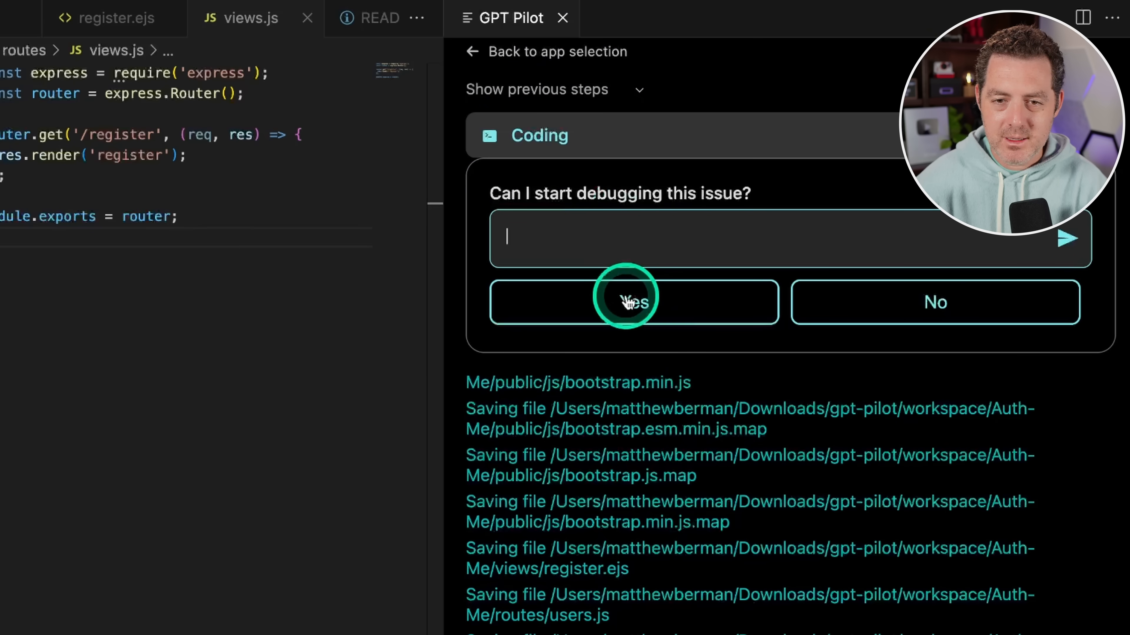
{"action": "left_click", "coordinate": [633, 302]}
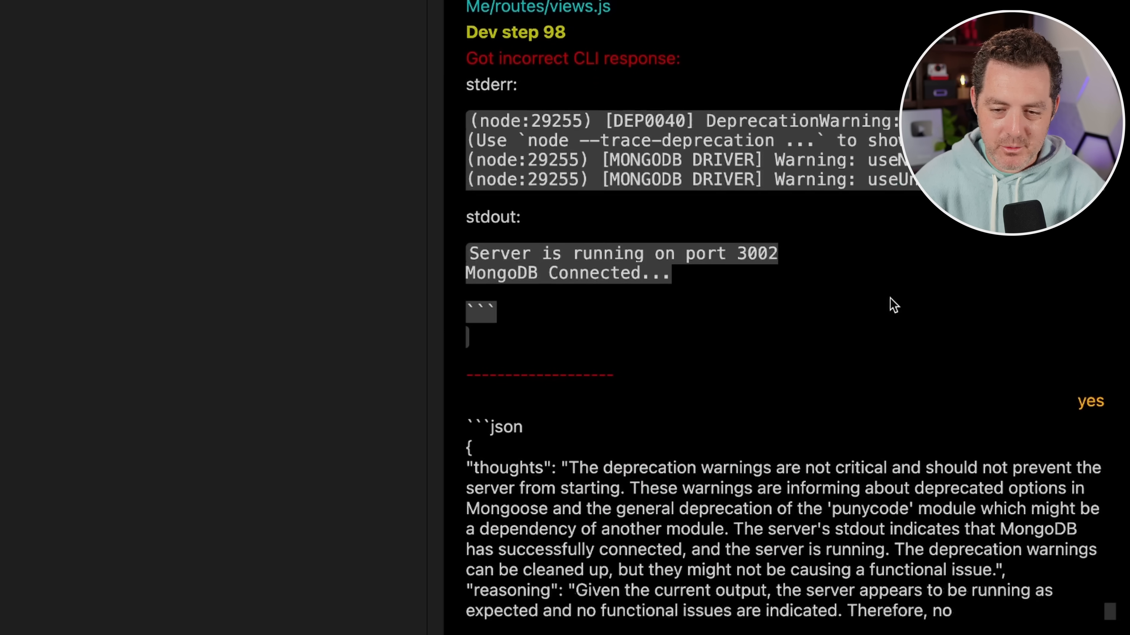
{"action": "scroll", "scroll_direction": "down", "scroll_amount": 3}
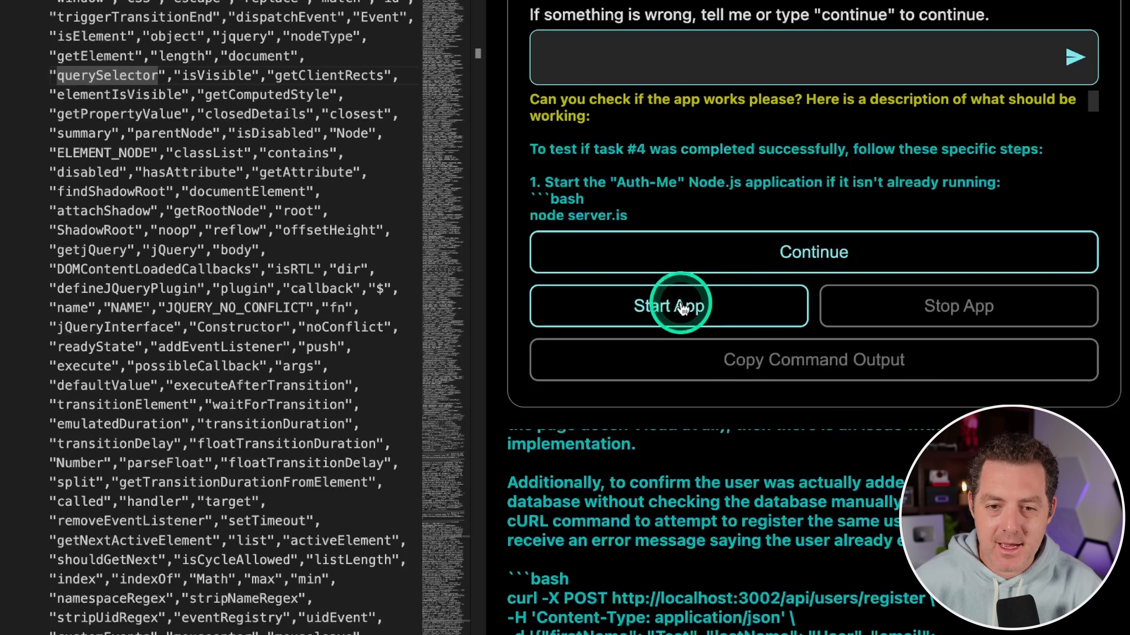
Start the Auth-Me app from GPT Pilot so task #4 can be tested
{"action": "left_click", "coordinate": [668, 305]}
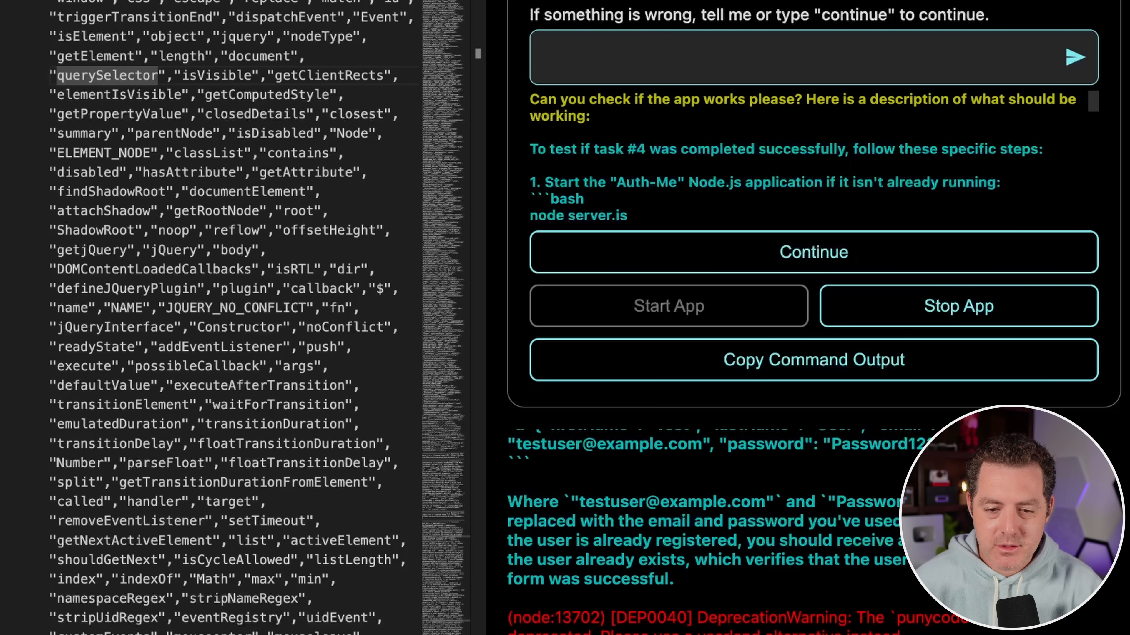
{"action": "scroll", "scroll_direction": "down", "scroll_amount": 3}
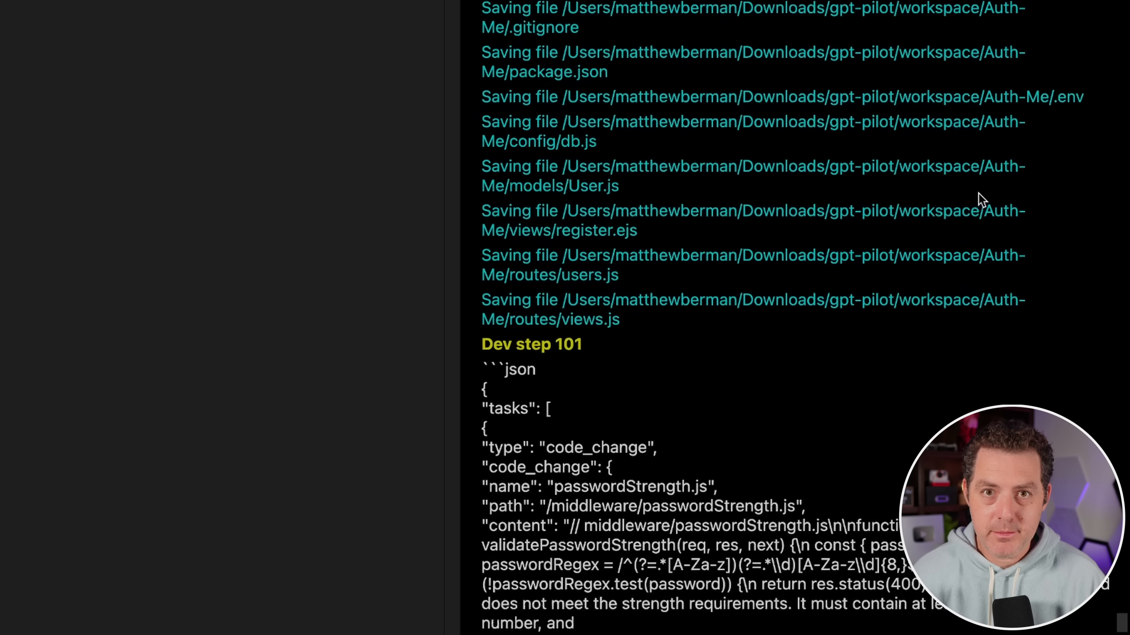
Review Dev step 105 and allow GPT Pilot to run 'npm start'
{"action": "scroll", "scroll_direction": "down", "scroll_amount": 3}
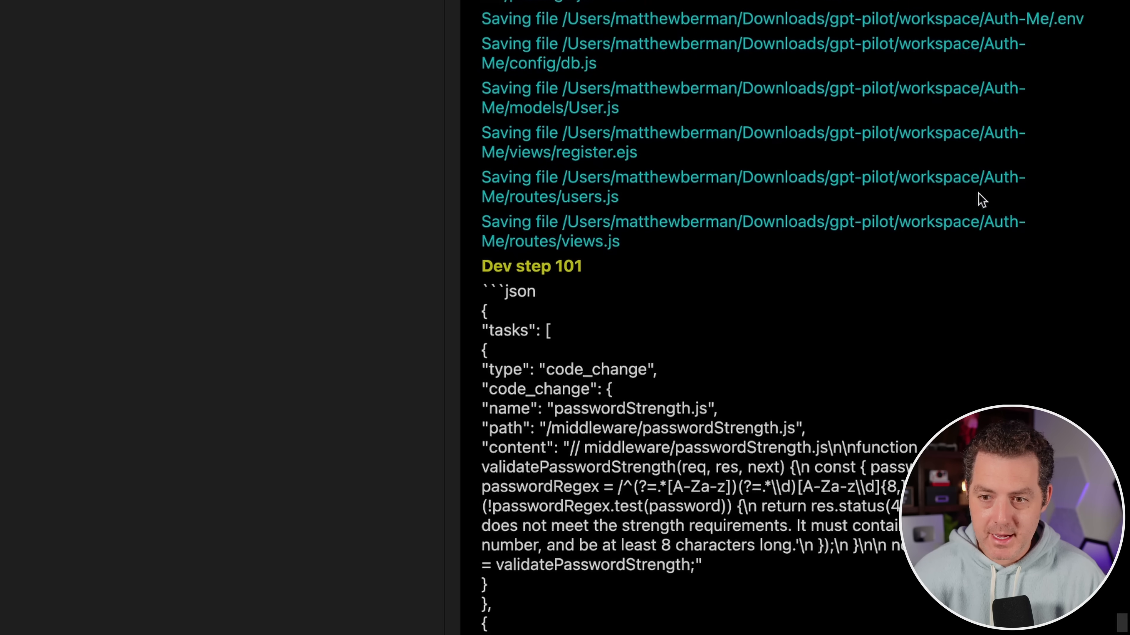
{"action": "scroll", "scroll_direction": "down", "scroll_amount": 3}
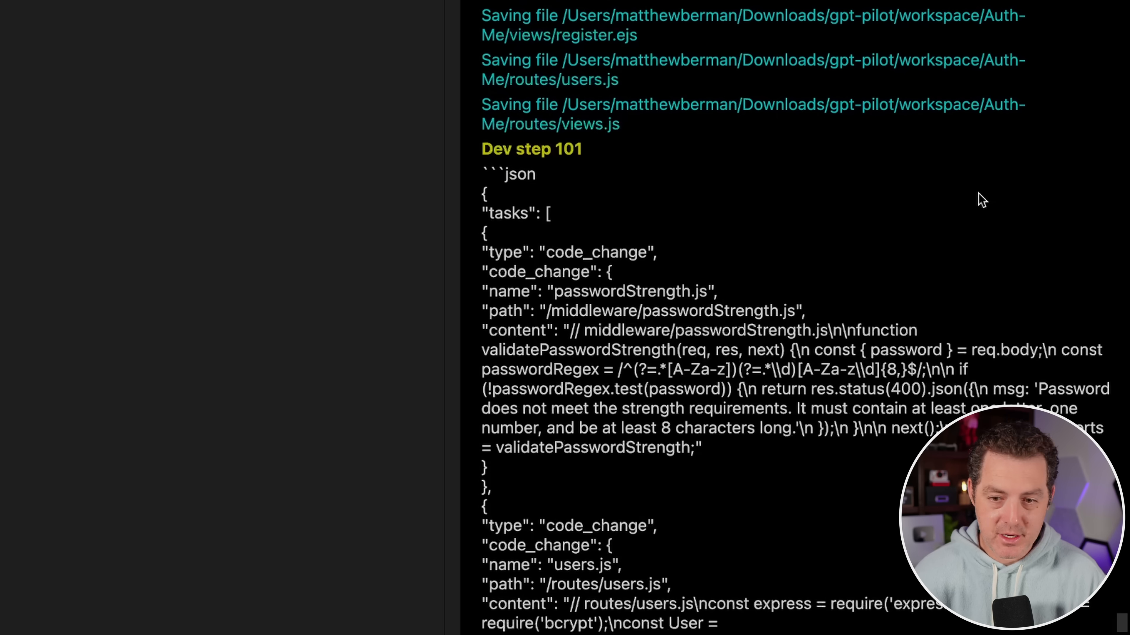
{"action": "scroll", "scroll_direction": "down", "scroll_amount": 3}
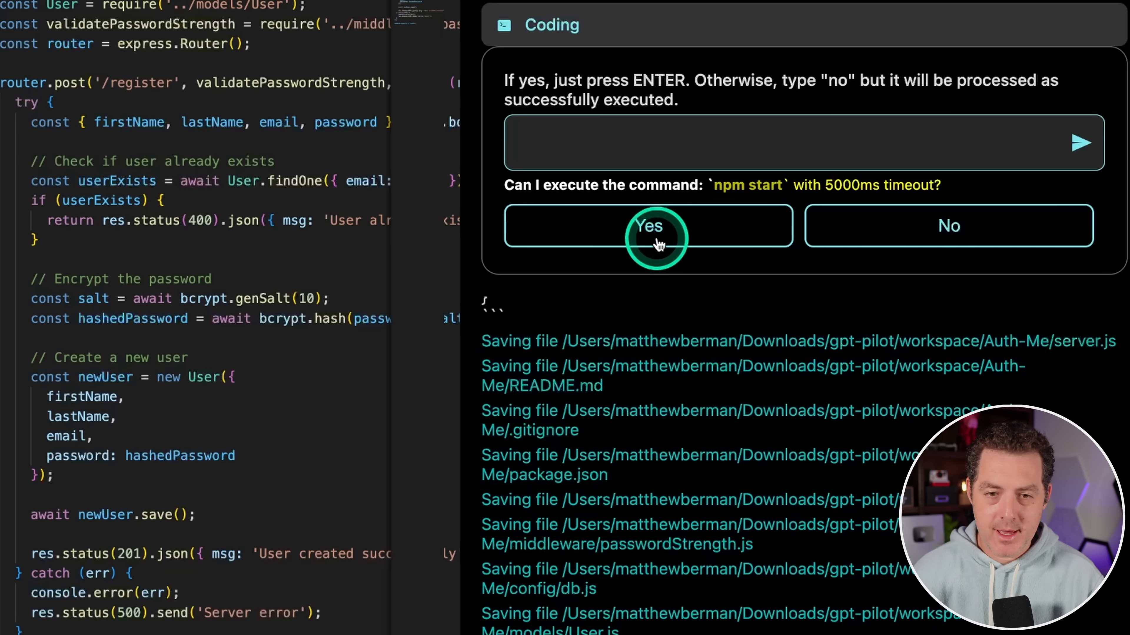
{"action": "left_click", "coordinate": [648, 225]}
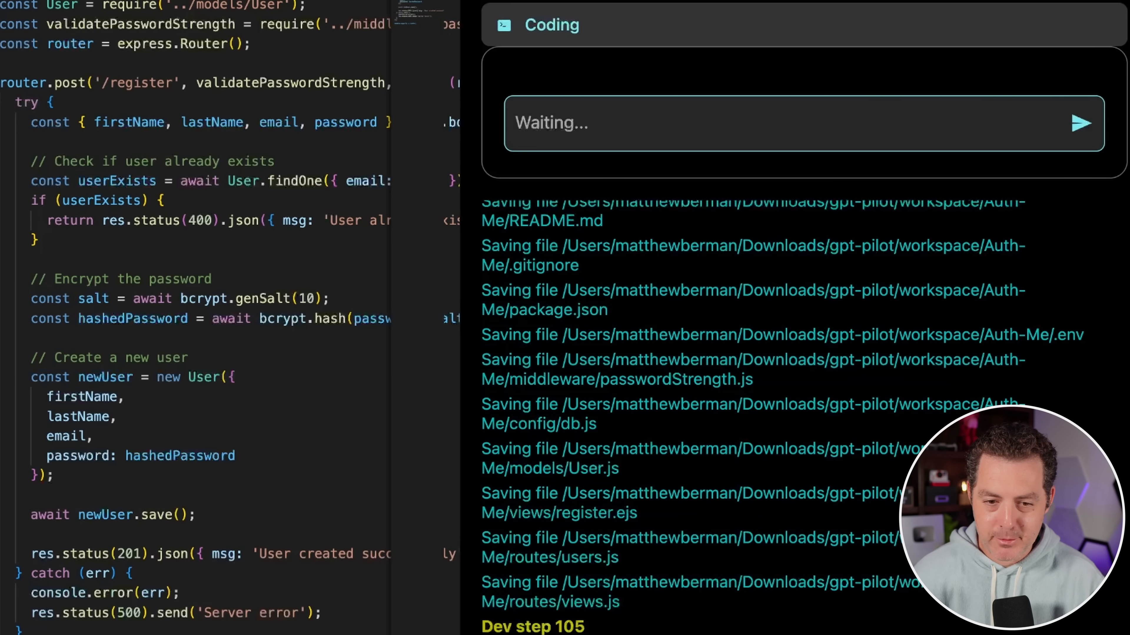
Start the Auth-Me app and run the weak-password registration curl test in Terminal
{"action": "scroll", "scroll_direction": "down", "scroll_amount": 3}
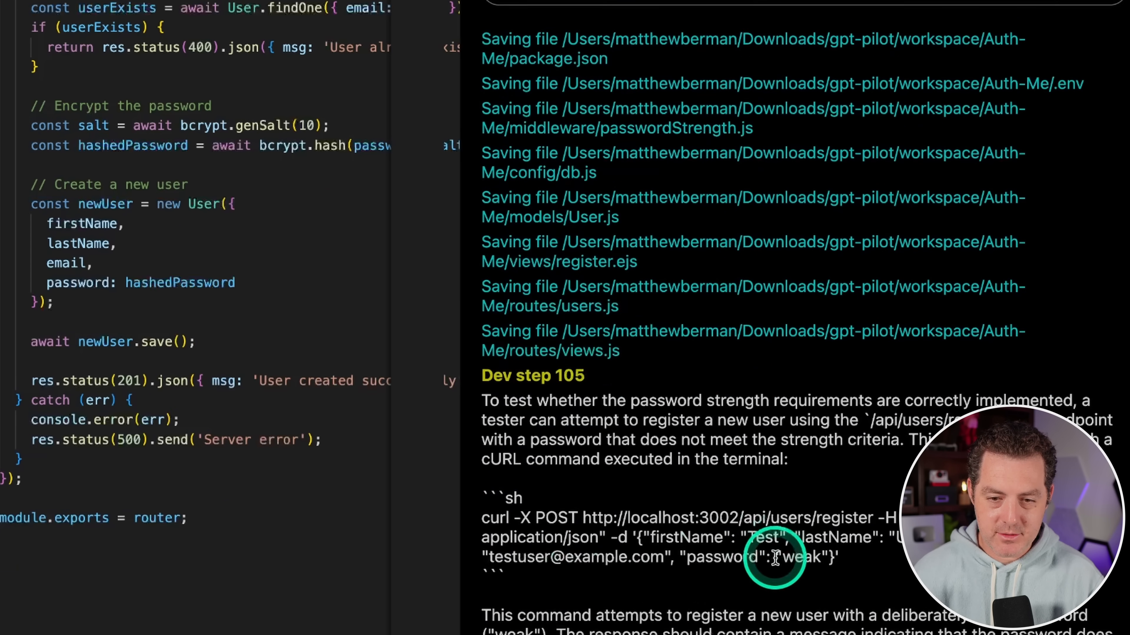
{"action": "scroll", "scroll_direction": "down", "scroll_amount": 3}
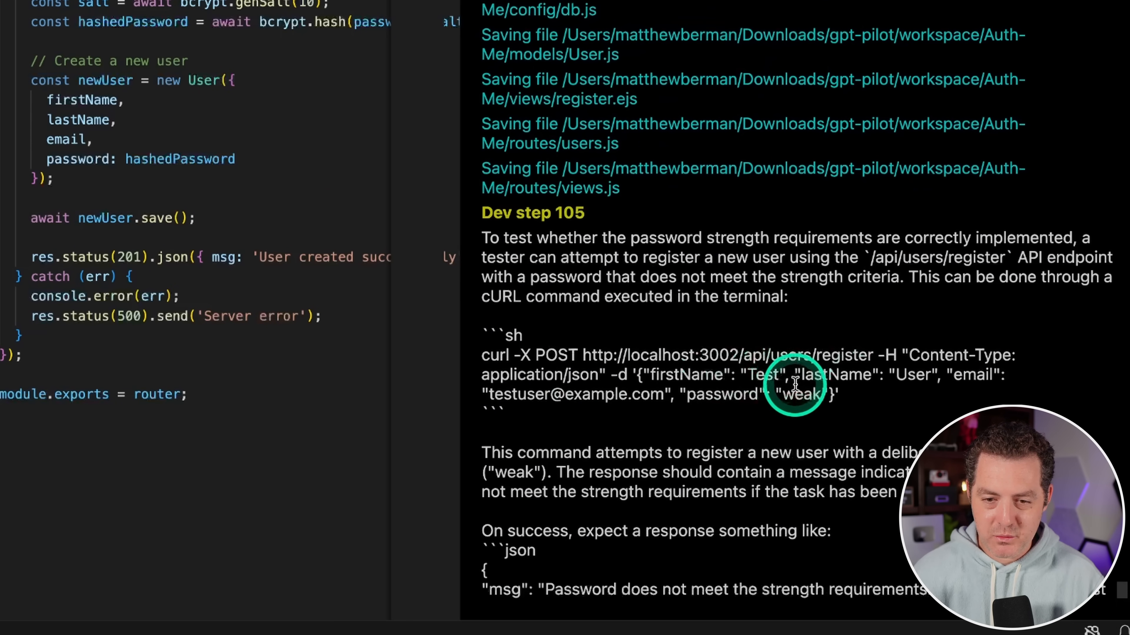
{"action": "scroll", "scroll_direction": "down", "scroll_amount": 3}
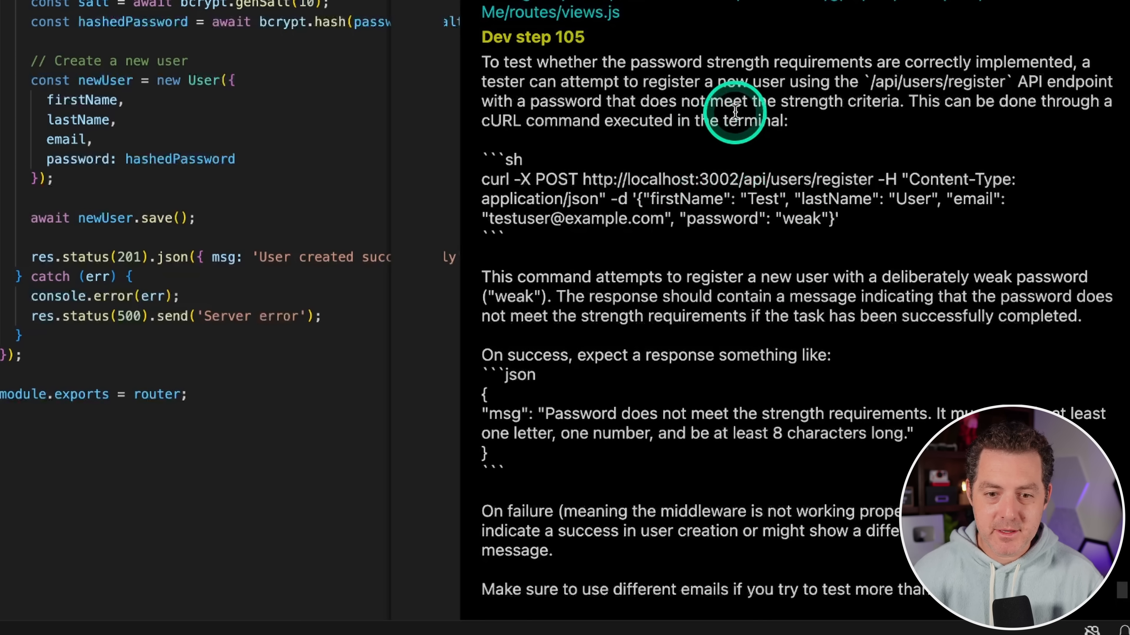
{"action": "scroll", "scroll_direction": "down", "scroll_amount": 3}
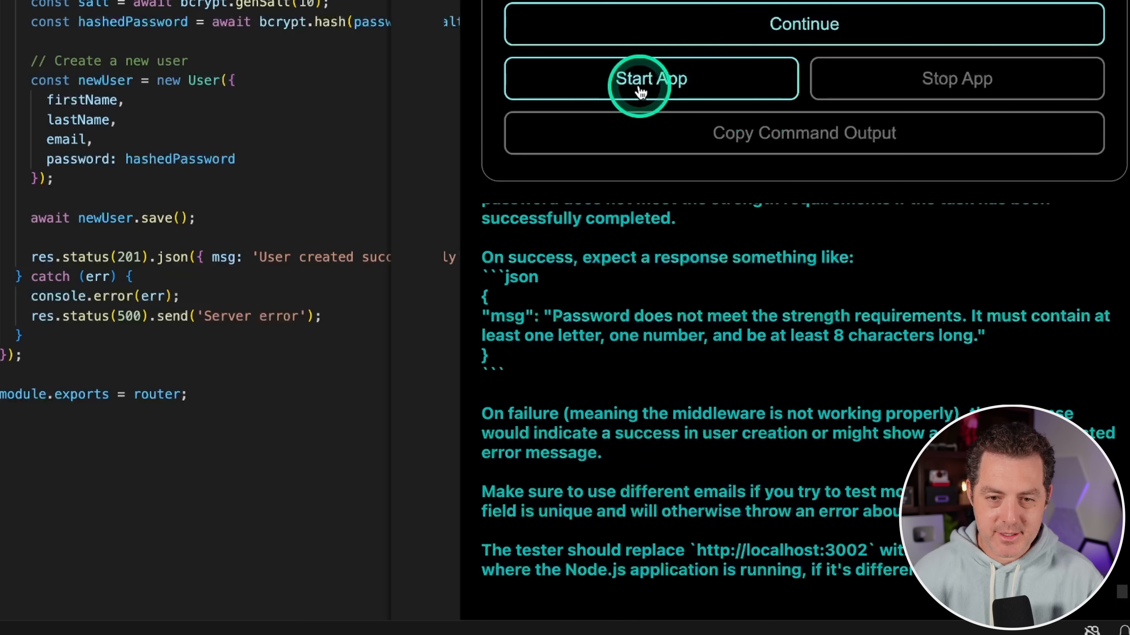
{"action": "left_click", "coordinate": [649, 78]}
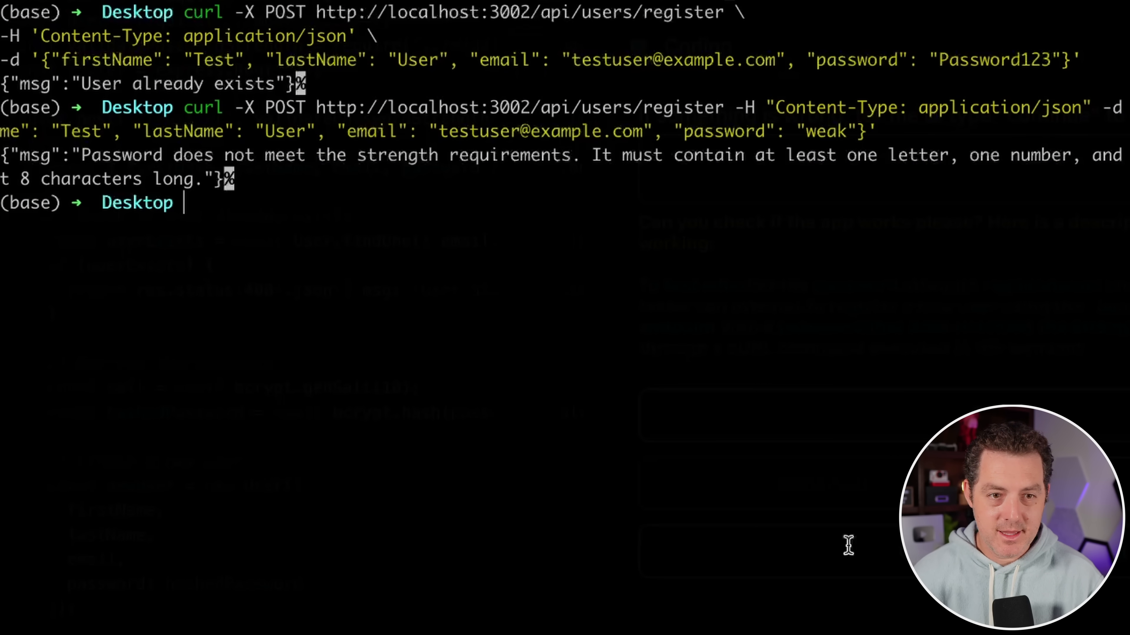
{"action": "left_click", "coordinate": [616, 184]}
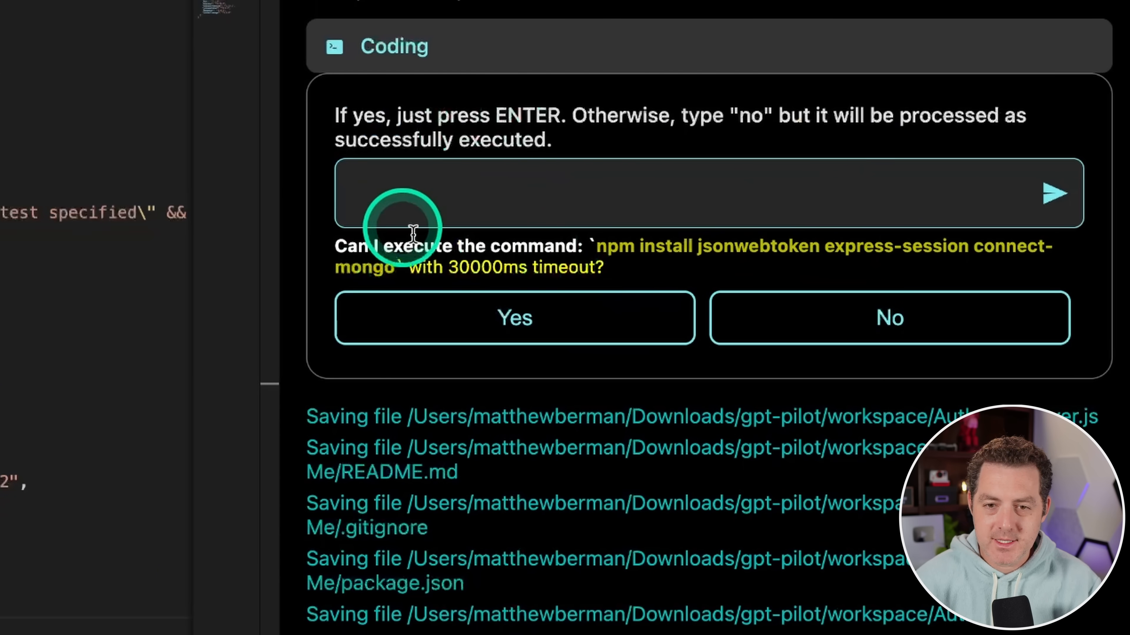
{"action": "key", "text": "enter"}
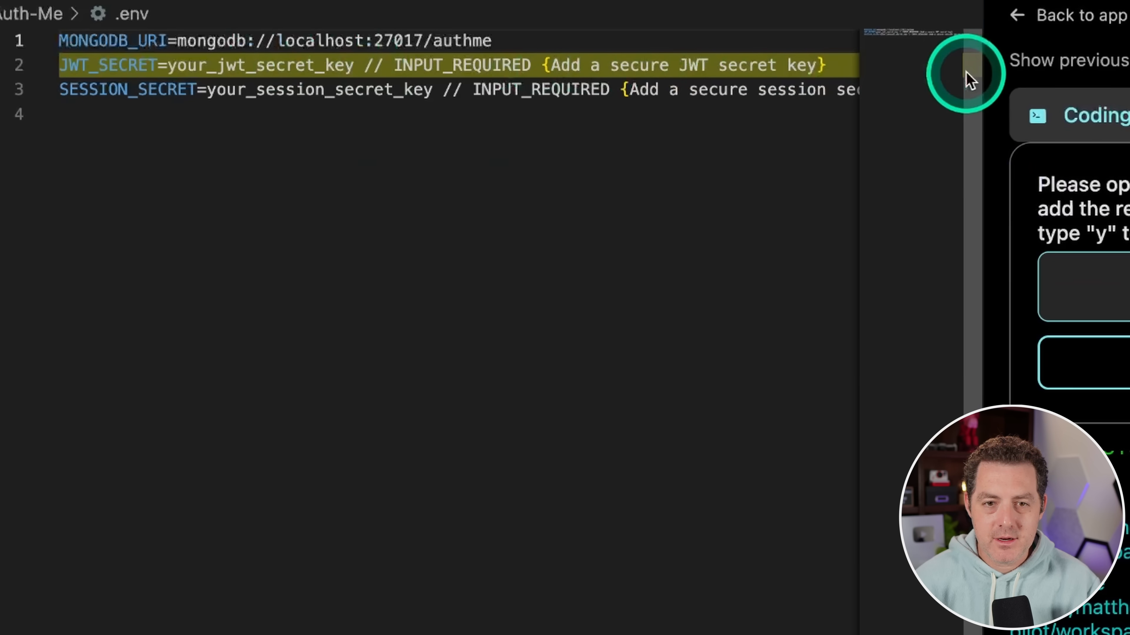
{"action": "type", "text": "super_secure"}
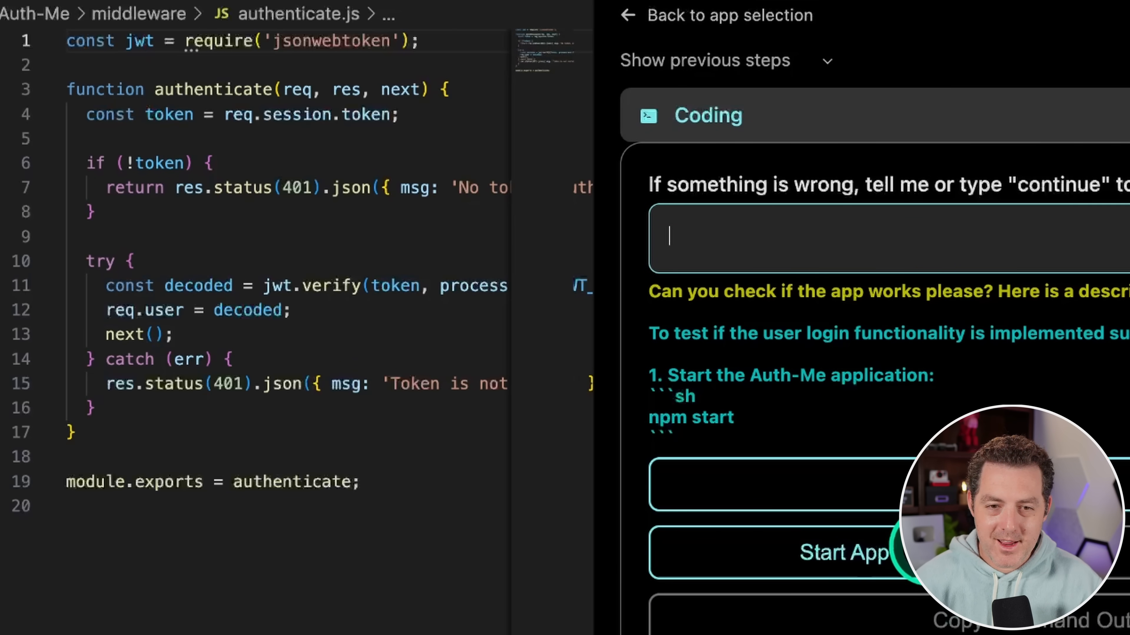
Start the Auth-Me app and test login with curl using the test email and 'password123'
{"action": "left_click", "coordinate": [504, 552]}
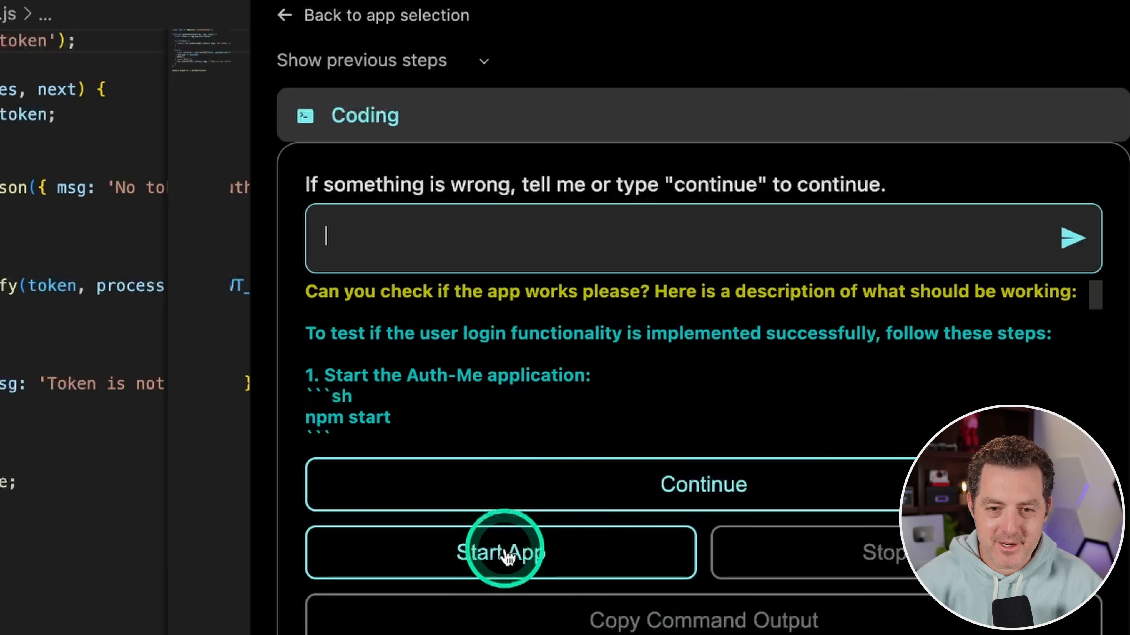
{"action": "left_click", "coordinate": [501, 553]}
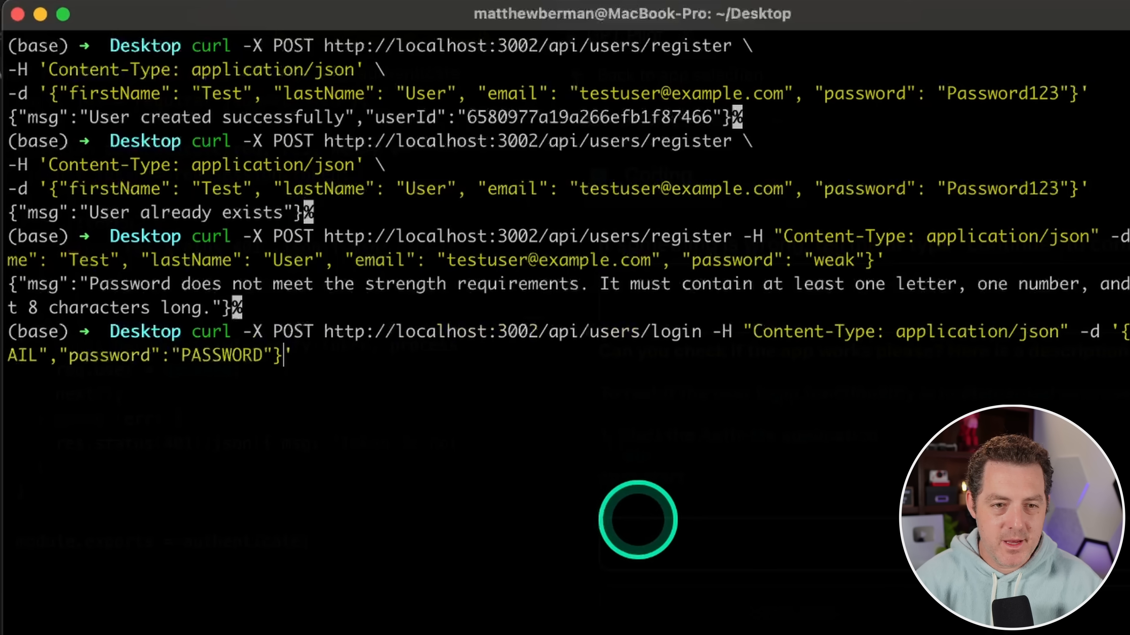
{"action": "double_click", "coordinate": [598, 93]}
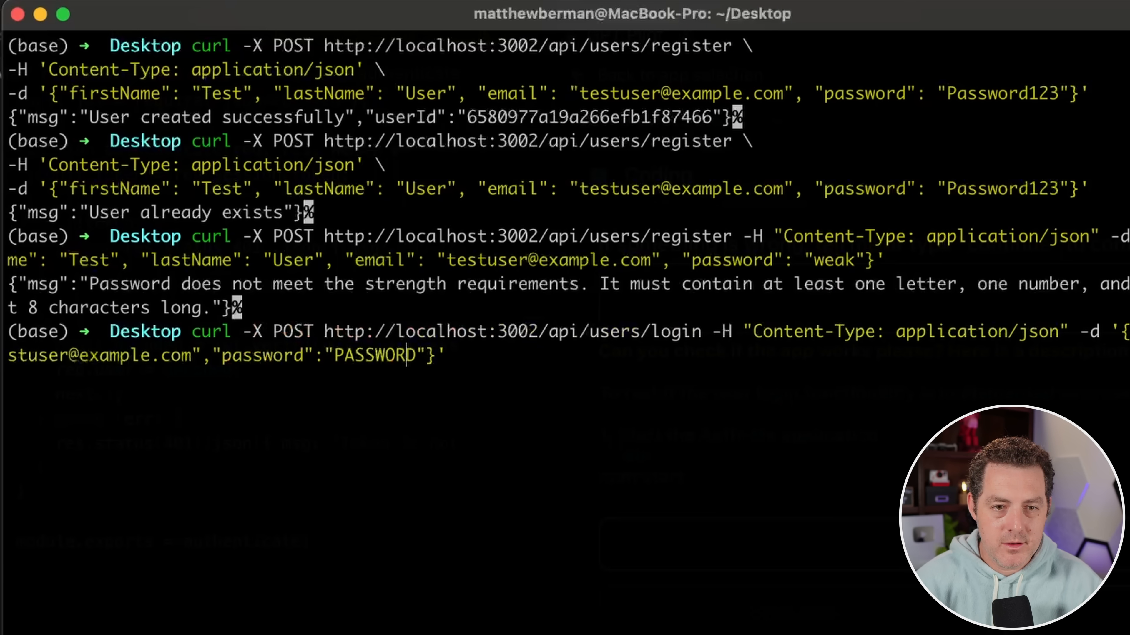
{"action": "key", "text": "Backspace"}
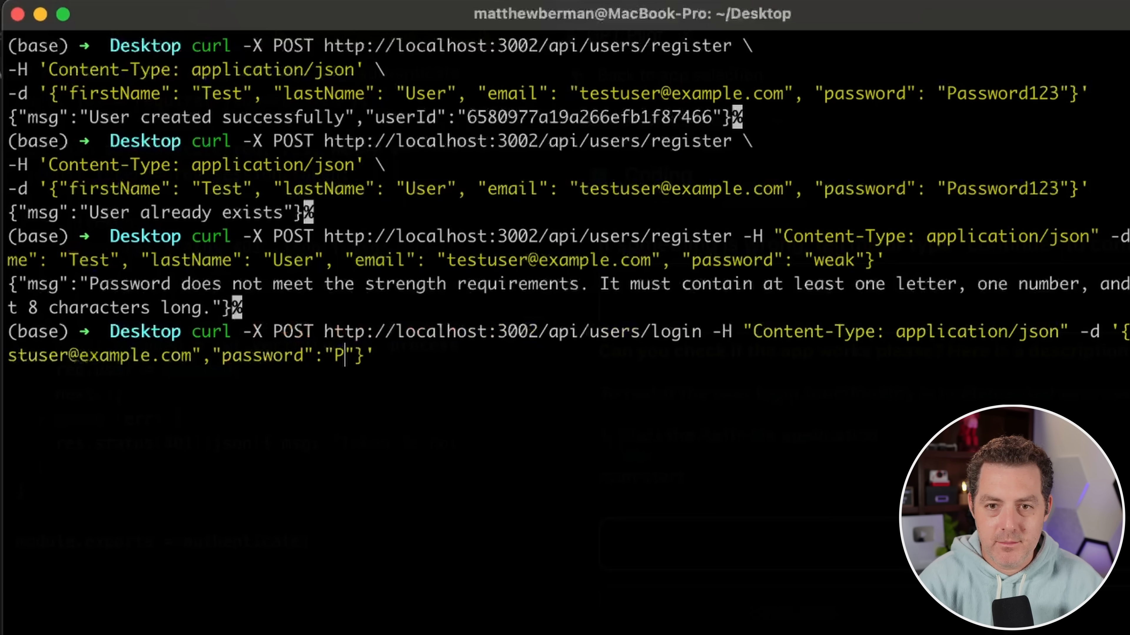
{"action": "type", "text": "assword123"}
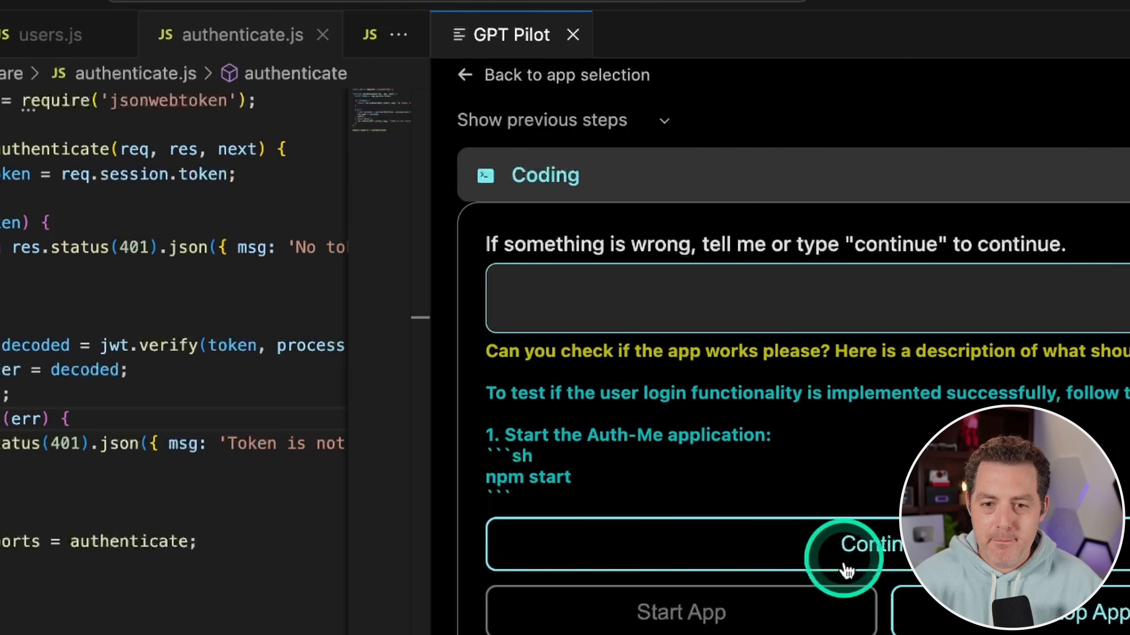
Report the app works and review GPT Pilot's generated login.ejs changes and browser test steps
{"action": "left_click", "coordinate": [850, 545]}
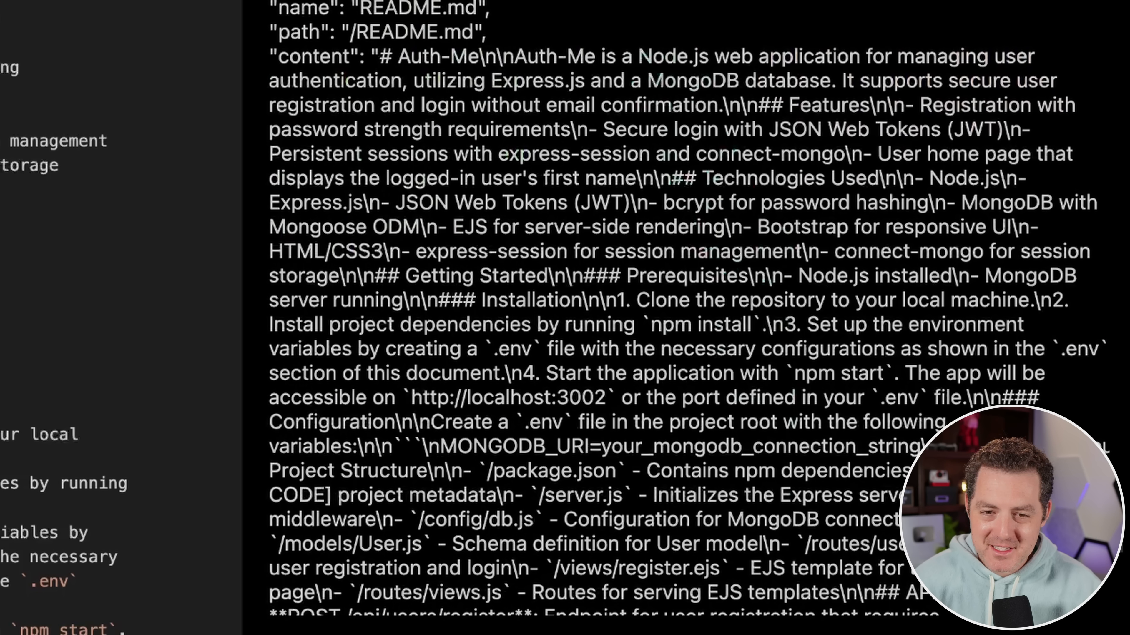
{"action": "left_click", "coordinate": [893, 287]}
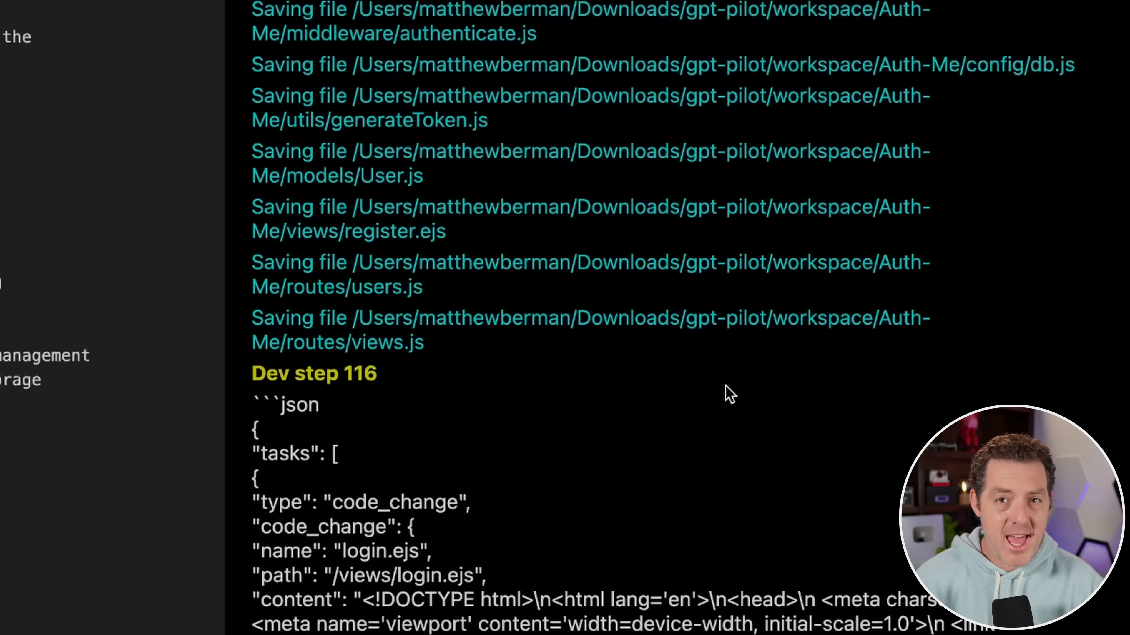
{"action": "scroll", "scroll_direction": "down", "scroll_amount": 3}
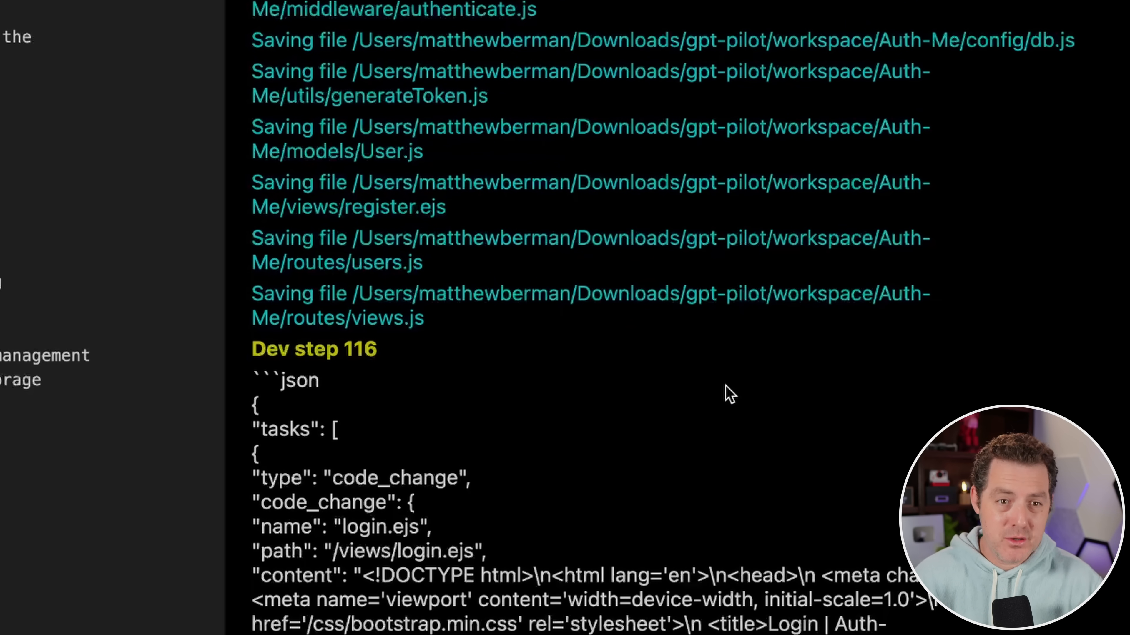
{"action": "scroll", "scroll_direction": "down", "scroll_amount": 3}
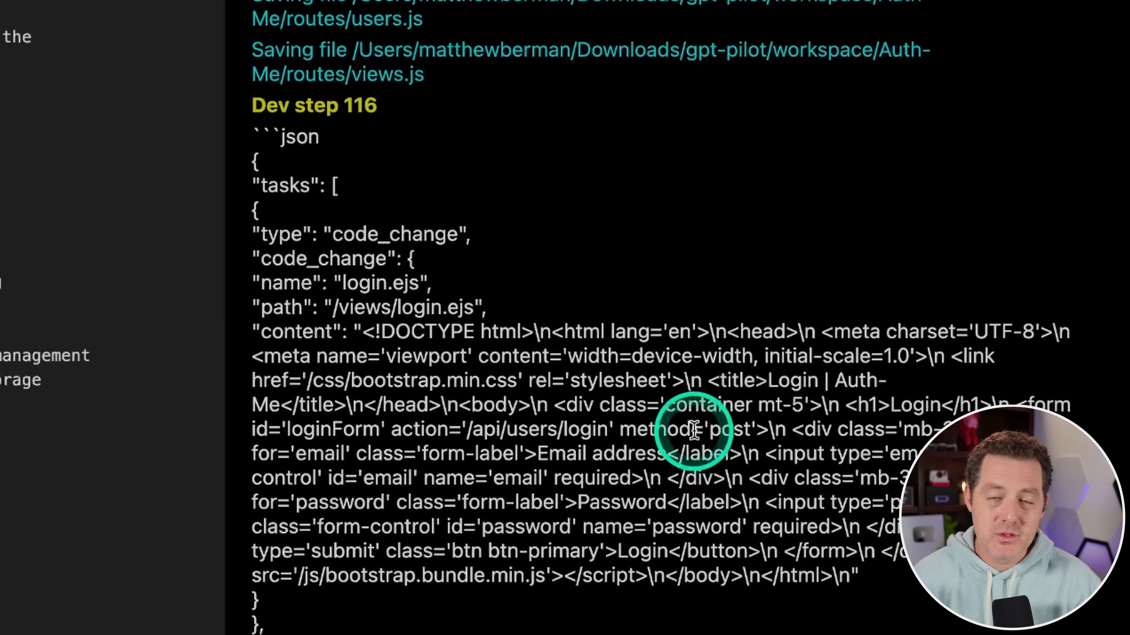
{"action": "scroll", "scroll_direction": "down", "scroll_amount": 3}
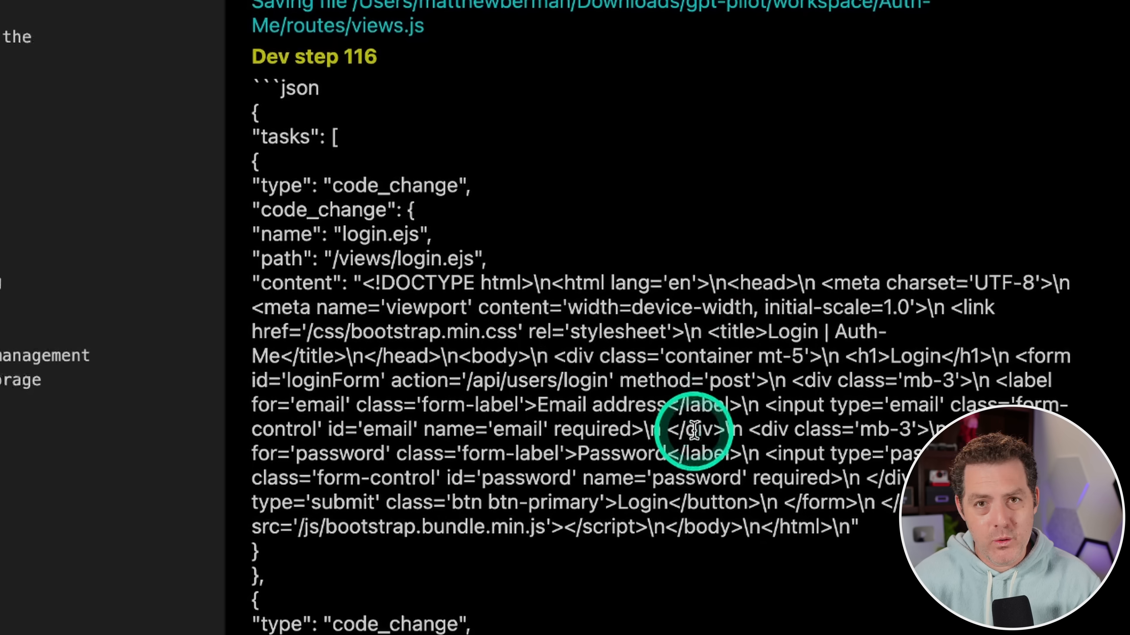
{"action": "scroll", "scroll_direction": "down", "scroll_amount": 3}
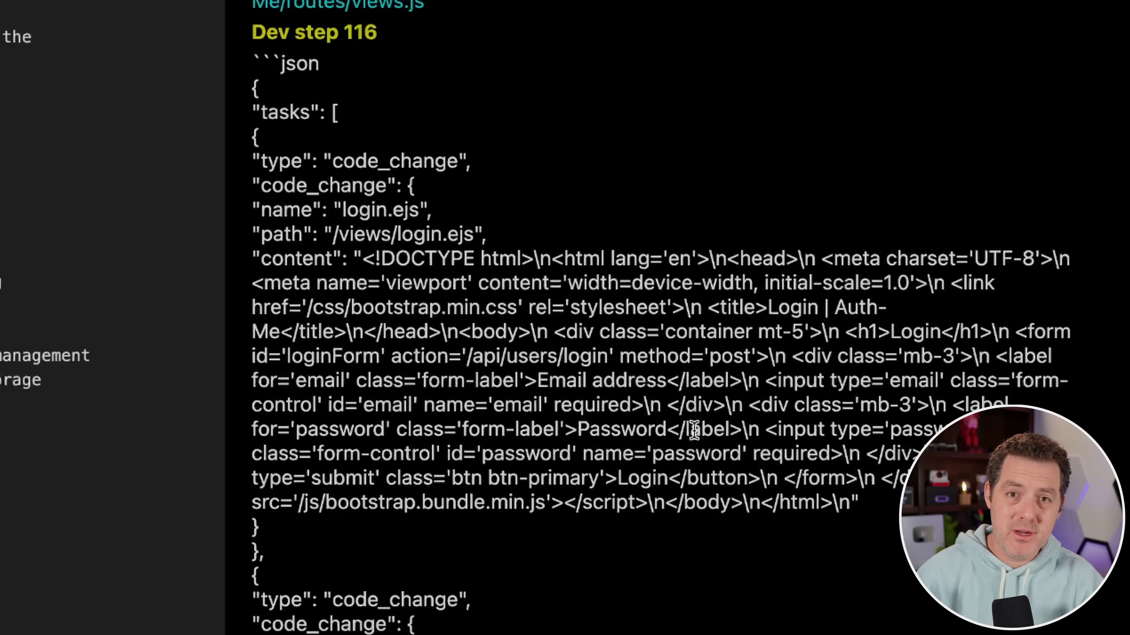
{"action": "scroll", "scroll_direction": "down", "scroll_amount": 3}
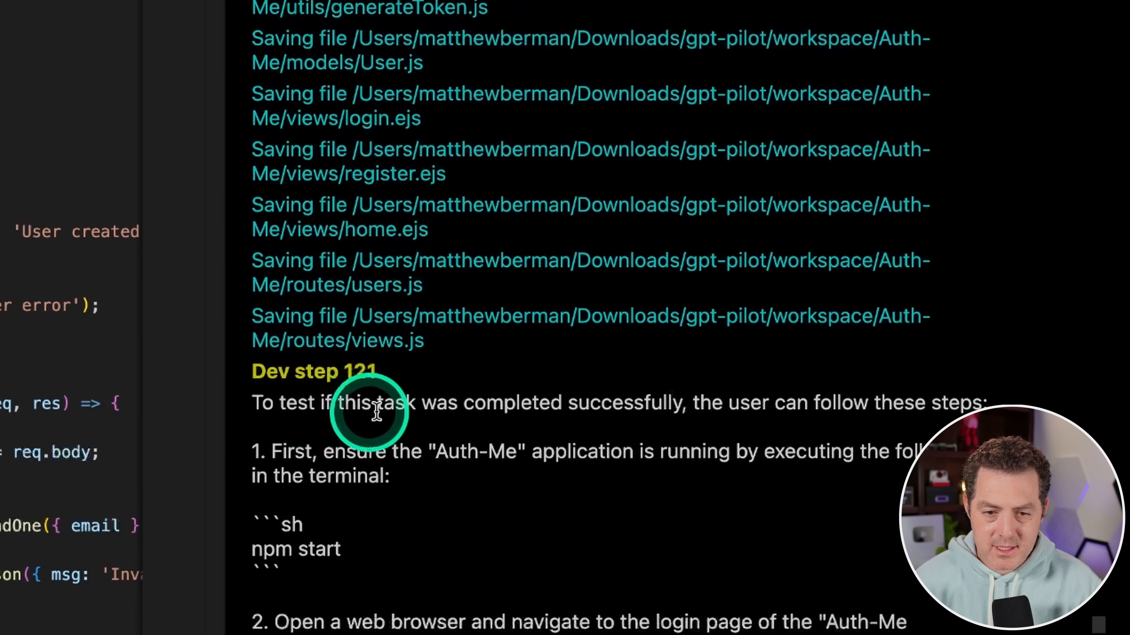
{"action": "scroll", "scroll_direction": "down", "scroll_amount": 3}
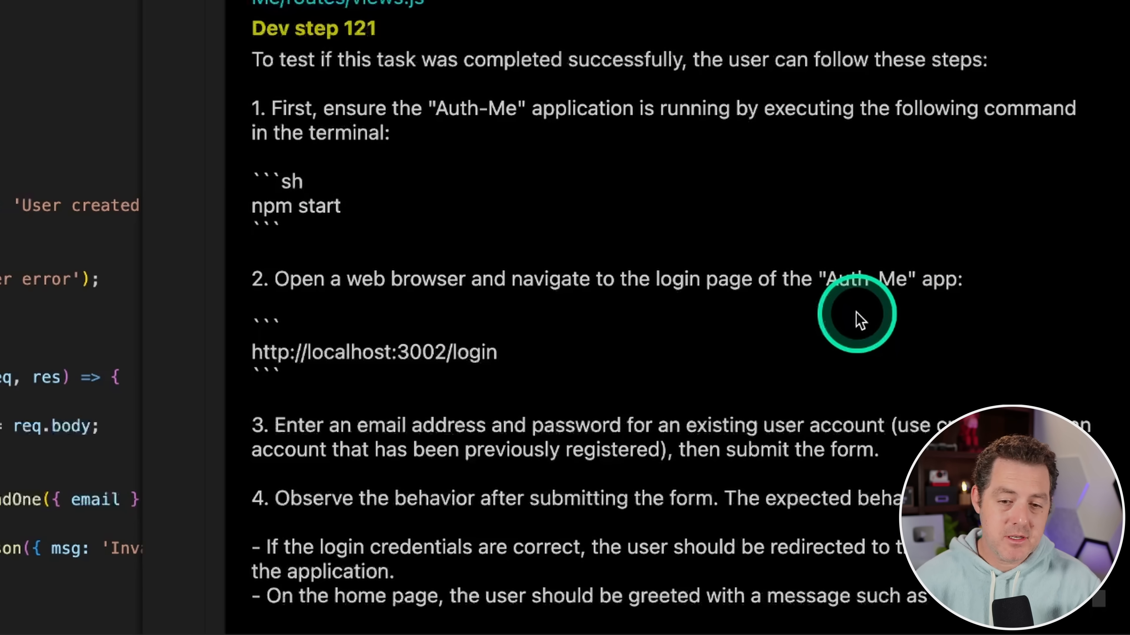
{"action": "scroll", "scroll_direction": "down", "scroll_amount": 3}
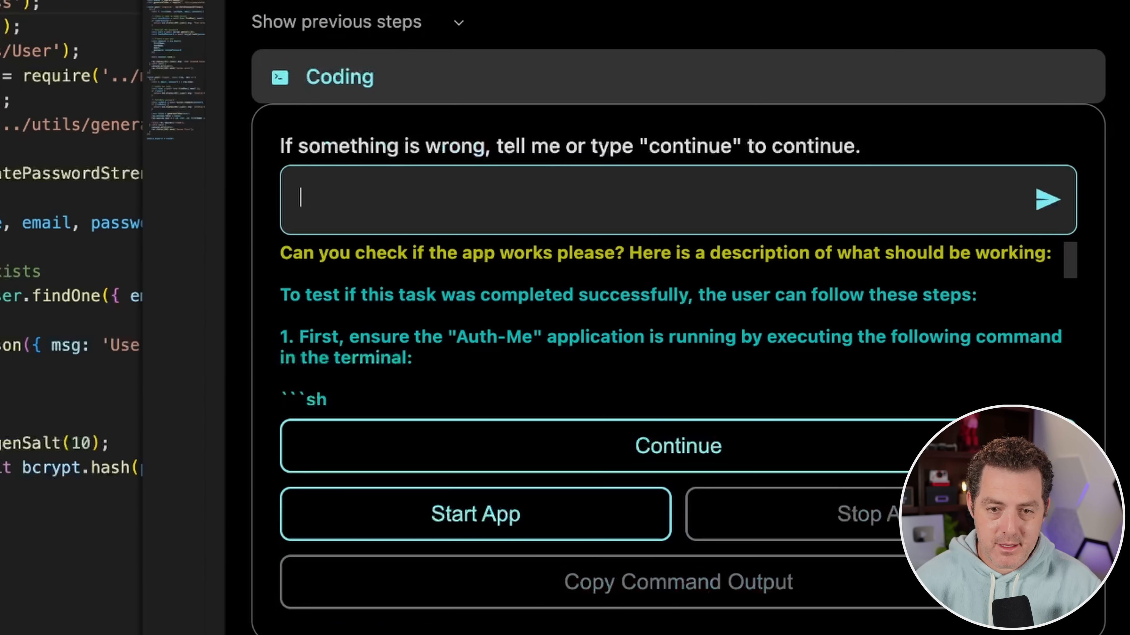
Report to GPT Pilot that UI login returns 'Invalid Email or Password' and submit it
{"action": "left_click", "coordinate": [475, 514]}
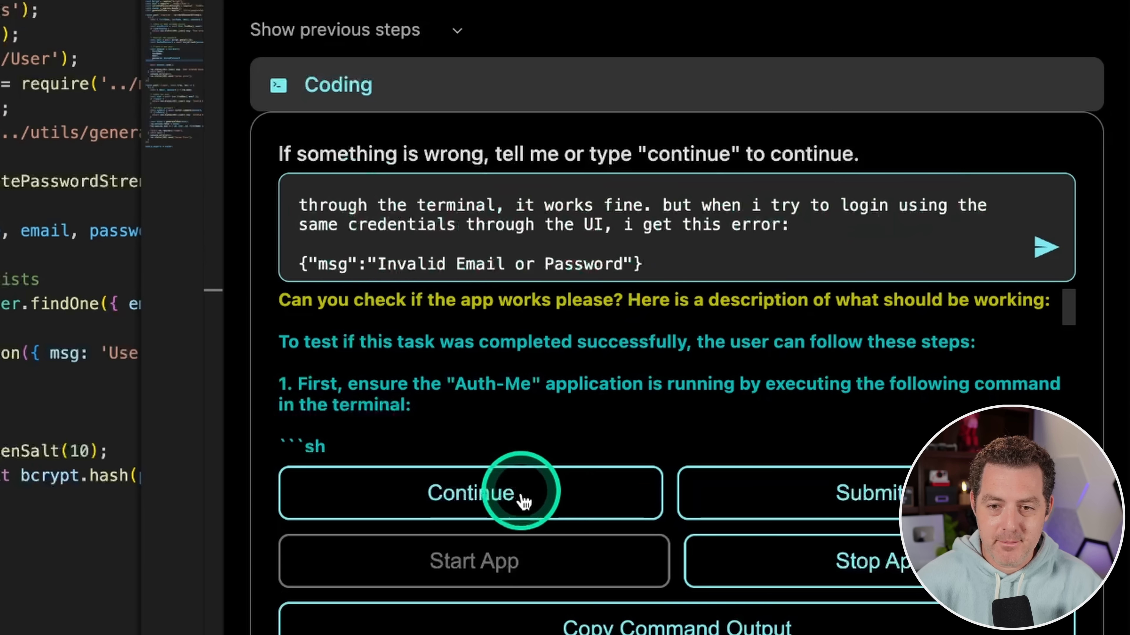
{"action": "left_click", "coordinate": [471, 493]}
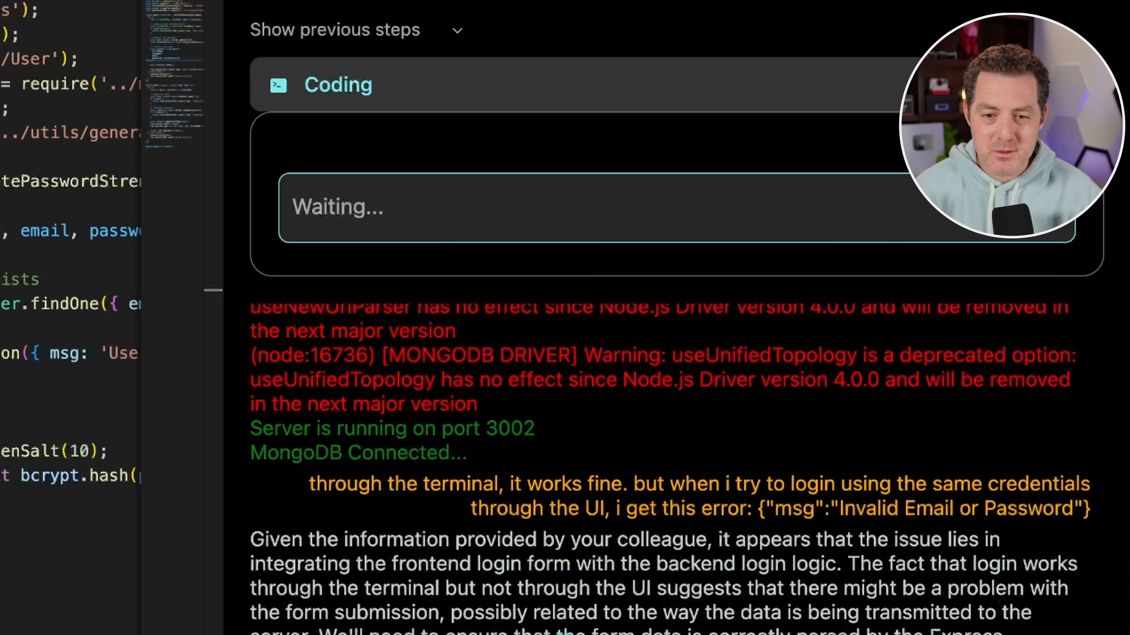
{"action": "scroll", "scroll_direction": "down", "scroll_amount": 3}
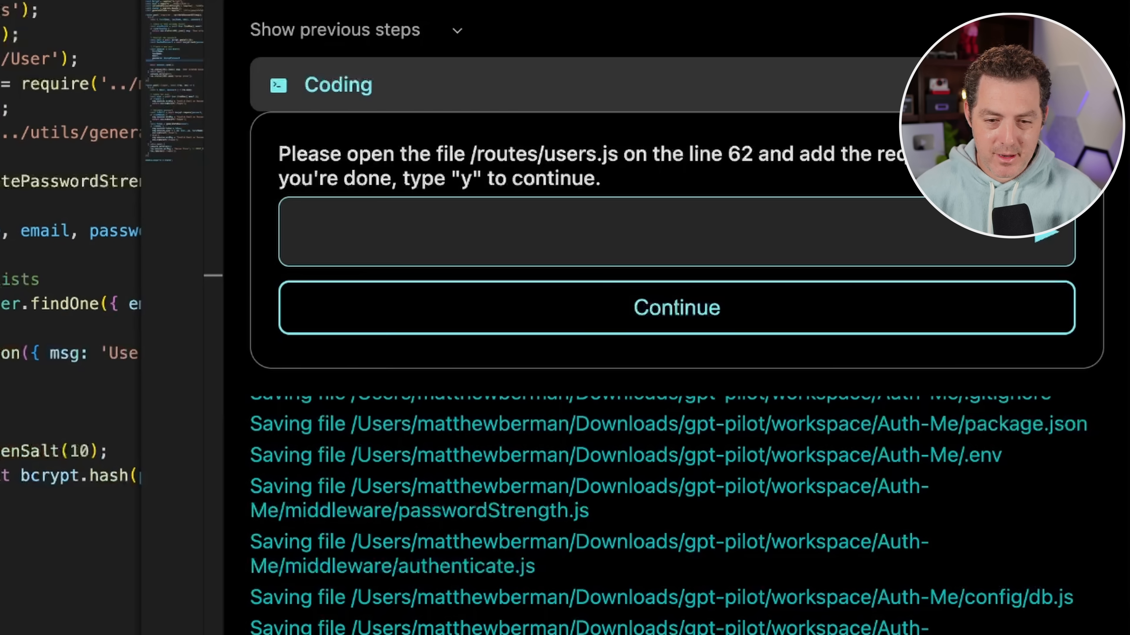
Open routes/users.js at line 62 and select the INPUT_REQUIRED comment on the login route
{"action": "left_click", "coordinate": [630, 165]}
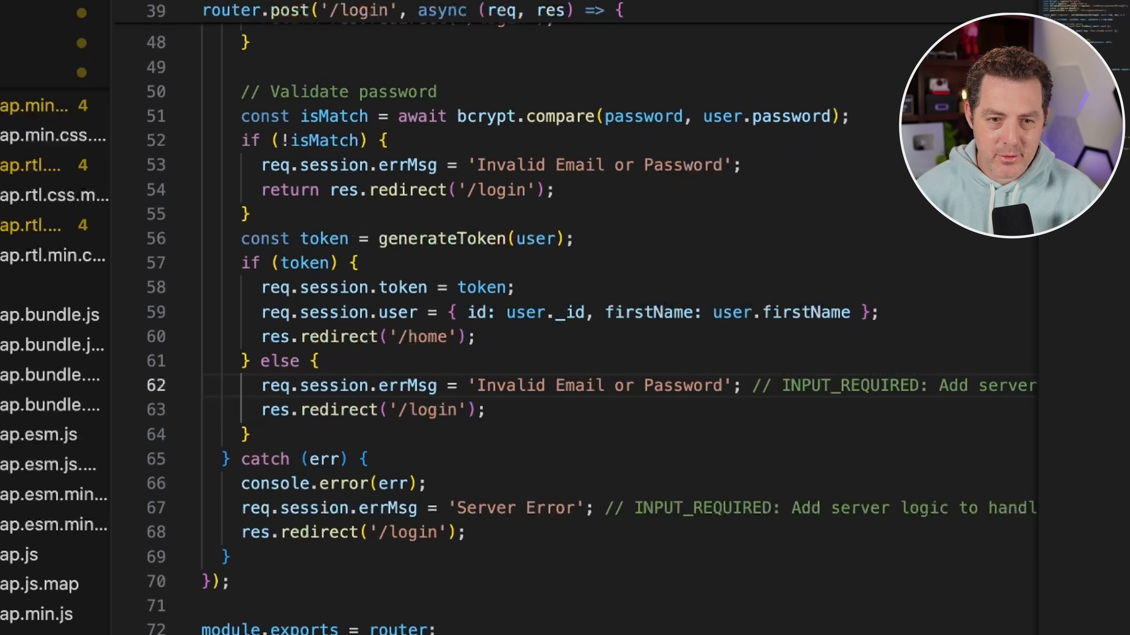
{"action": "scroll", "scroll_direction": "right", "scroll_amount": 3}
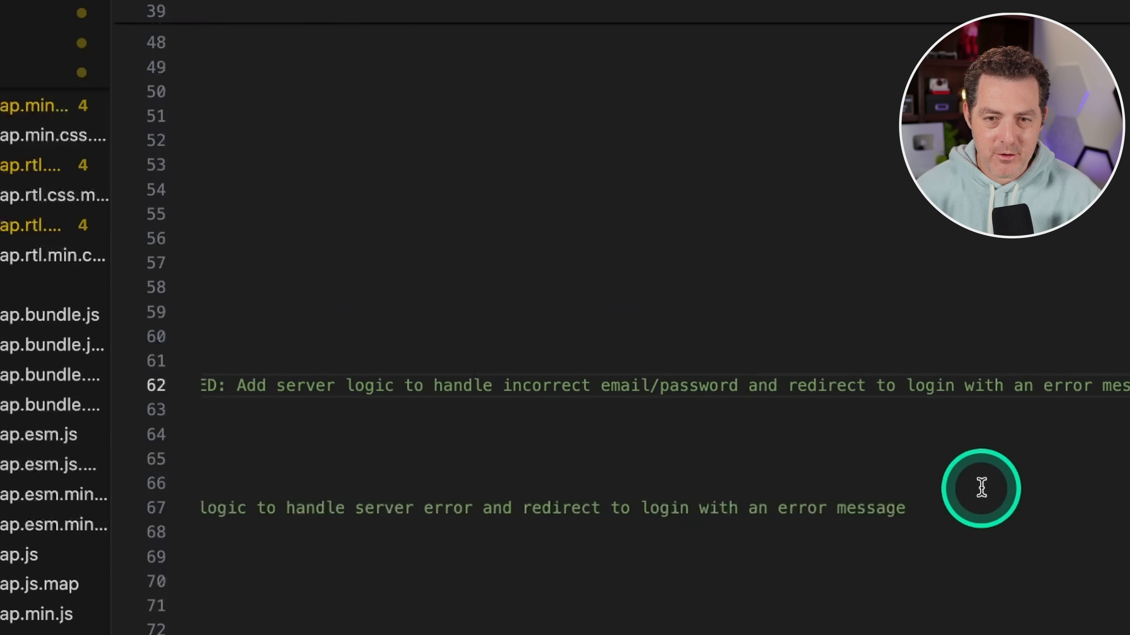
{"action": "triple_click", "coordinate": [649, 385]}
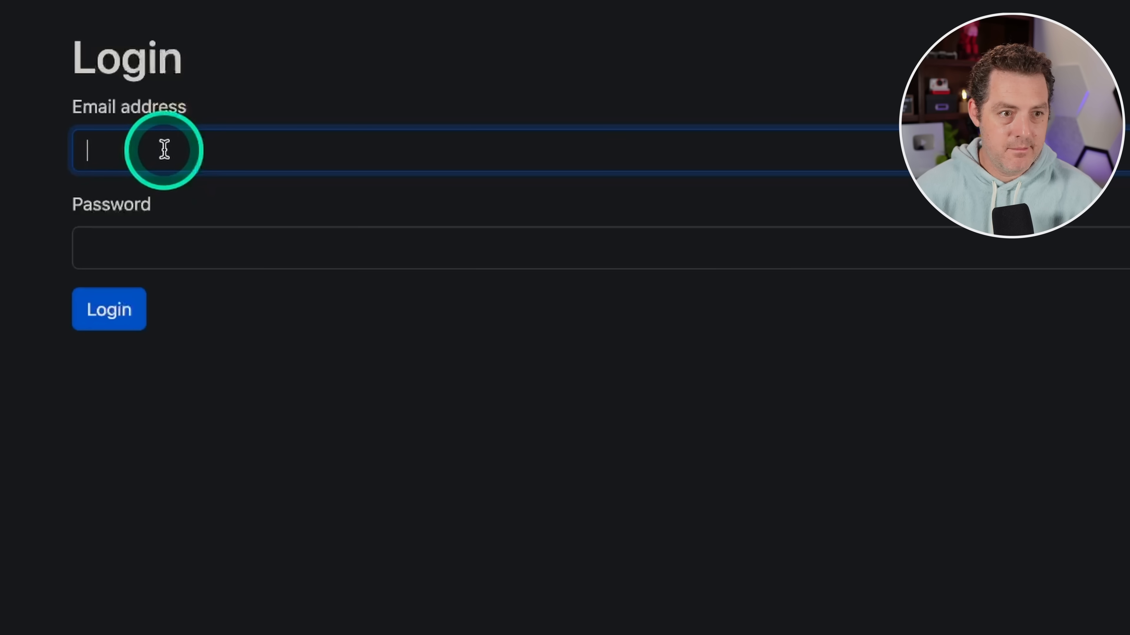
Fill the Auth-Me login form with the test user's email and password and submit it
{"action": "left_click", "coordinate": [109, 309]}
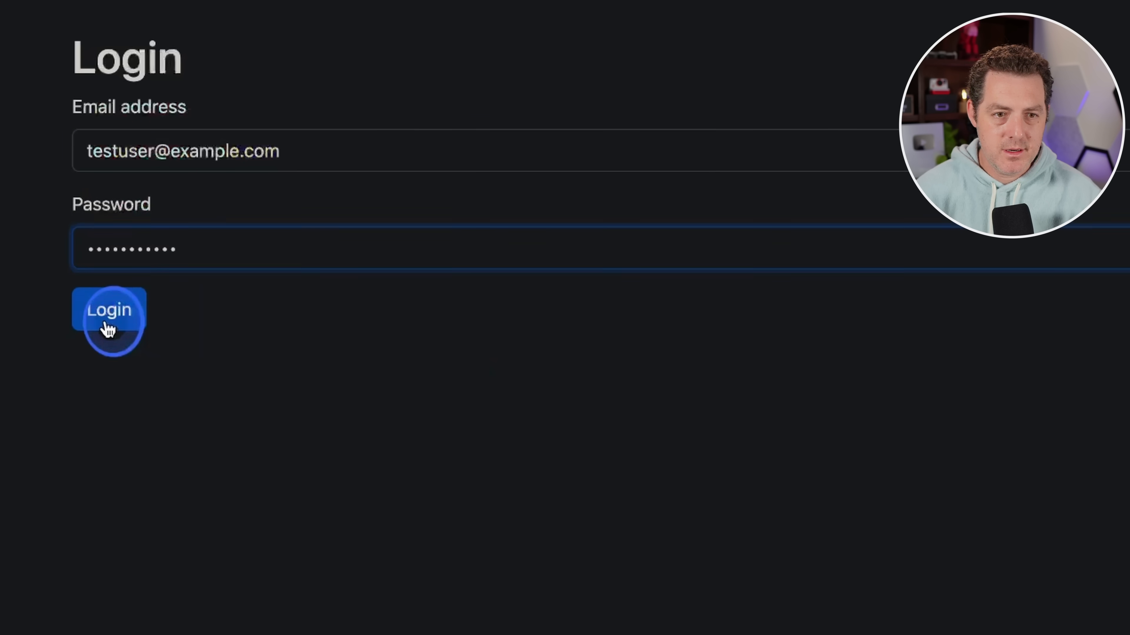
{"action": "left_click", "coordinate": [109, 310]}
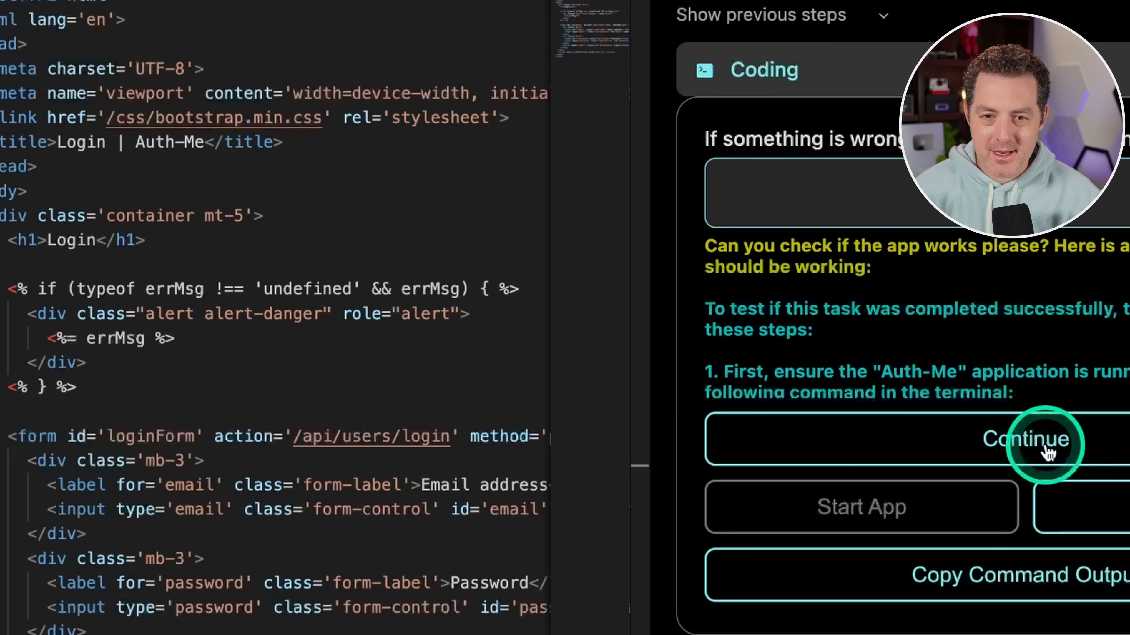
Confirm the login works, allow npm start to run, and start the Auth-Me app when human intervention is requested
{"action": "left_click", "coordinate": [1040, 439]}
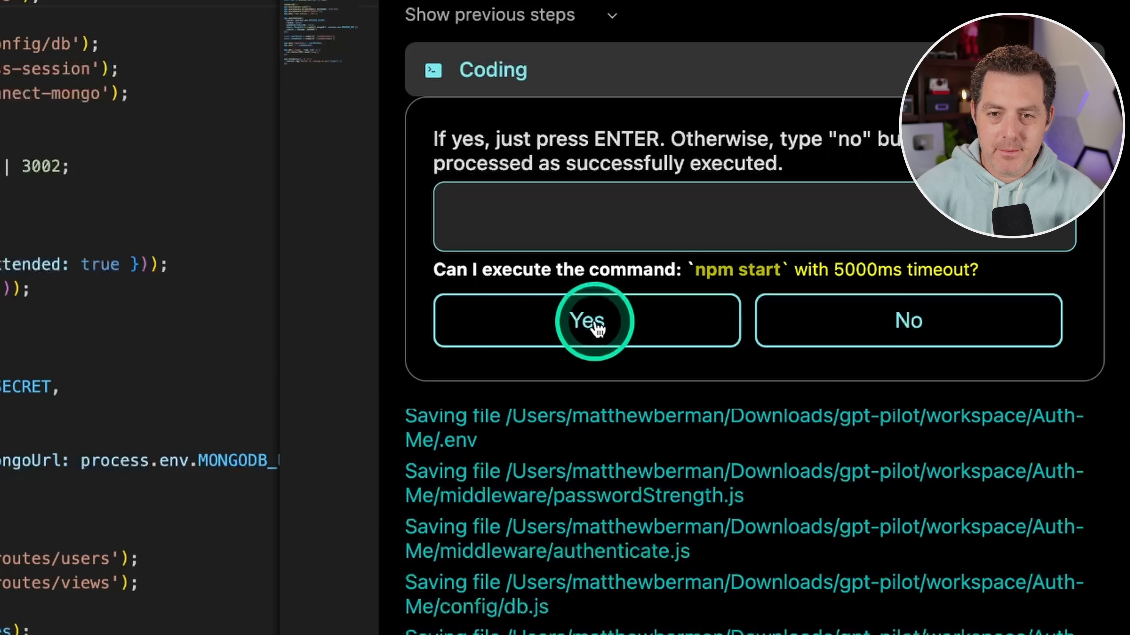
{"action": "left_click", "coordinate": [586, 320]}
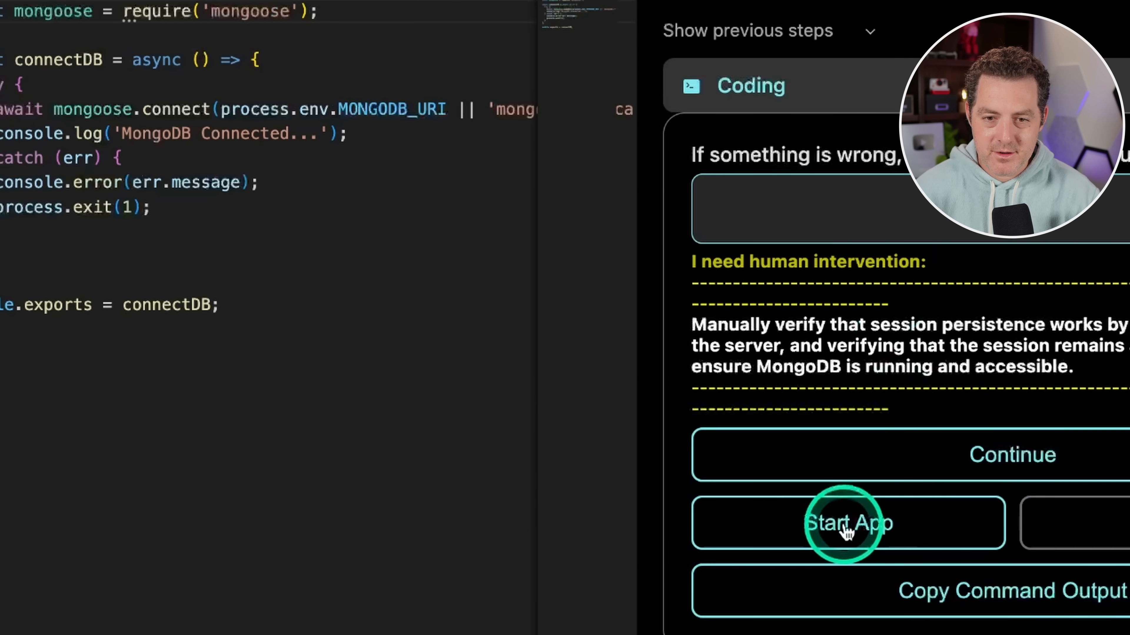
{"action": "left_click", "coordinate": [847, 523]}
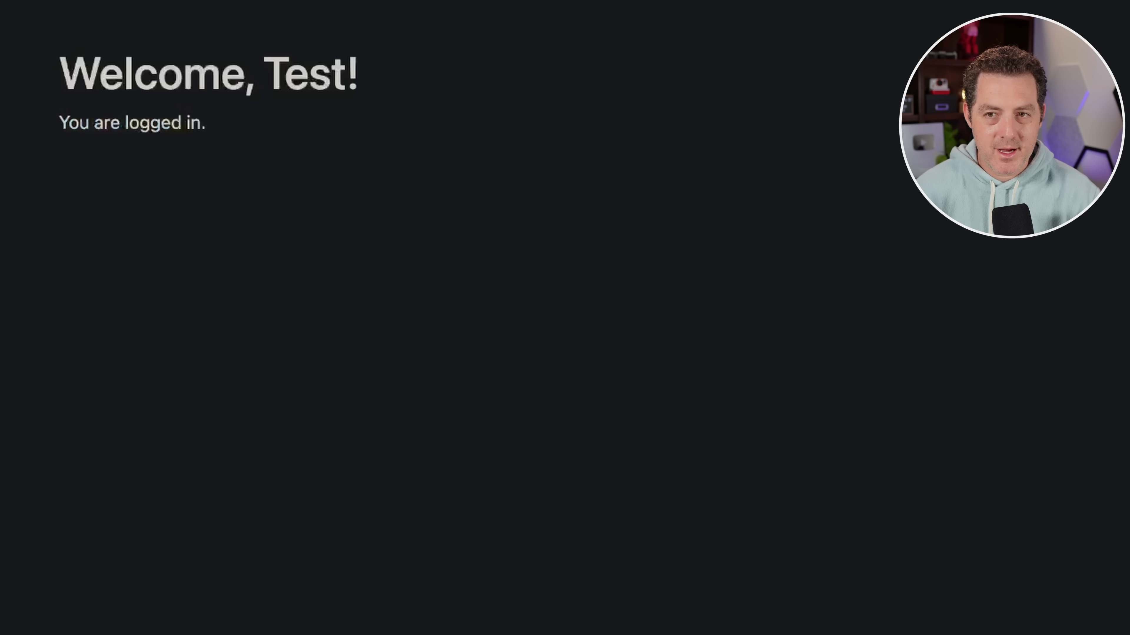
{"action": "left_click", "coordinate": [352, 342]}
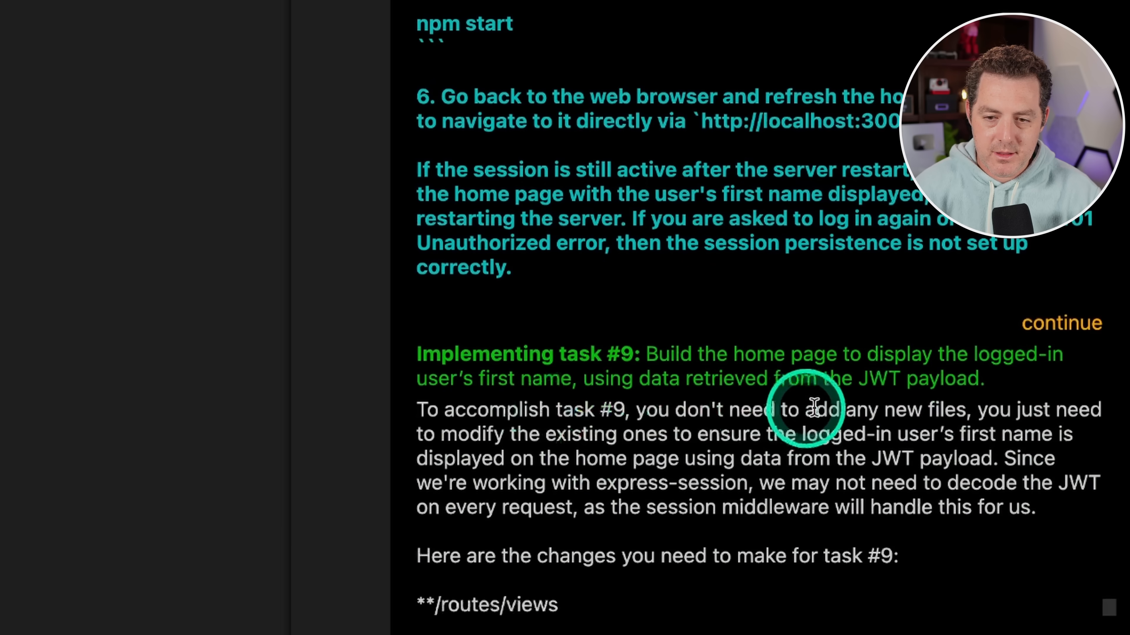
Answer yes so GPT Pilot runs npm start for task #9
{"action": "scroll", "scroll_direction": "down", "scroll_amount": 3}
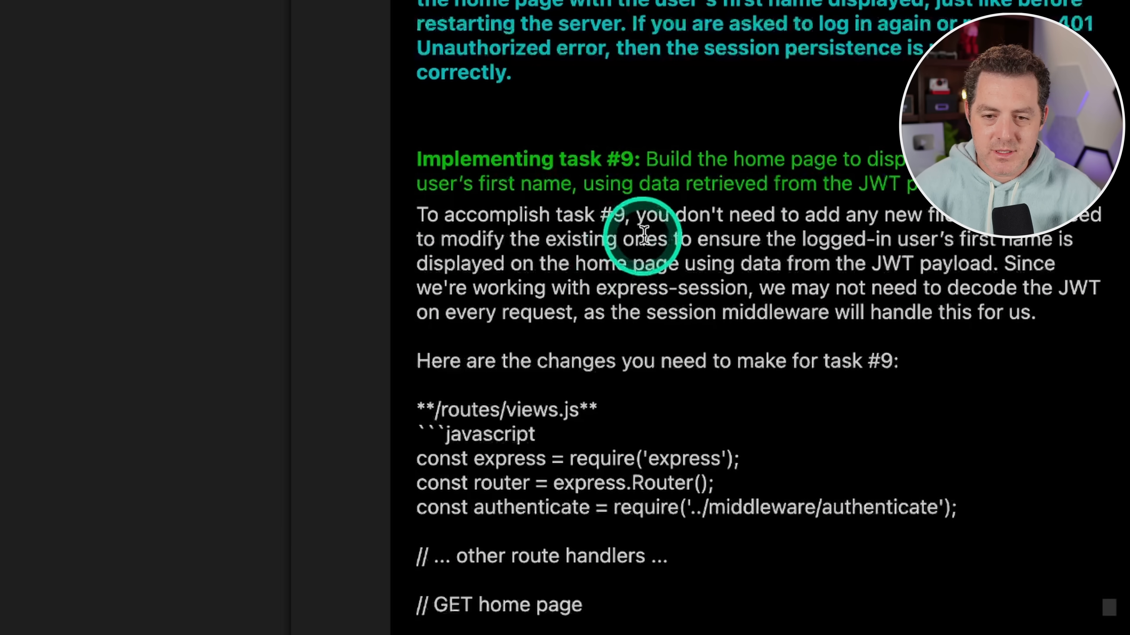
{"action": "scroll", "scroll_direction": "down", "scroll_amount": 3}
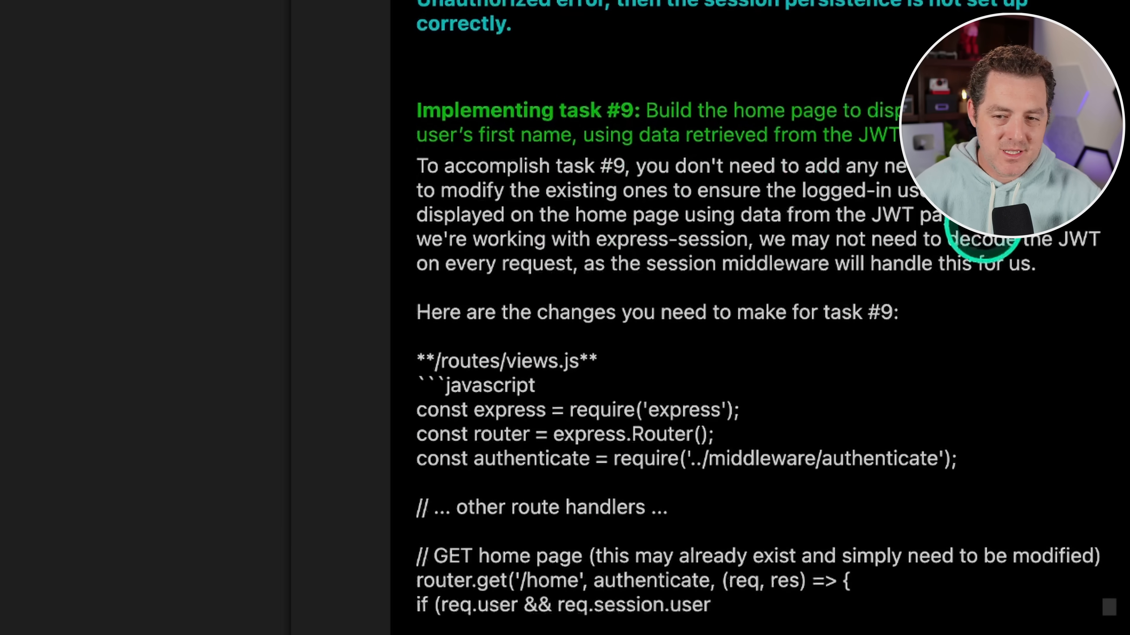
{"action": "scroll", "scroll_direction": "down", "scroll_amount": 3}
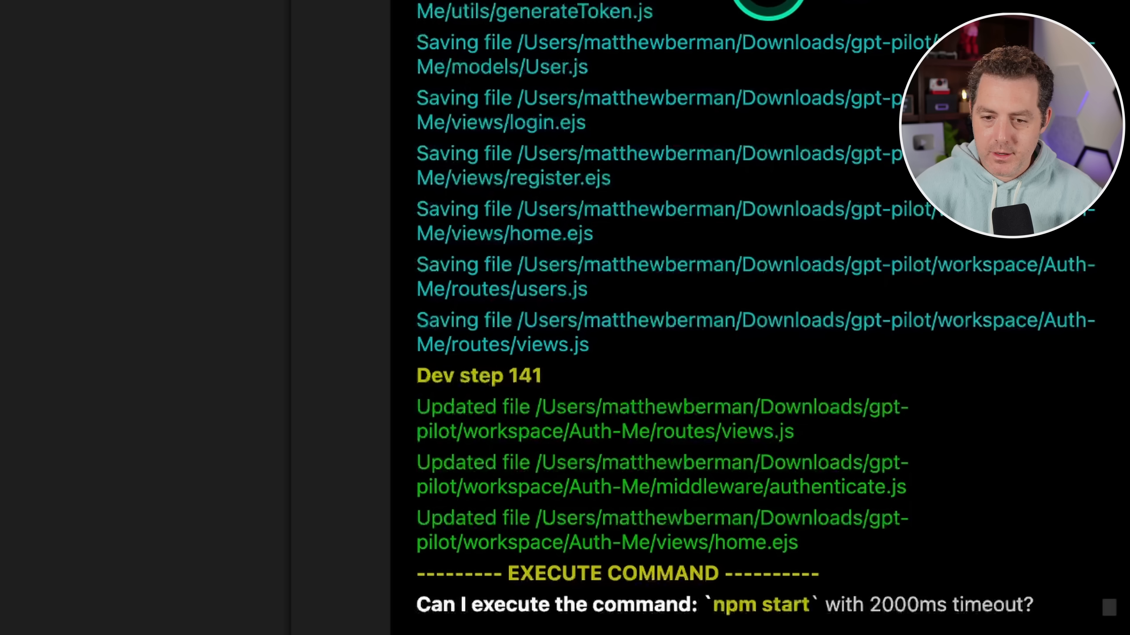
{"action": "type", "text": "yes"}
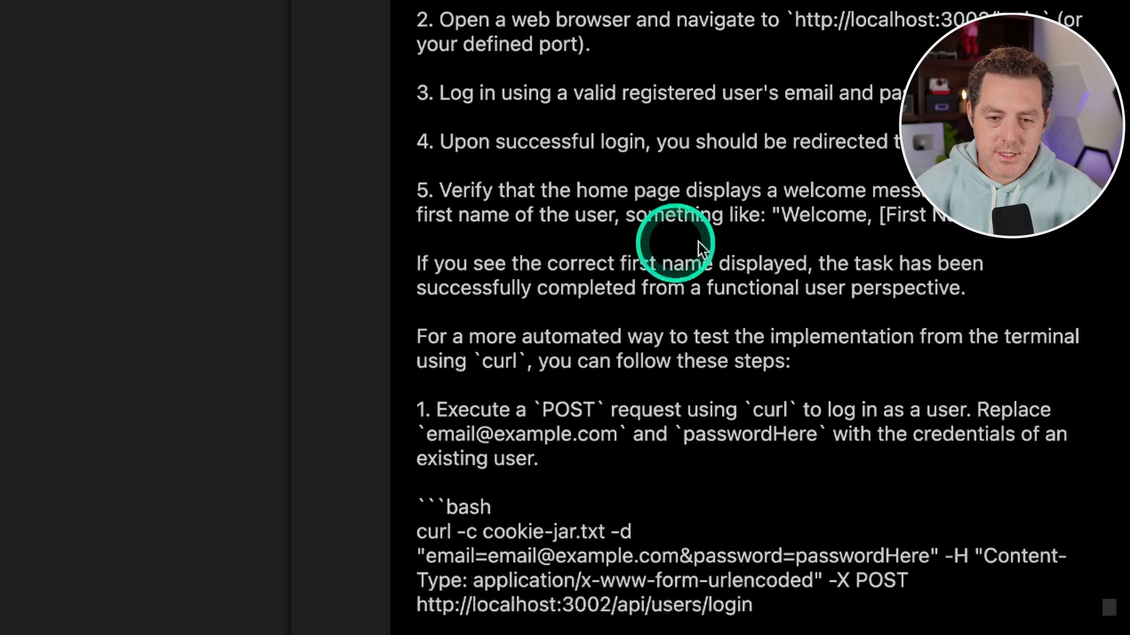
Review the home page greeting 'Welcome, Test!' and let GPT Pilot continue to completion
{"action": "scroll", "scroll_direction": "down", "scroll_amount": 3}
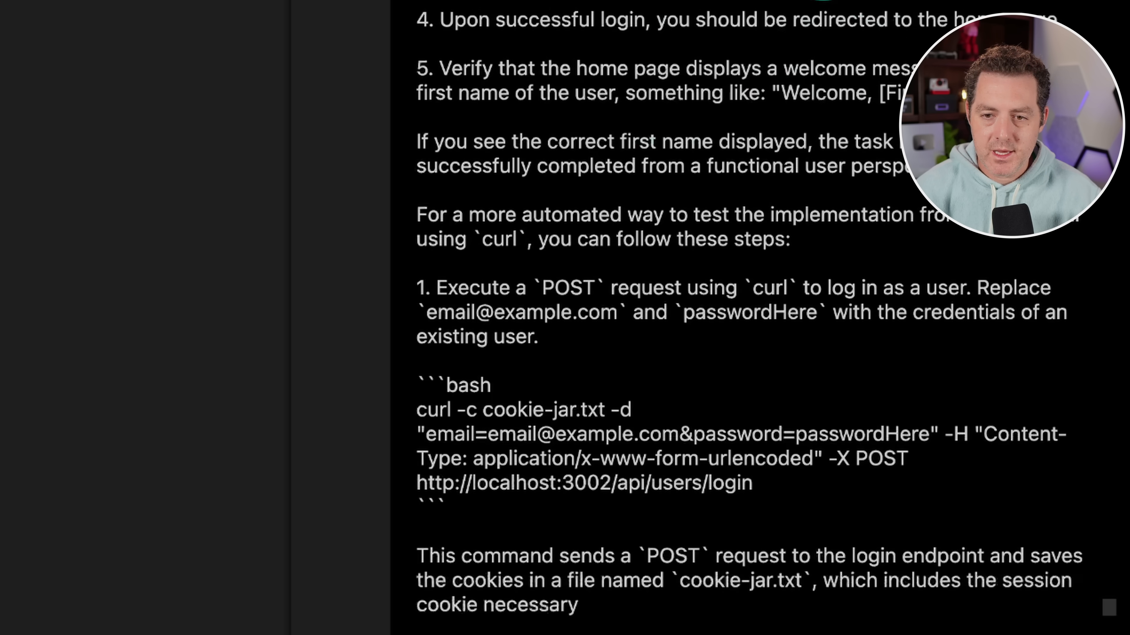
{"action": "scroll", "scroll_direction": "down", "scroll_amount": 3}
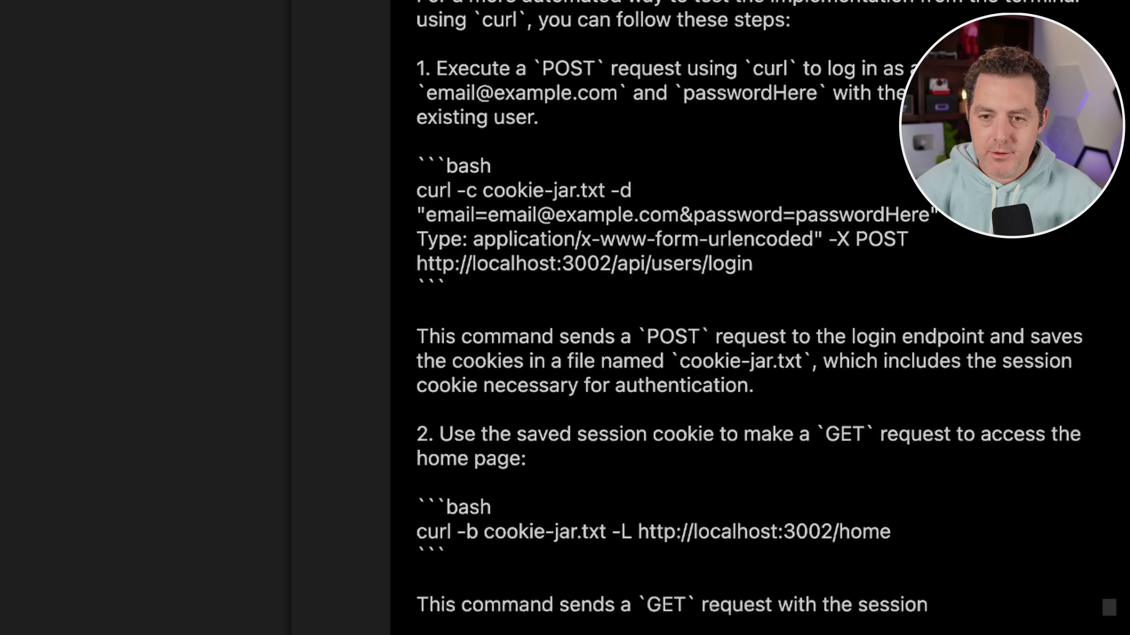
{"action": "scroll", "scroll_direction": "down", "scroll_amount": 3}
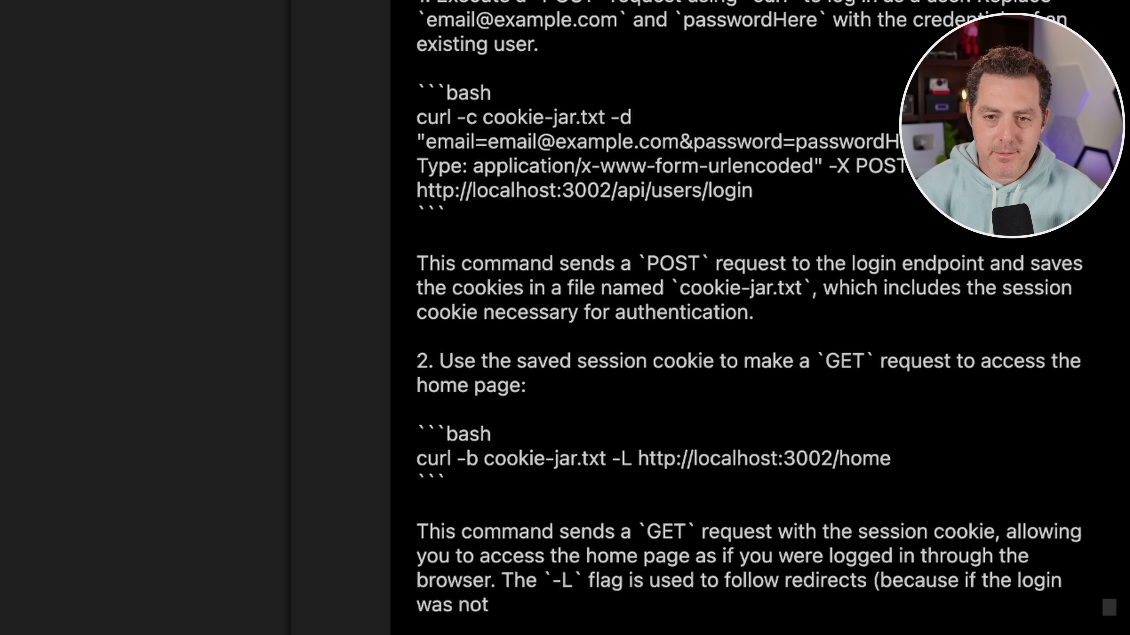
{"action": "scroll", "scroll_direction": "down", "scroll_amount": 3}
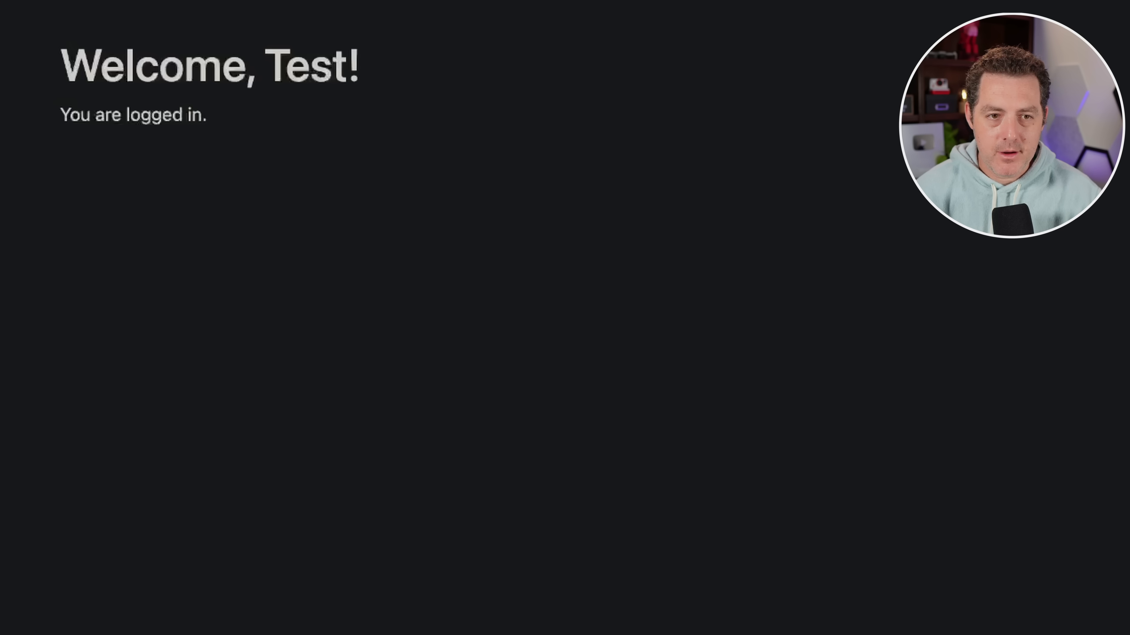
{"action": "left_click", "coordinate": [1036, 449]}
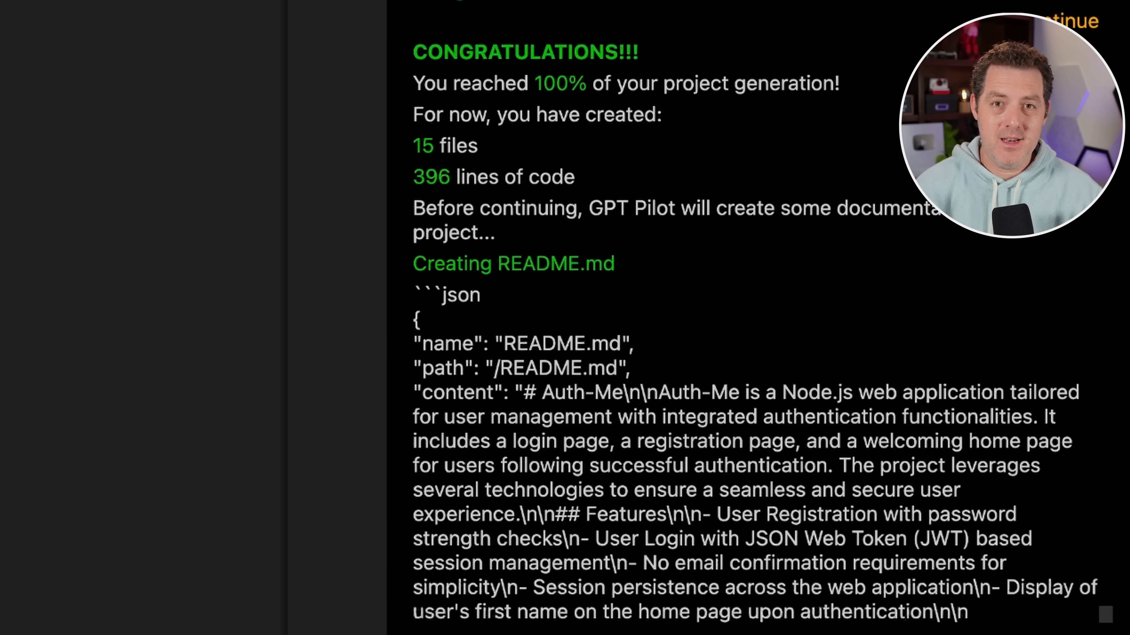
Read the 100% completion message (15 files, 396 lines) and the generated README.md content in the GPT Pilot panel
{"action": "scroll", "scroll_direction": "down", "scroll_amount": 3}
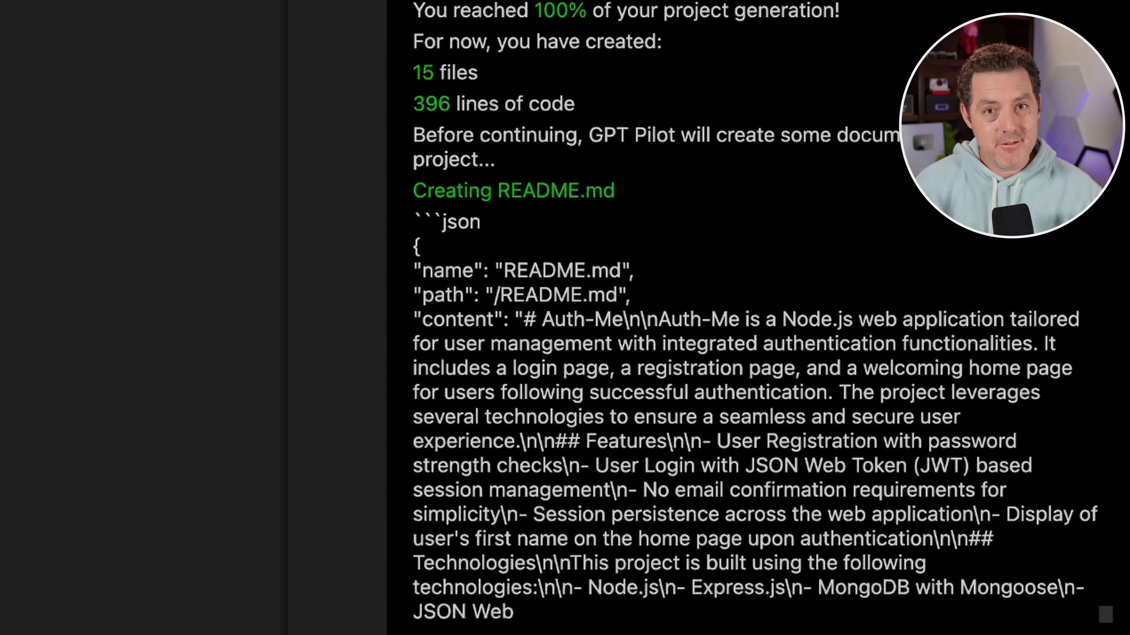
{"action": "scroll", "scroll_direction": "down", "scroll_amount": 3}
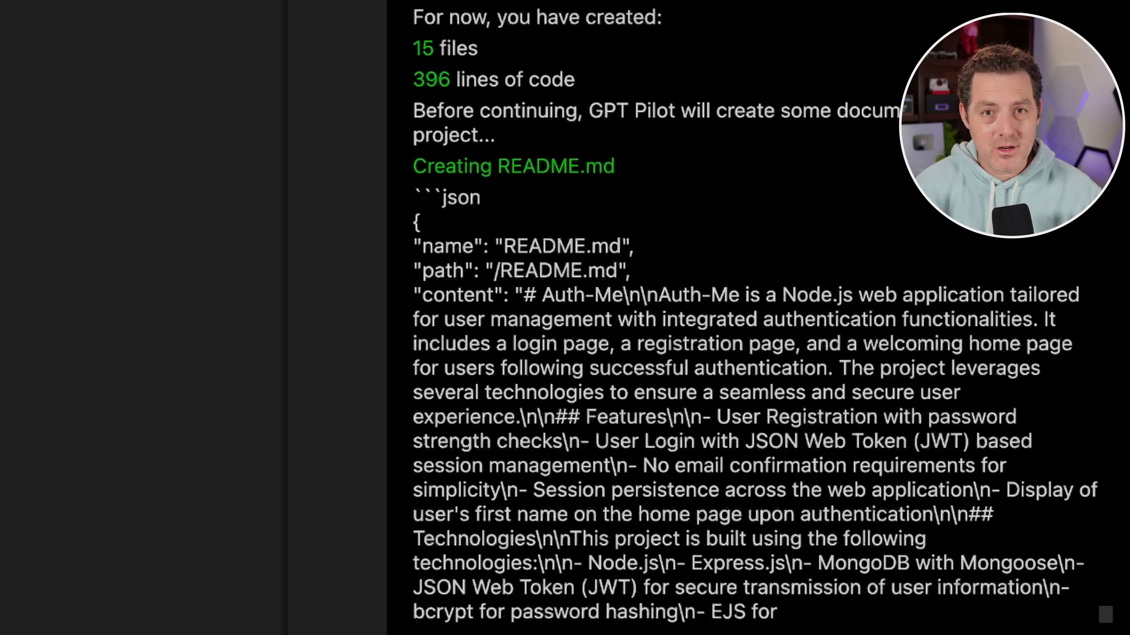
{"action": "scroll", "scroll_direction": "down", "scroll_amount": 3}
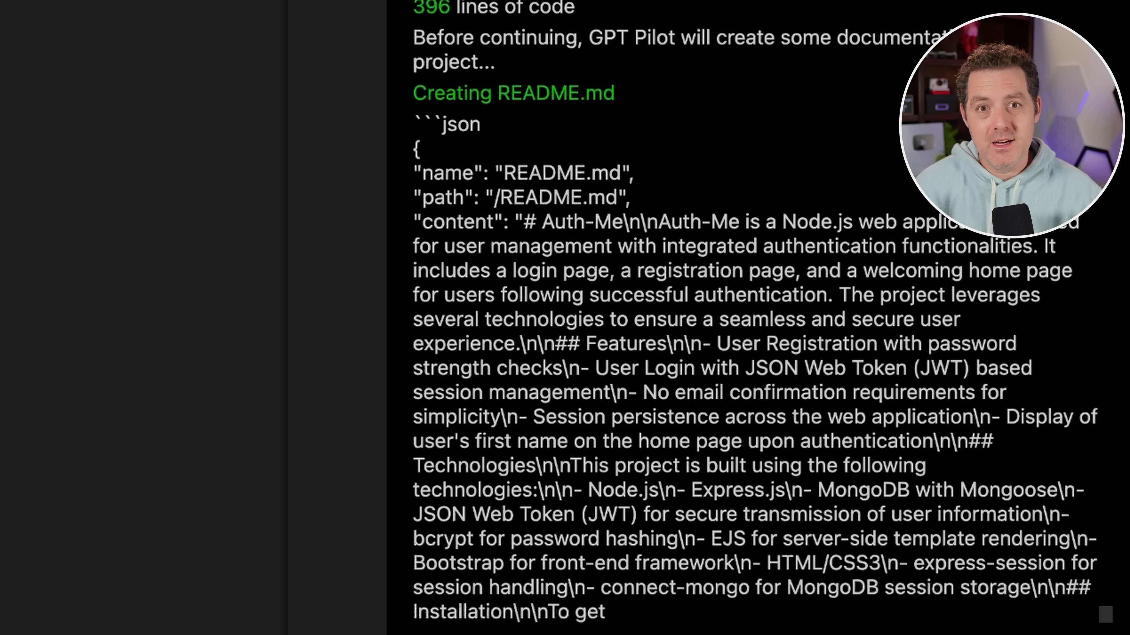
{"action": "scroll", "scroll_direction": "down", "scroll_amount": 3}
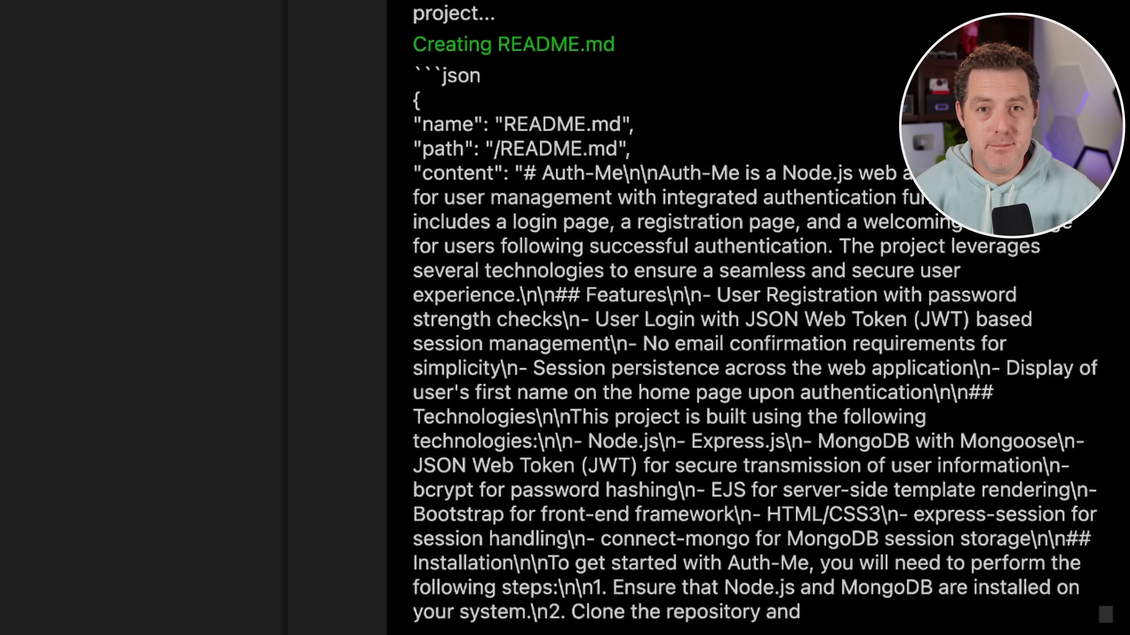
{"action": "scroll", "scroll_direction": "down", "scroll_amount": 3}
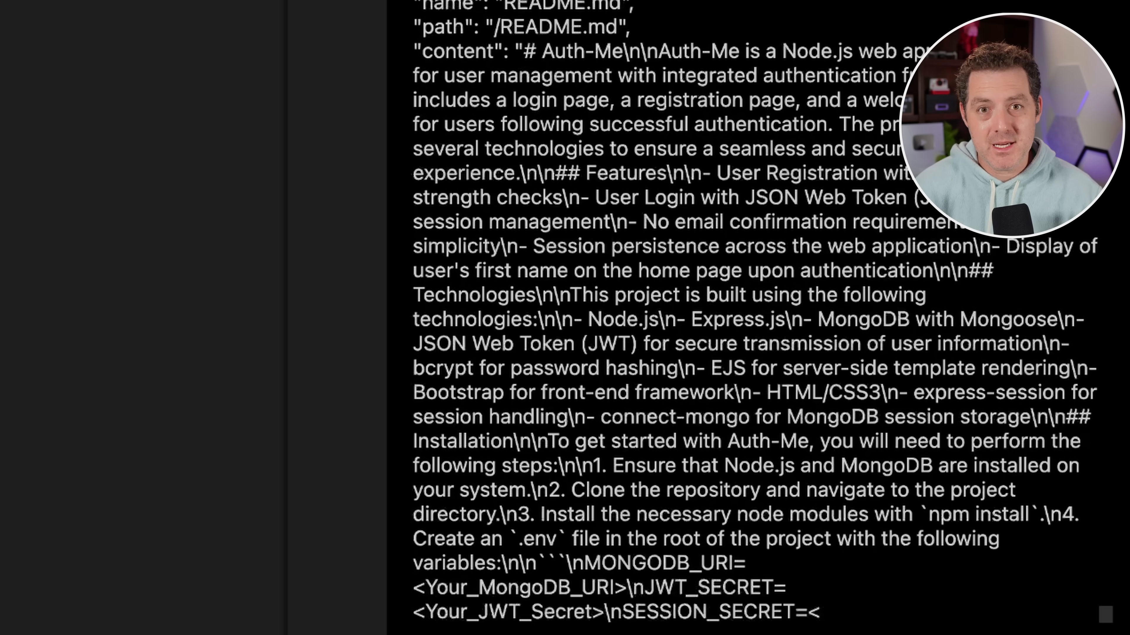
{"action": "scroll", "scroll_direction": "down", "scroll_amount": 3}
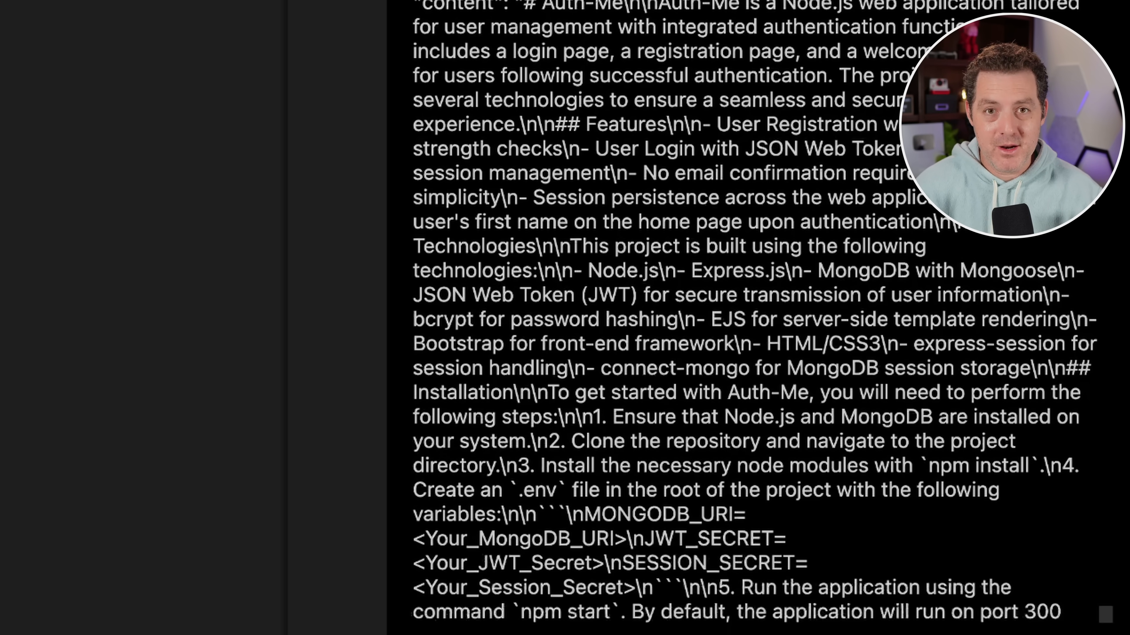
{"action": "scroll", "scroll_direction": "down", "scroll_amount": 3}
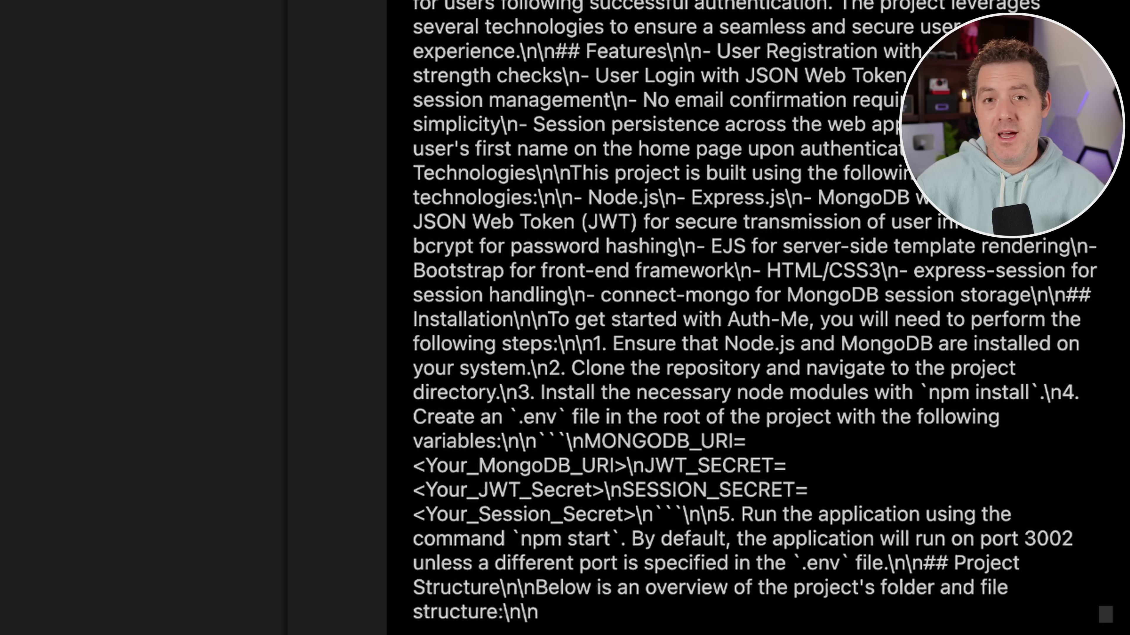
{"action": "scroll", "scroll_direction": "down", "scroll_amount": 3}
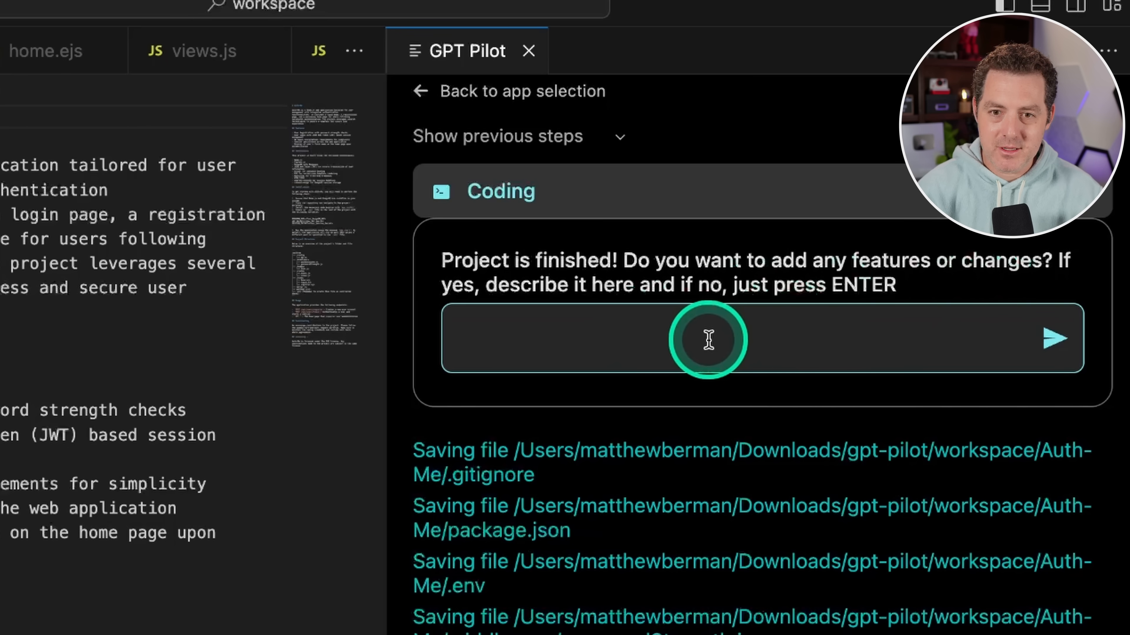
Finish the project without adding features and return to GPT Pilot's app selection
{"action": "key", "text": "Enter"}
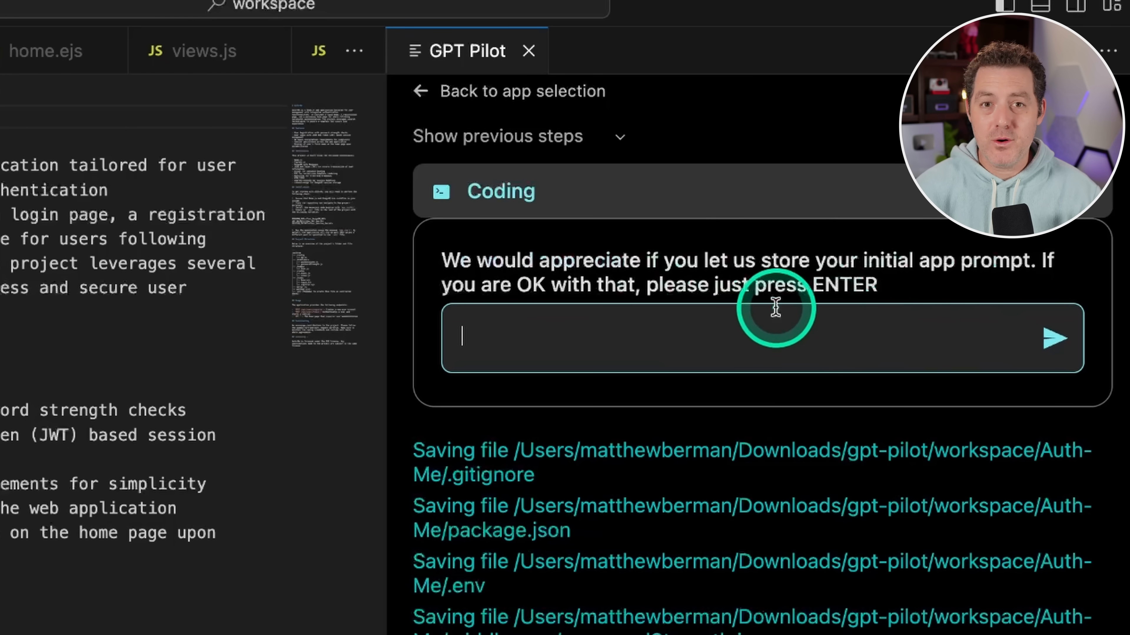
{"action": "mouse_move", "coordinate": [420, 92]}
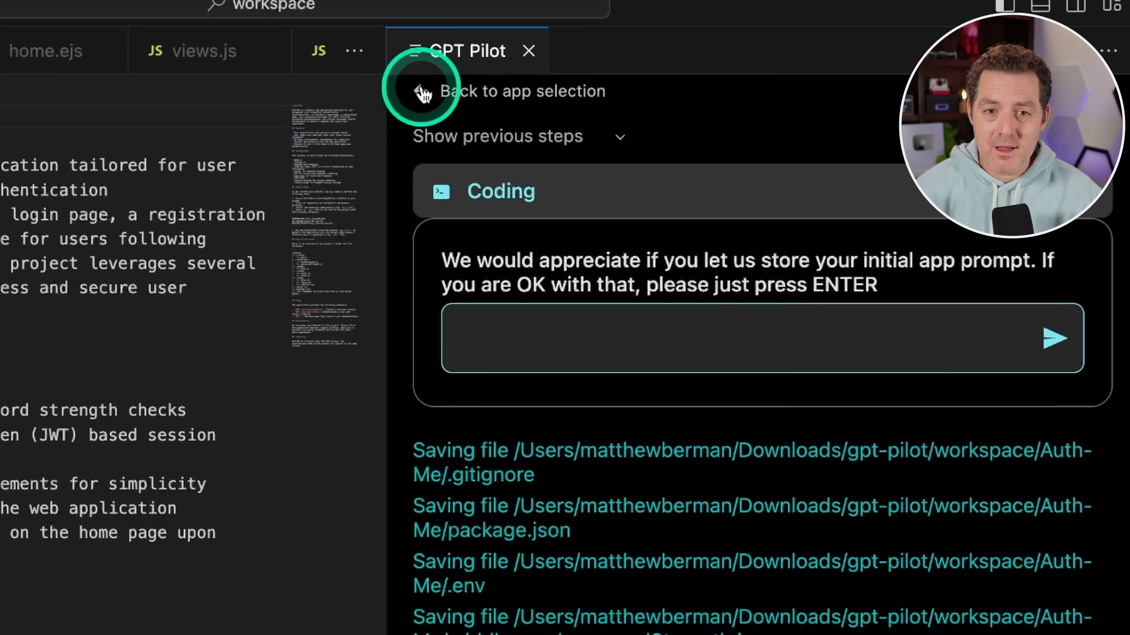
{"action": "left_click", "coordinate": [424, 90]}
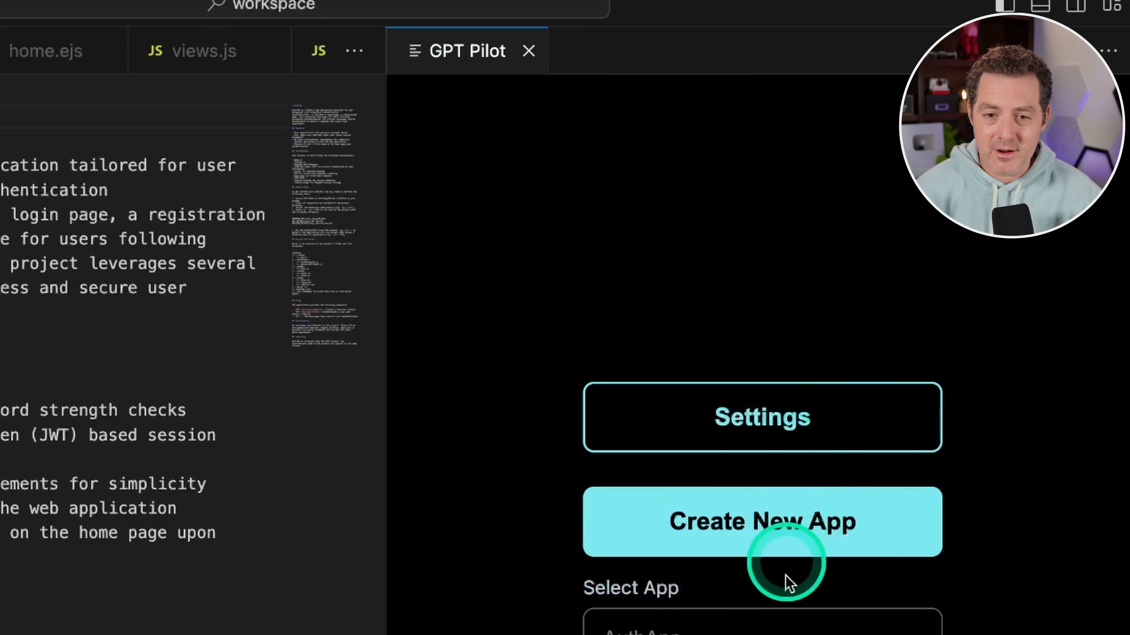
{"action": "scroll", "scroll_direction": "down", "scroll_amount": 3}
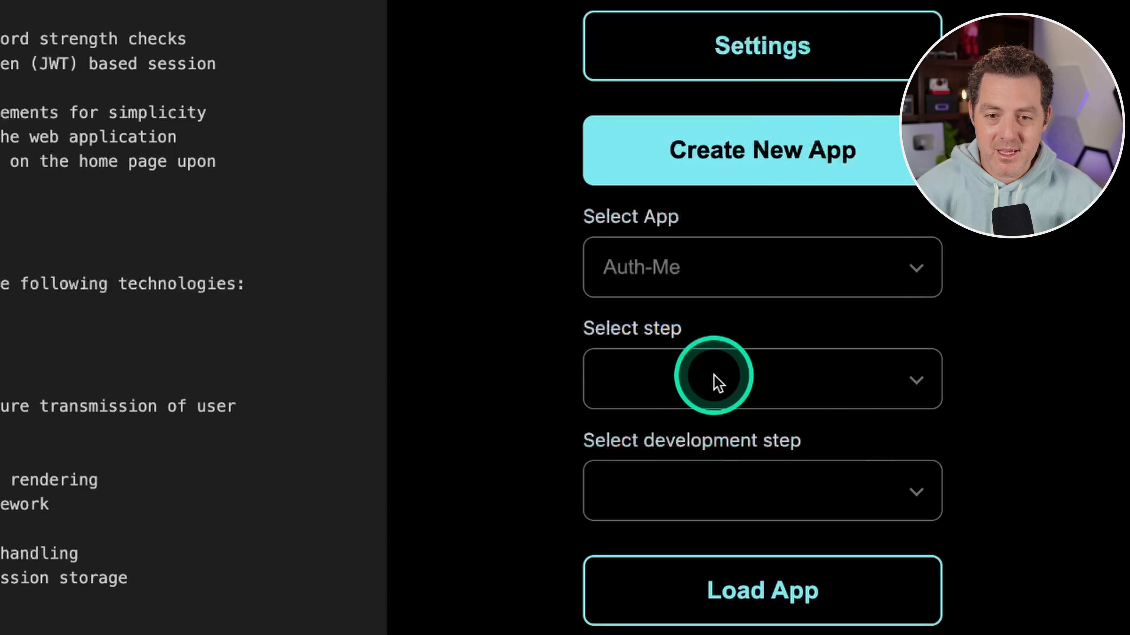
Choose the coding step for Auth-Me and list the available development steps
{"action": "left_click", "coordinate": [761, 379]}
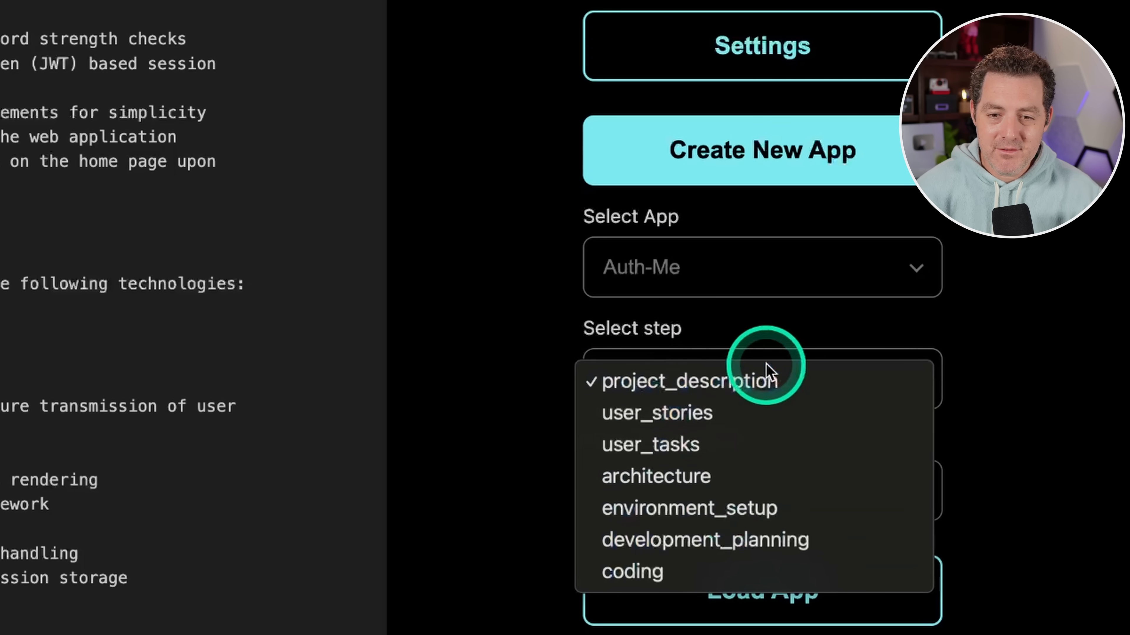
{"action": "mouse_move", "coordinate": [774, 571]}
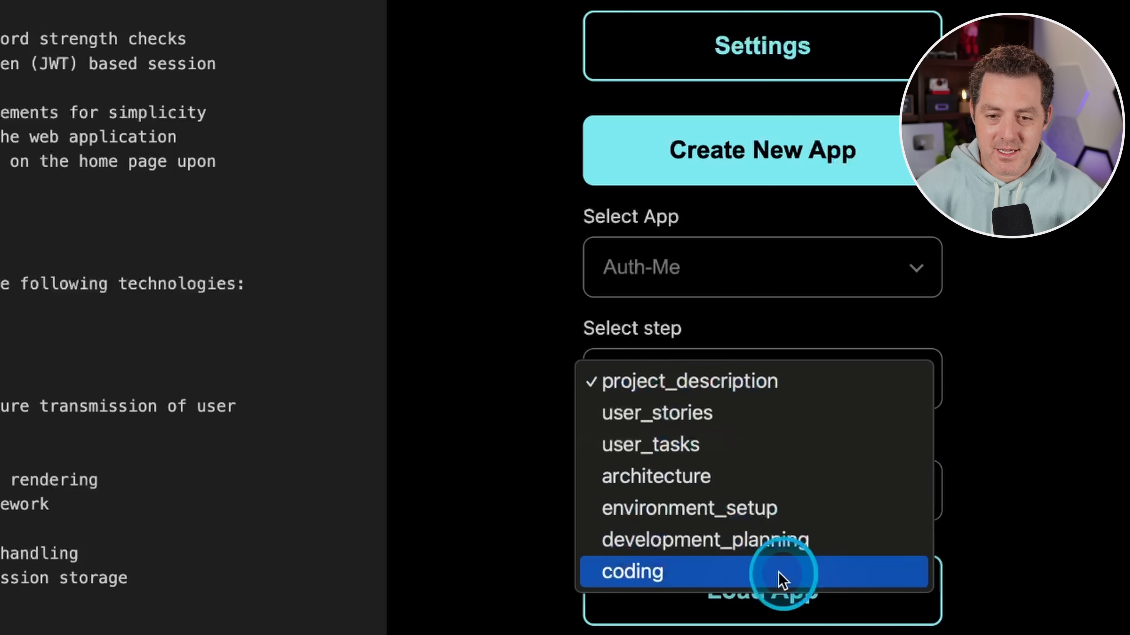
{"action": "left_click", "coordinate": [631, 571]}
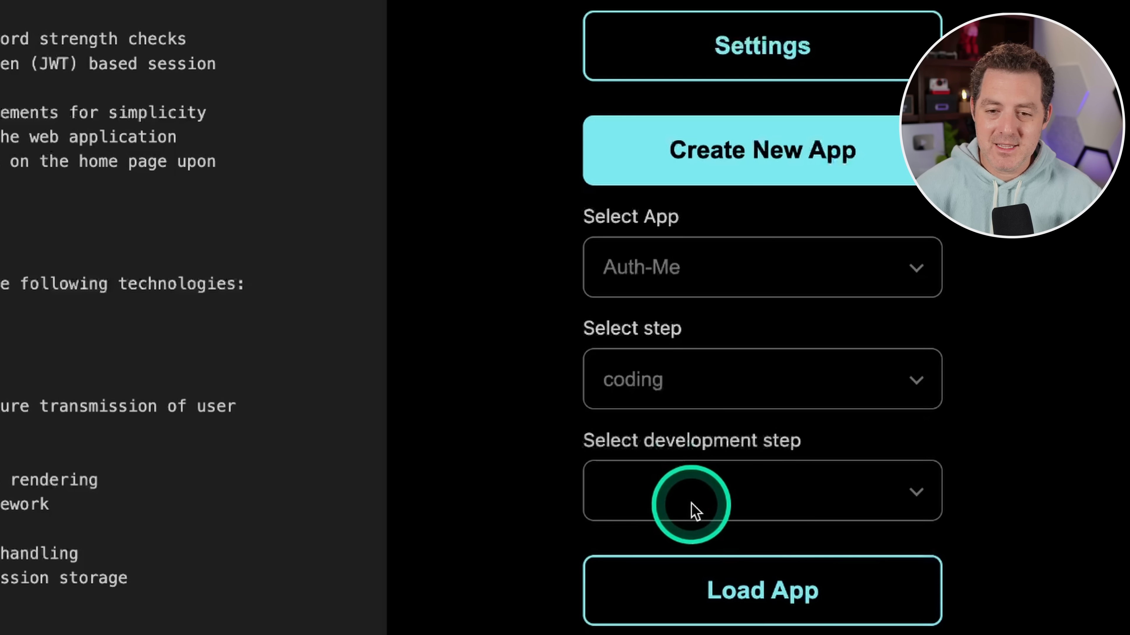
{"action": "left_click", "coordinate": [761, 491]}
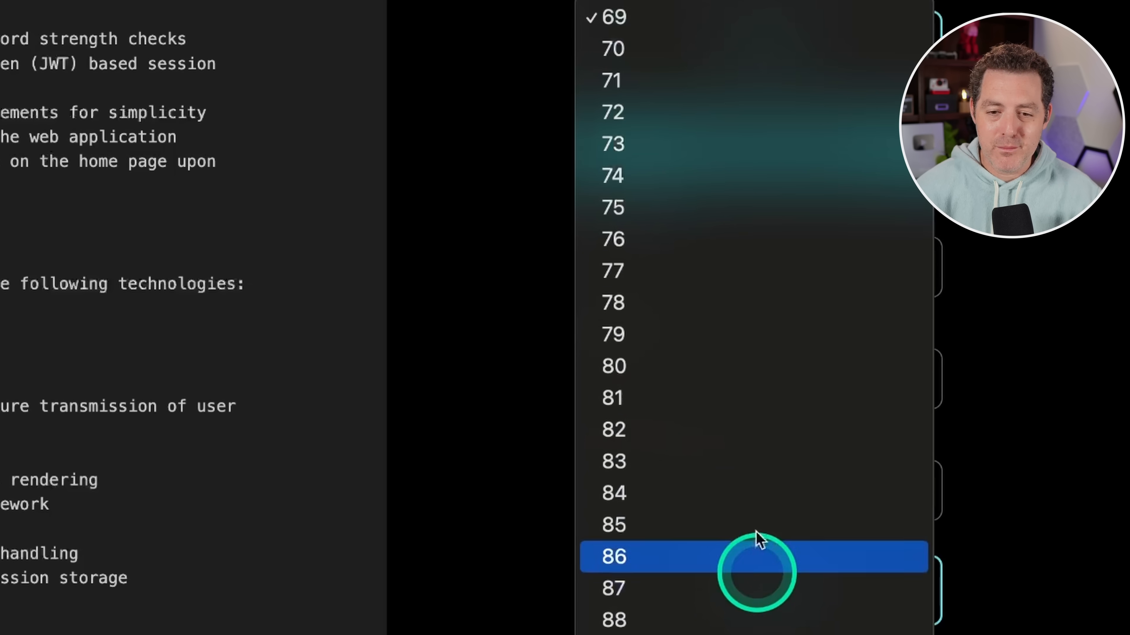